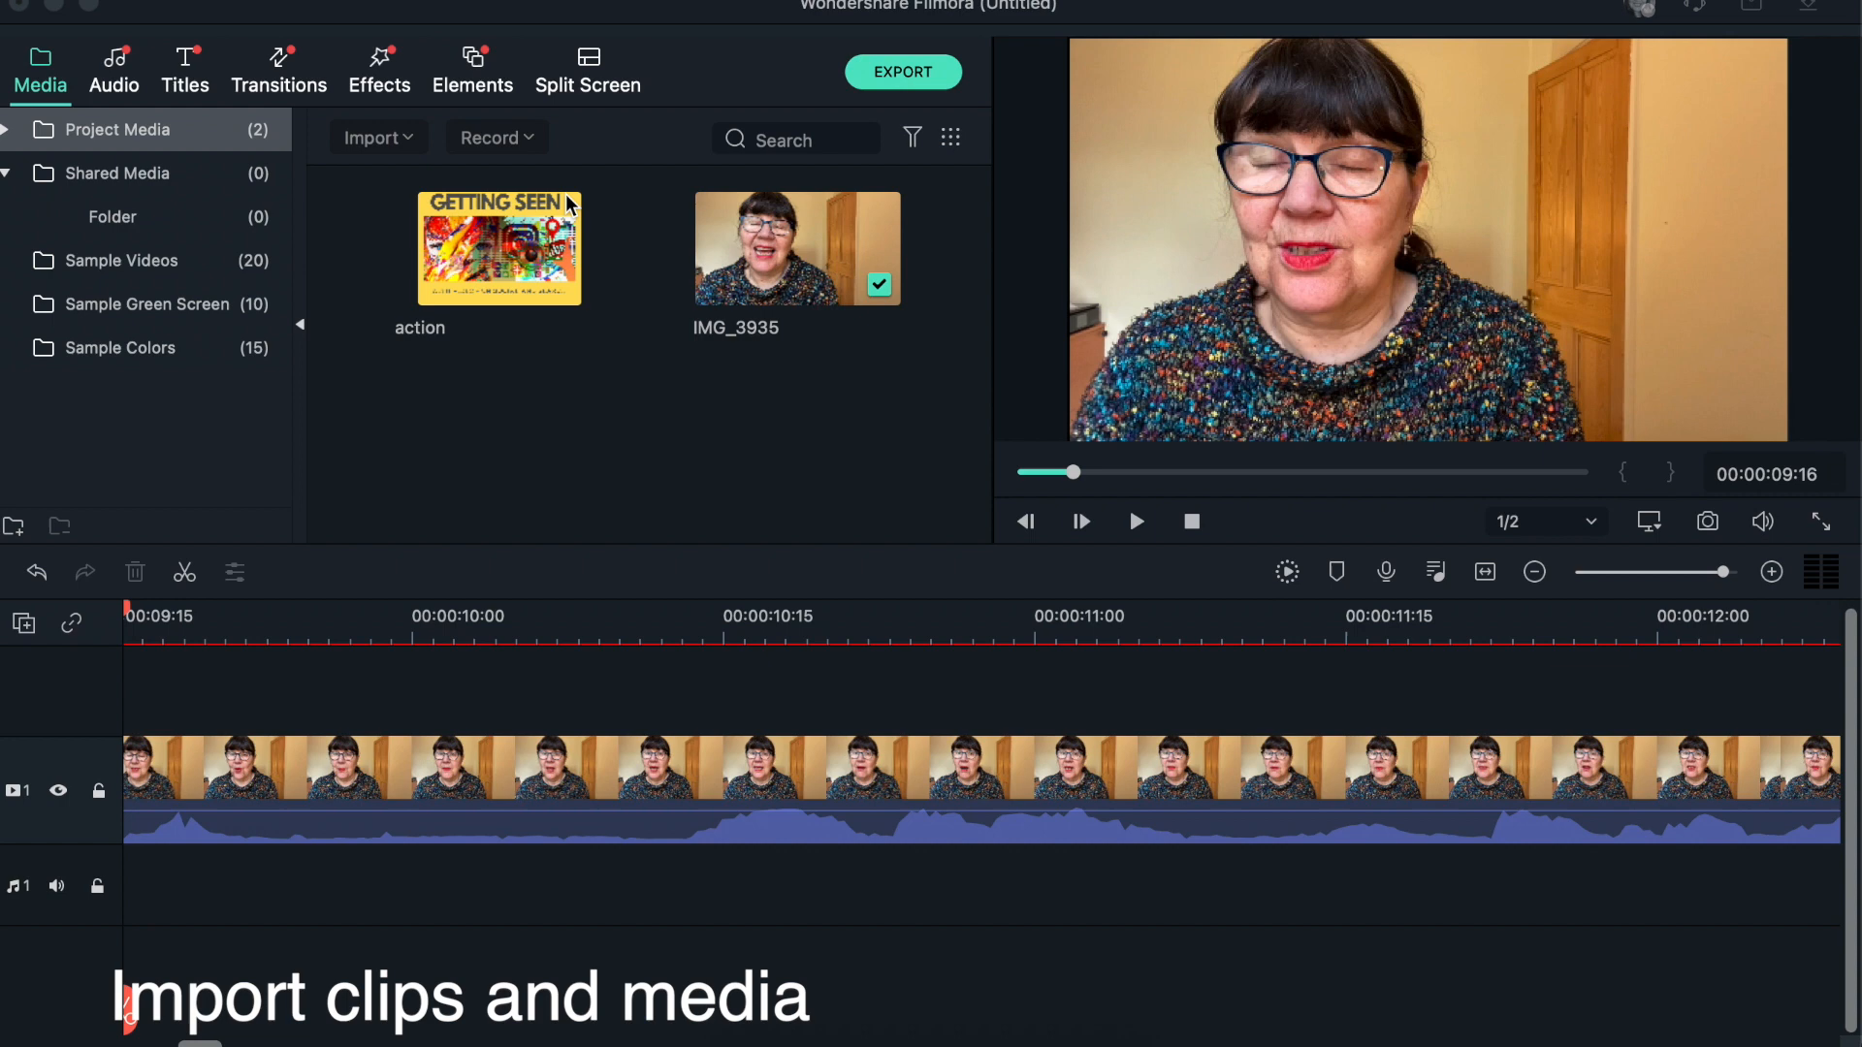
mouse_move(493, 189)
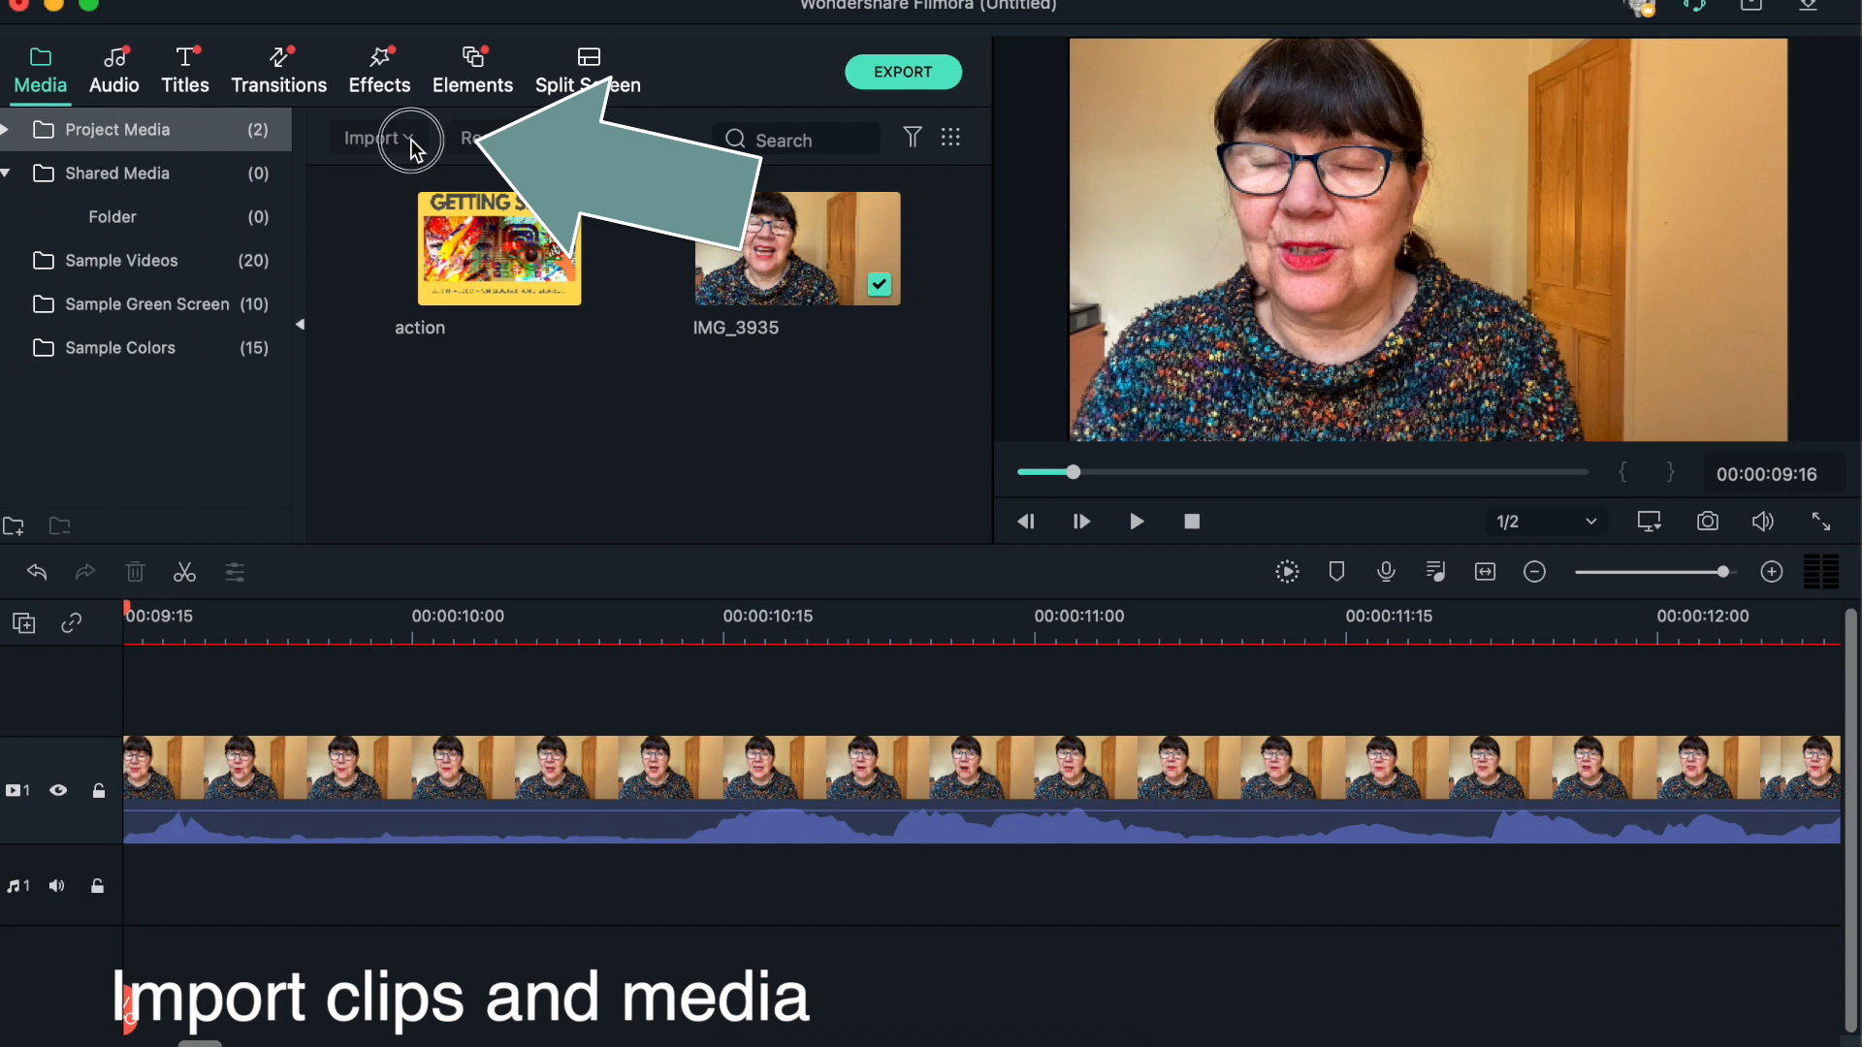
Start an Import Media Files operation from the Media panel's Import menu.
click(376, 137)
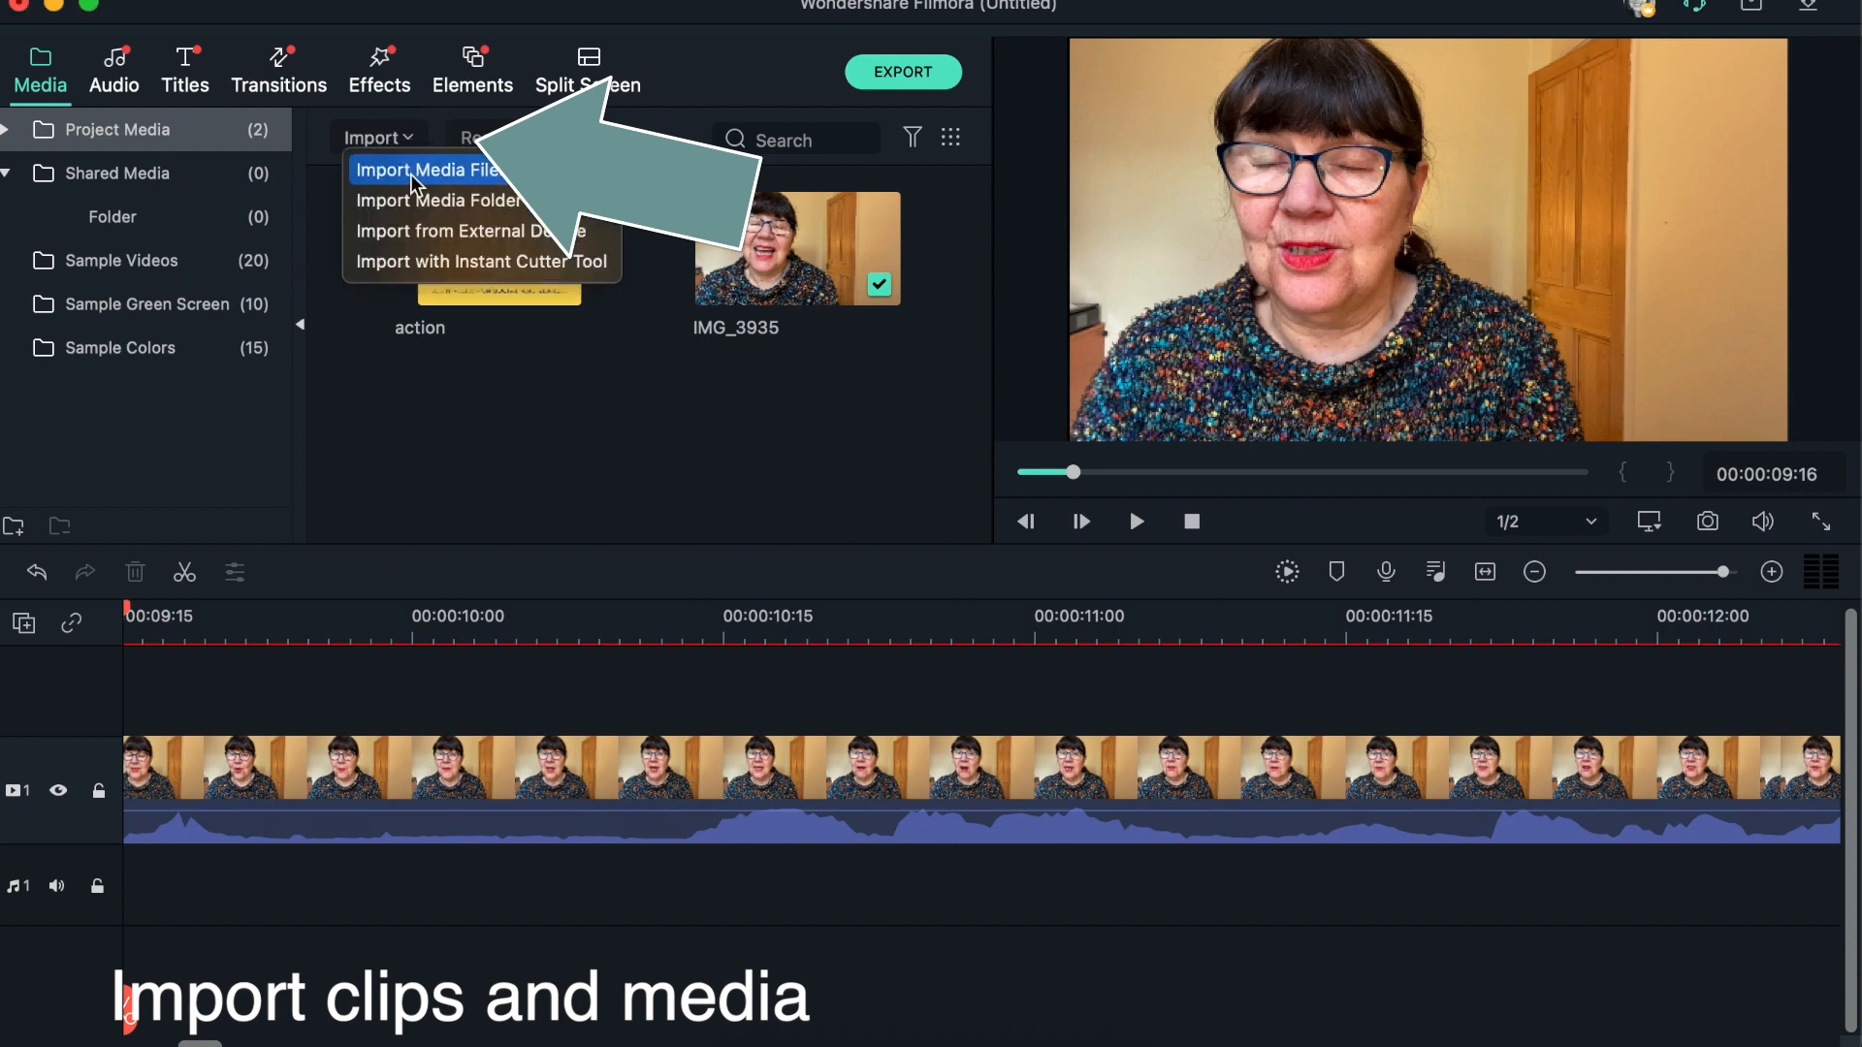
click(429, 170)
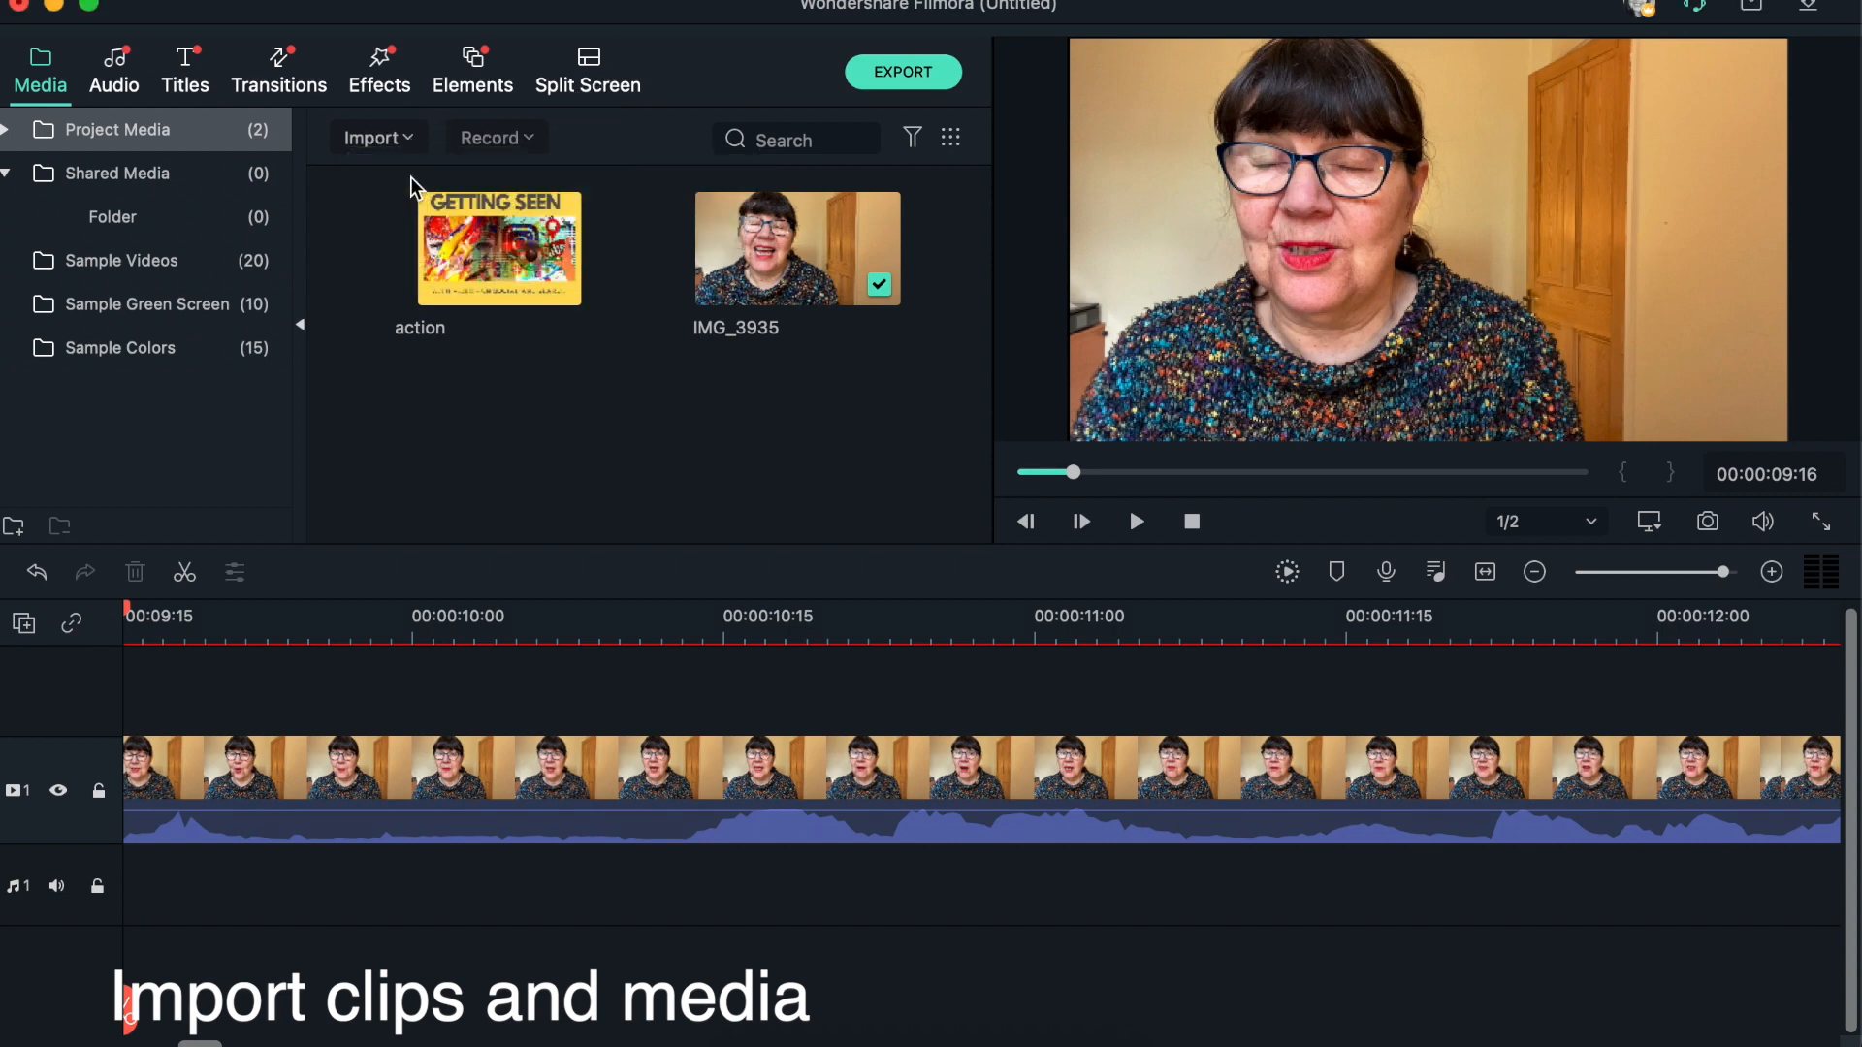
Import IMG_4018 2, IMG_4025 2, IMG_4038 and IMG_4040 2 from Downloads into project media.
click(378, 136)
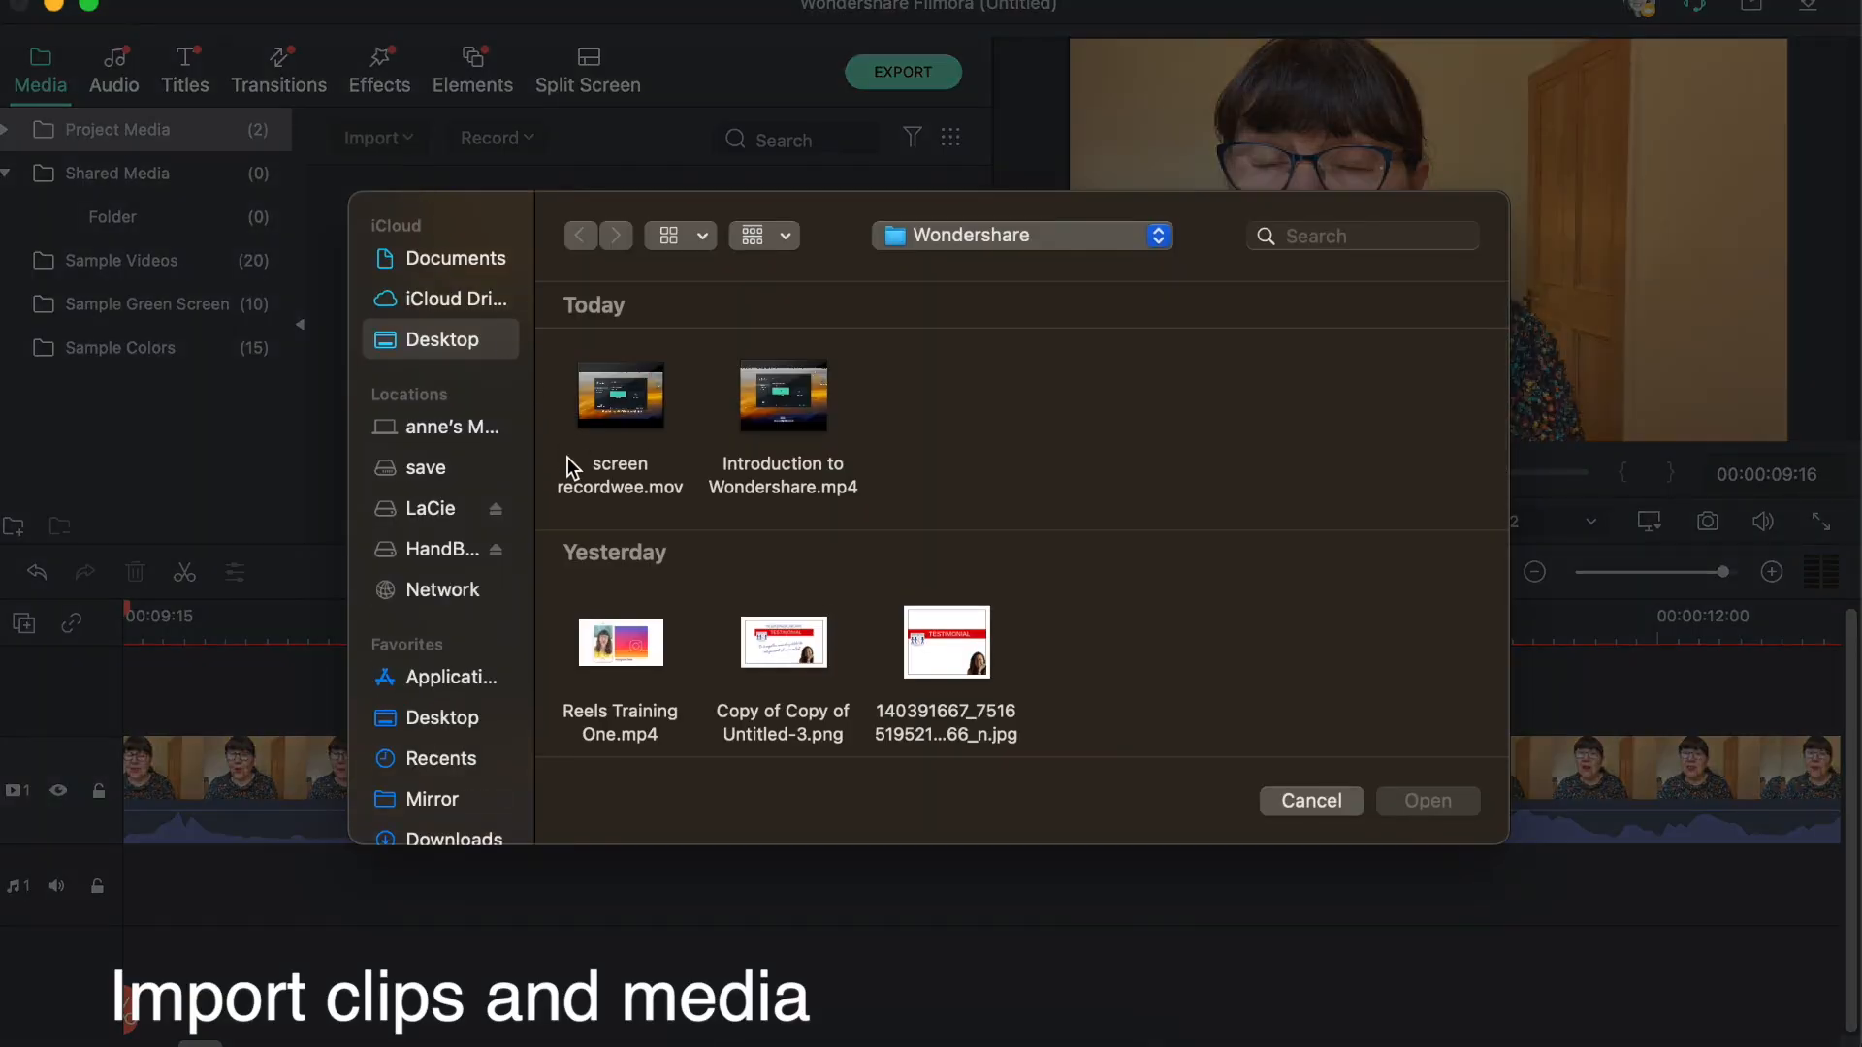
scroll(down, 3)
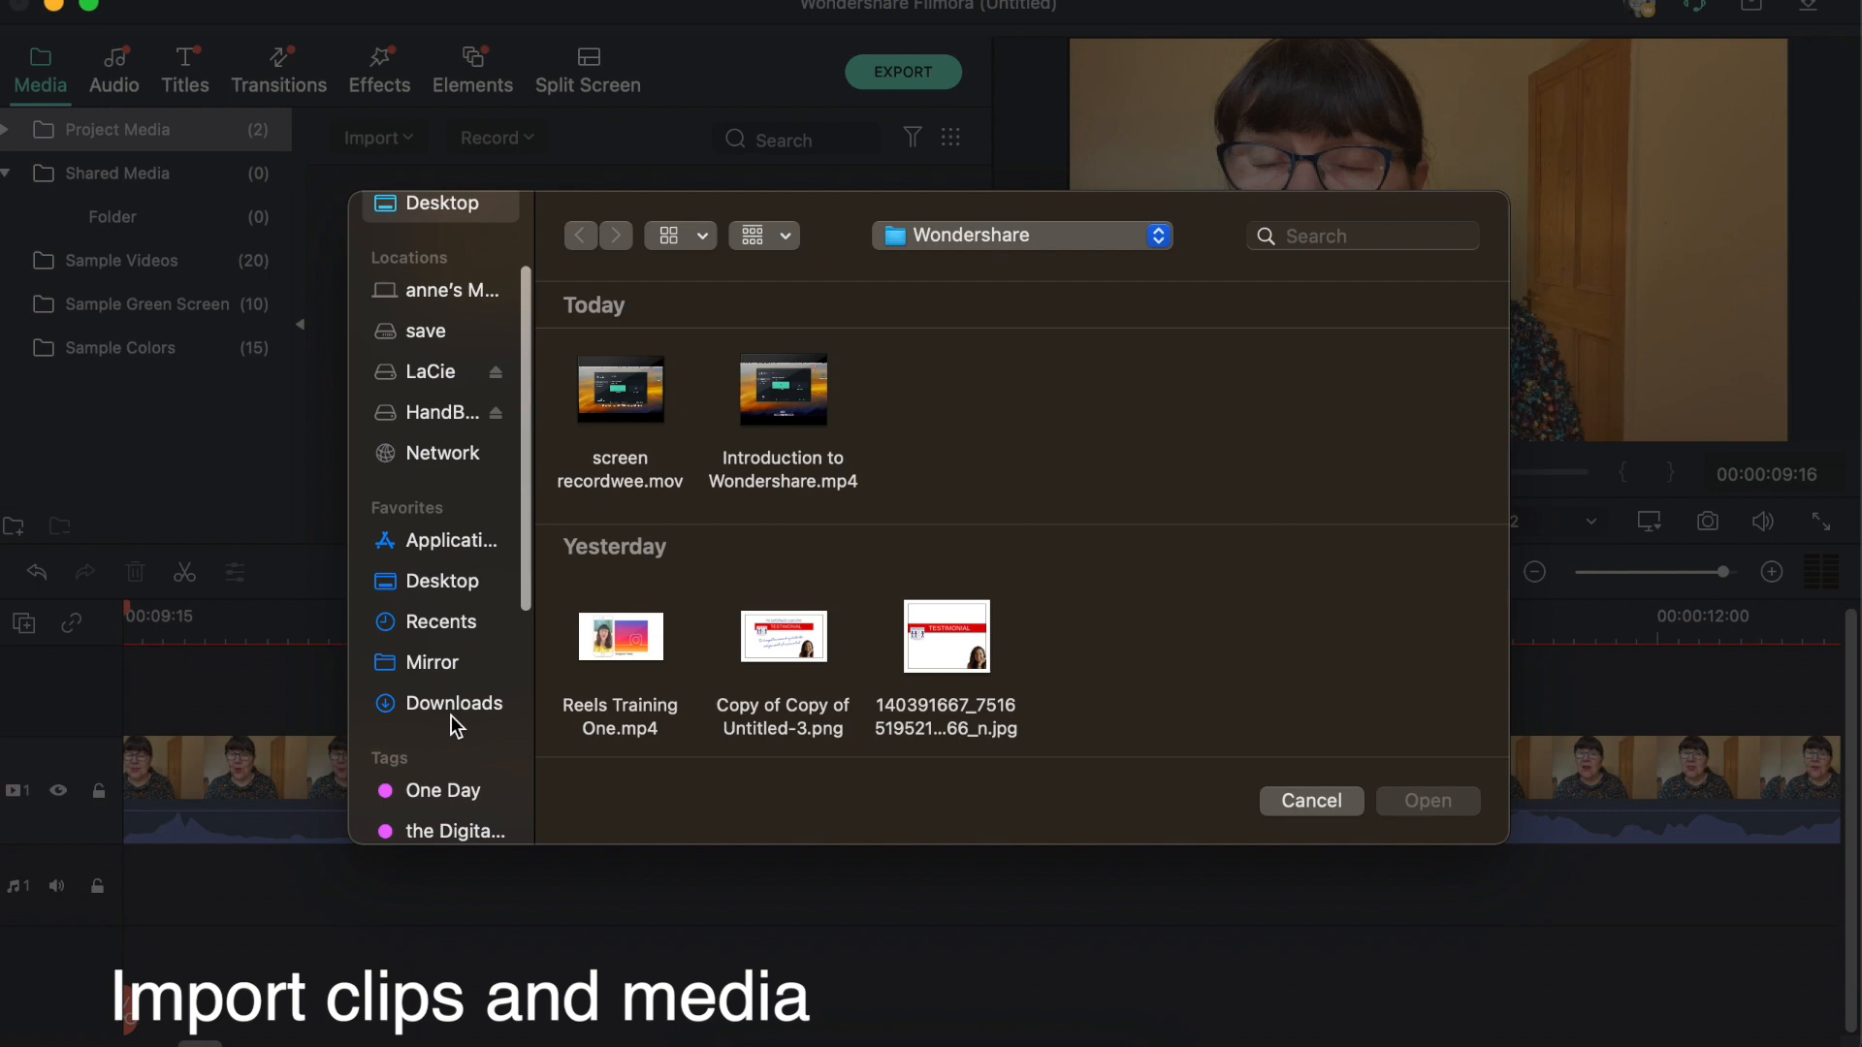
click(453, 704)
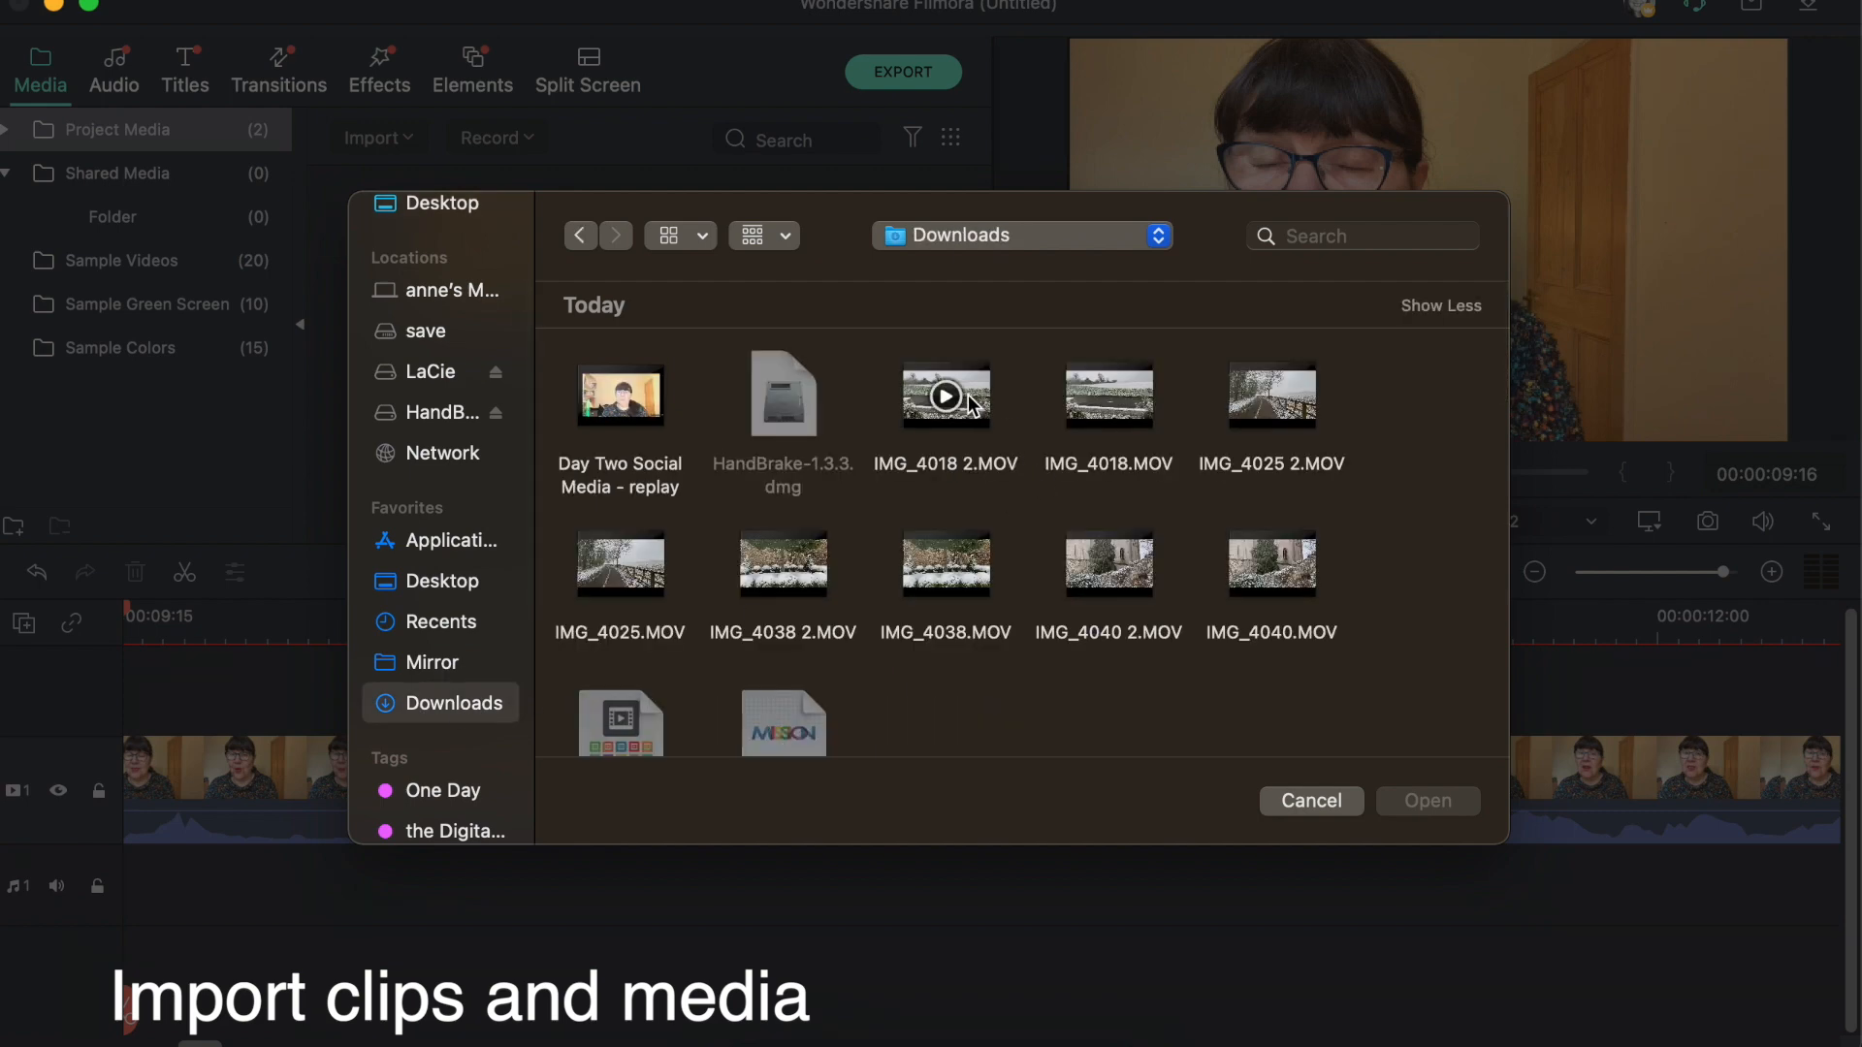
click(947, 396)
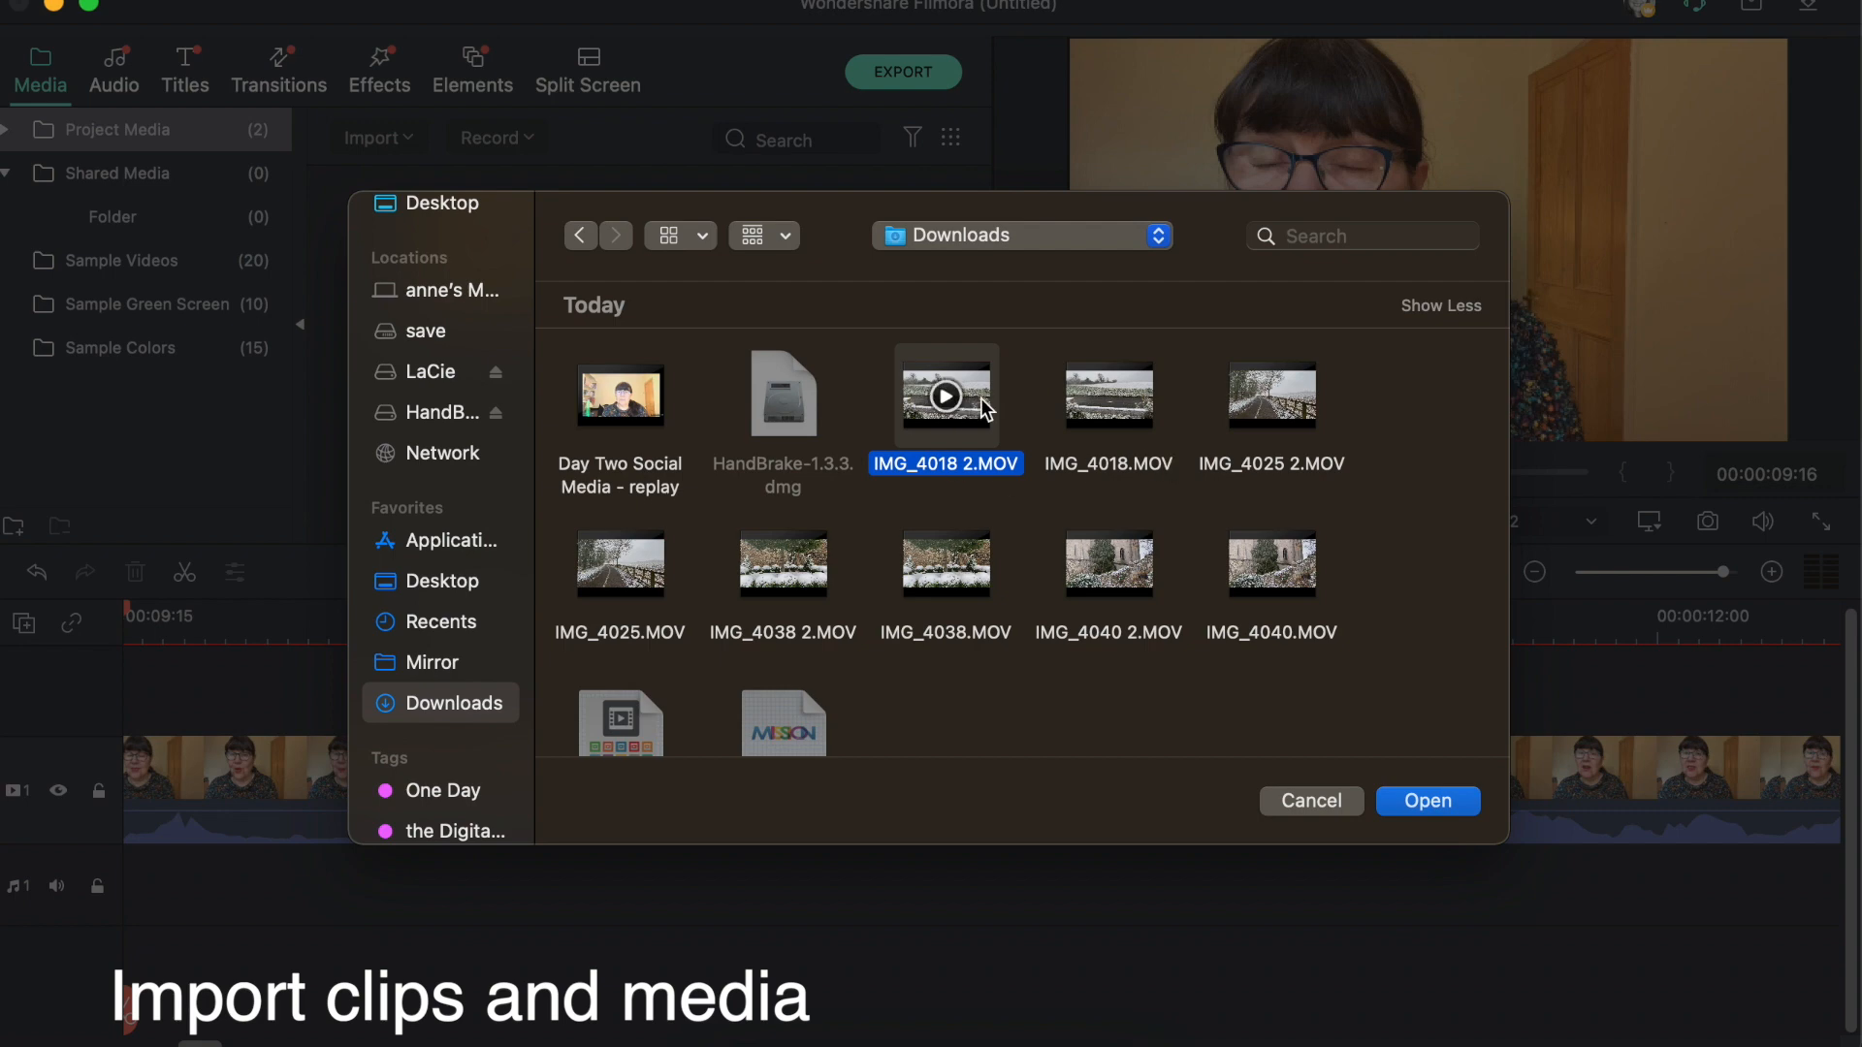
click(1270, 396)
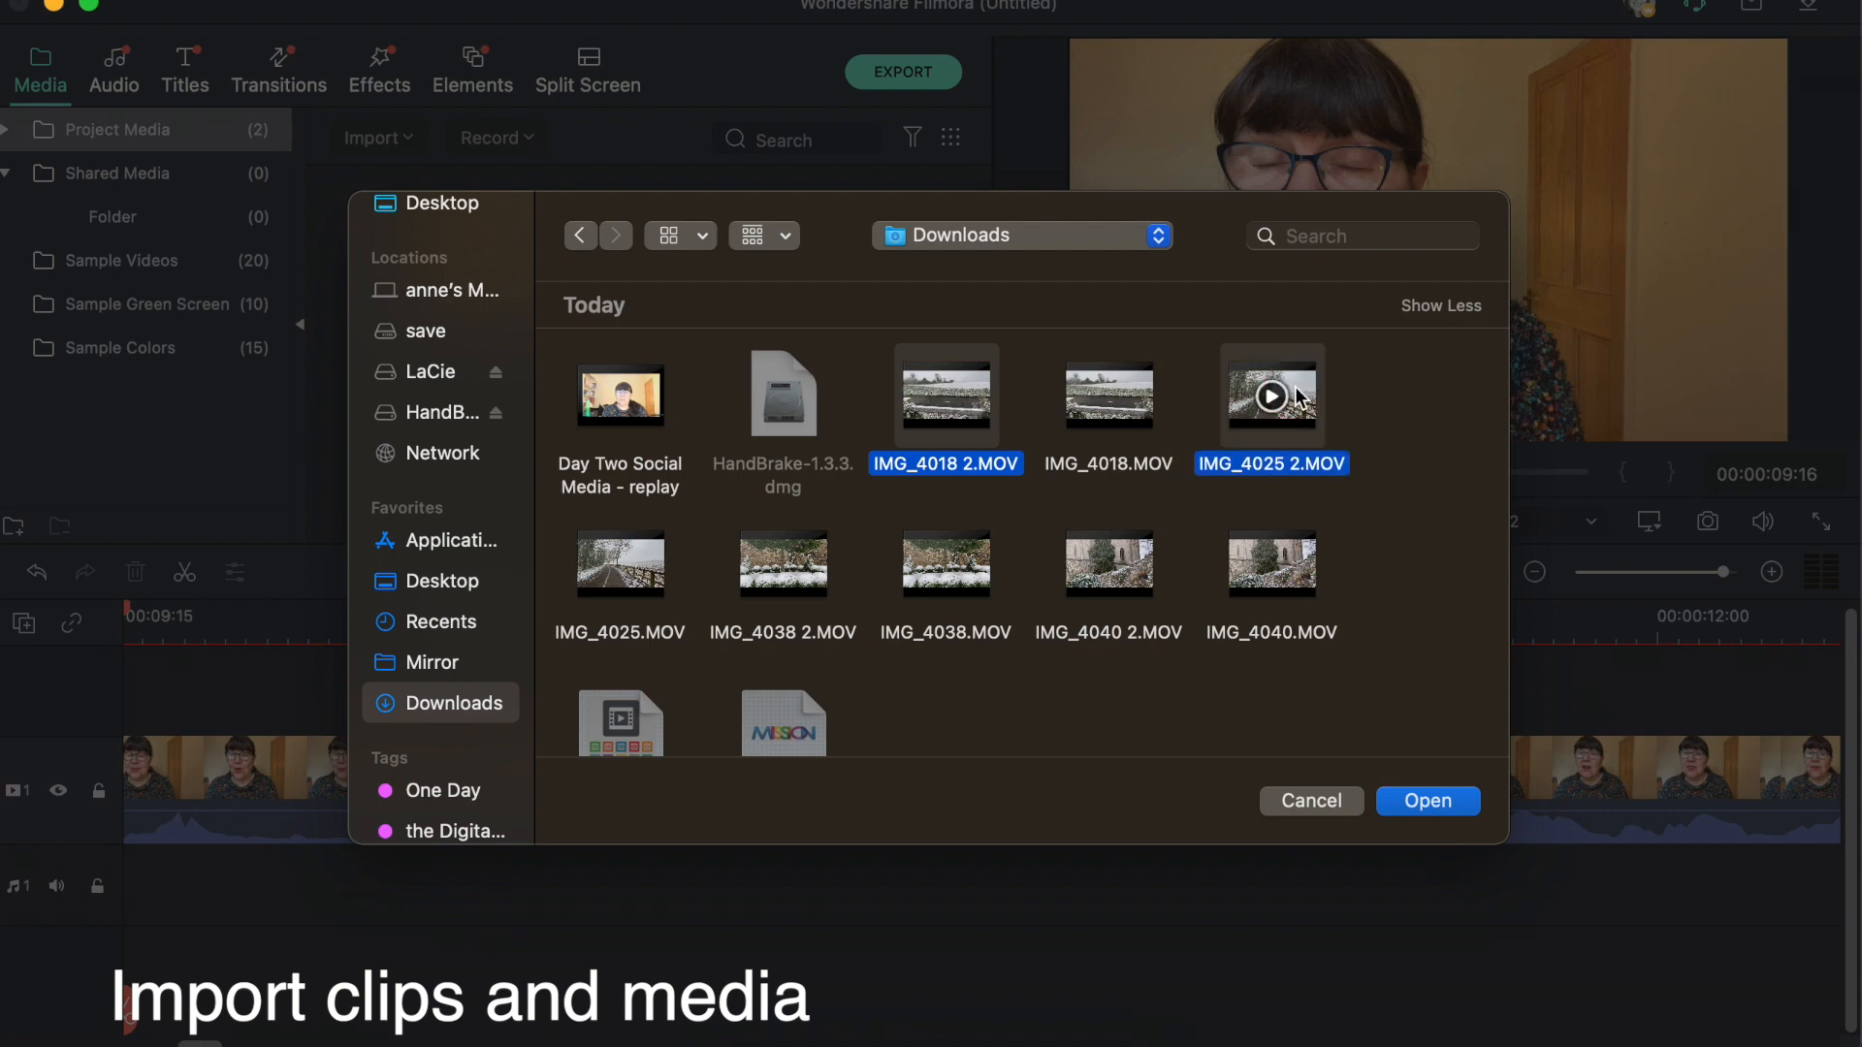
click(947, 562)
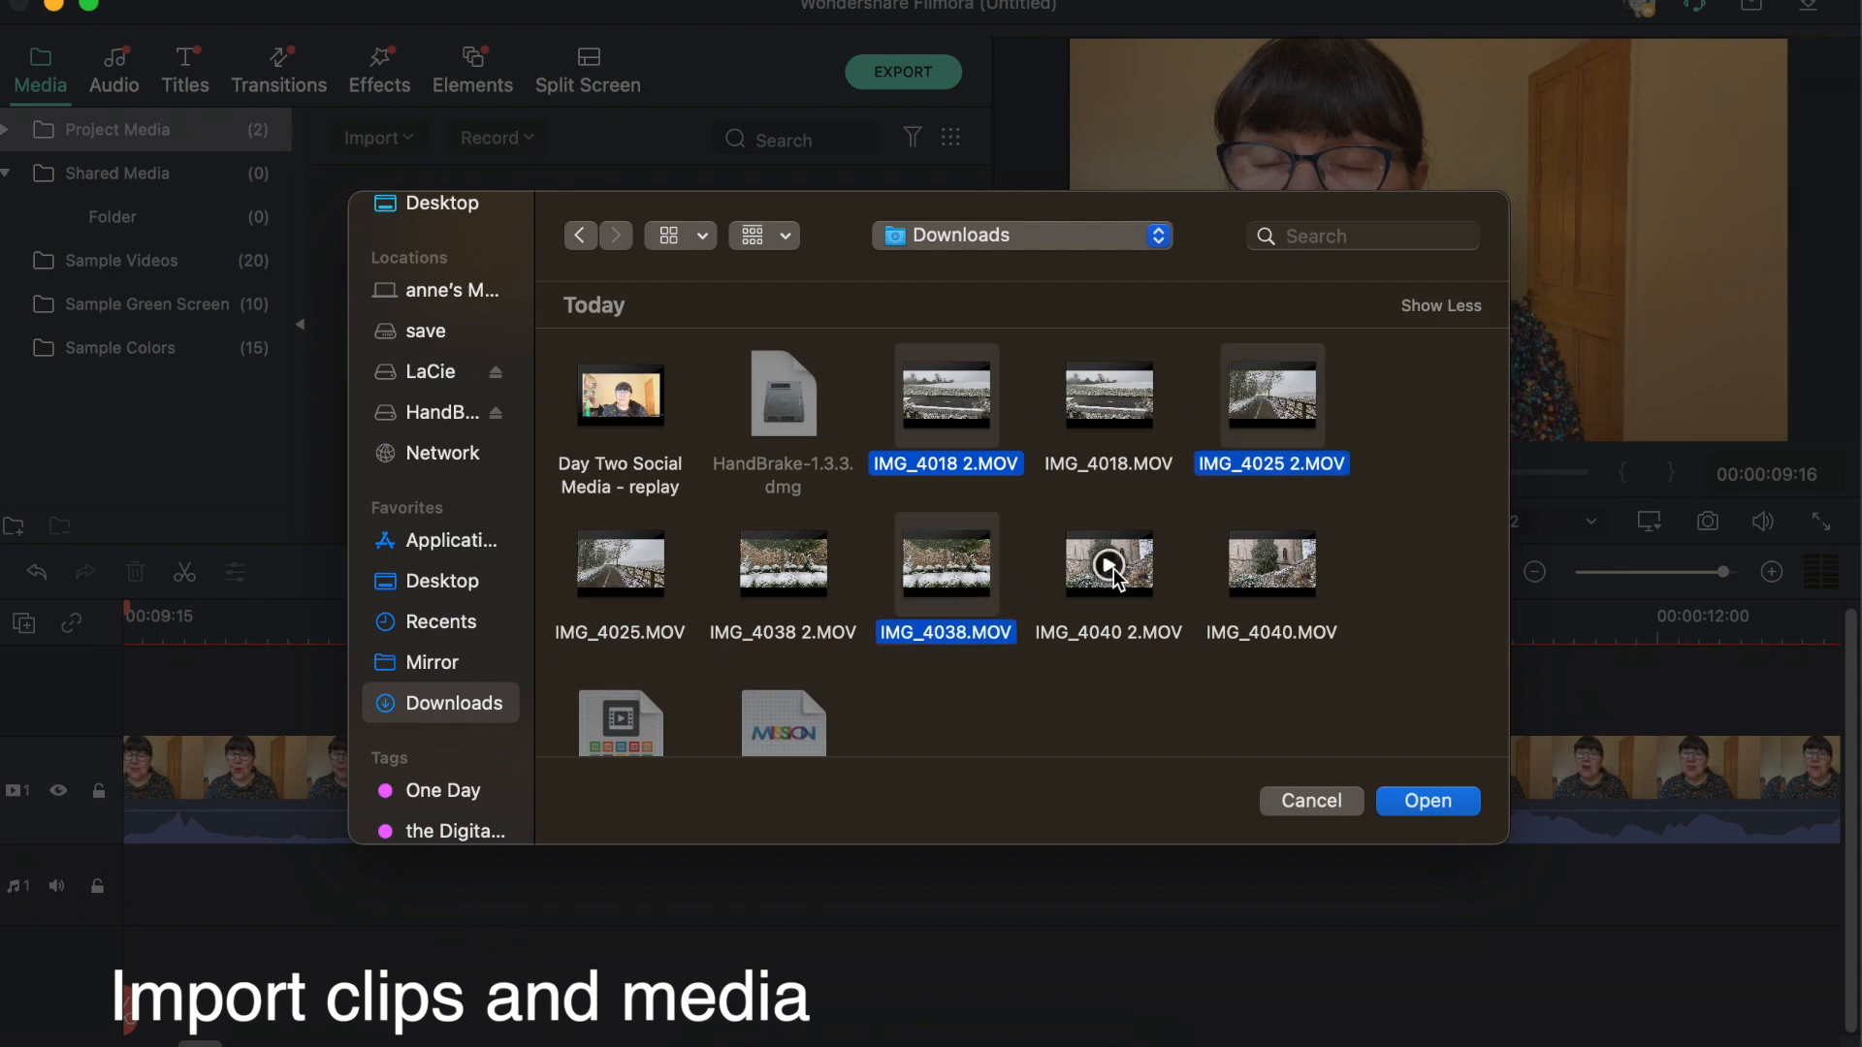
click(1108, 567)
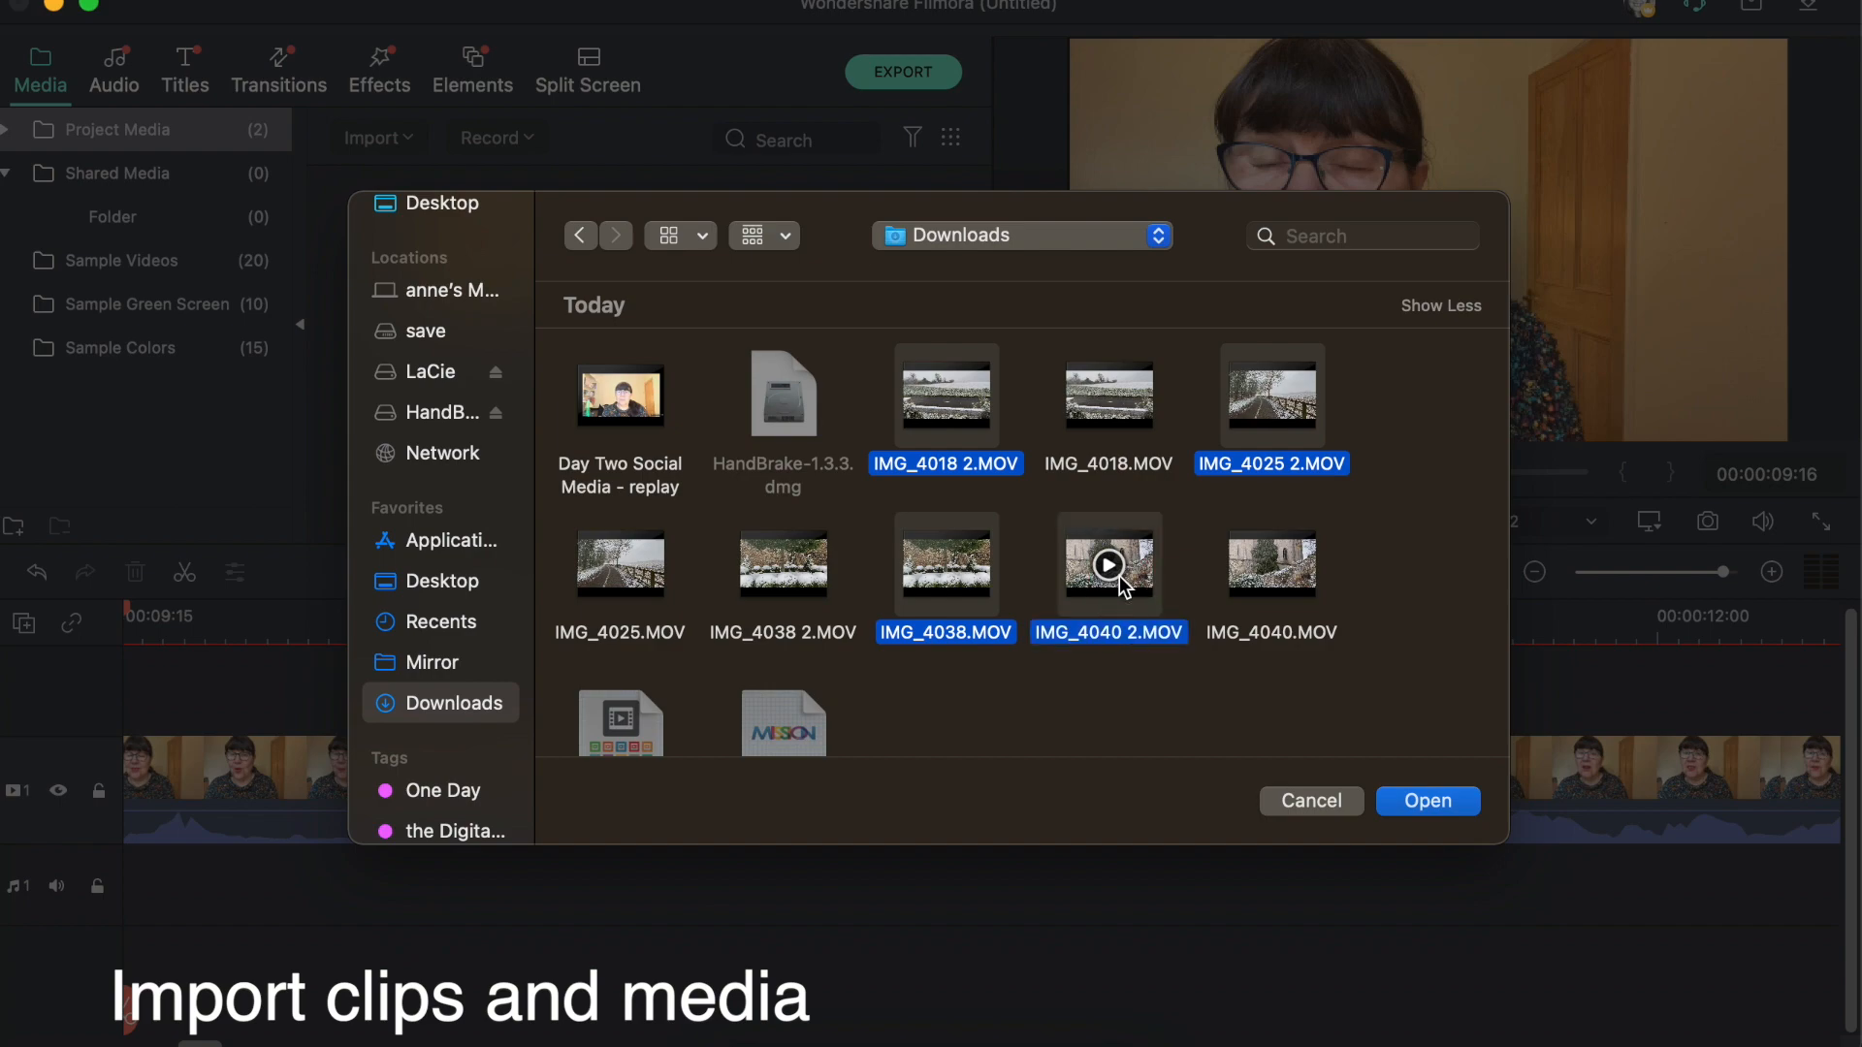
click(1427, 801)
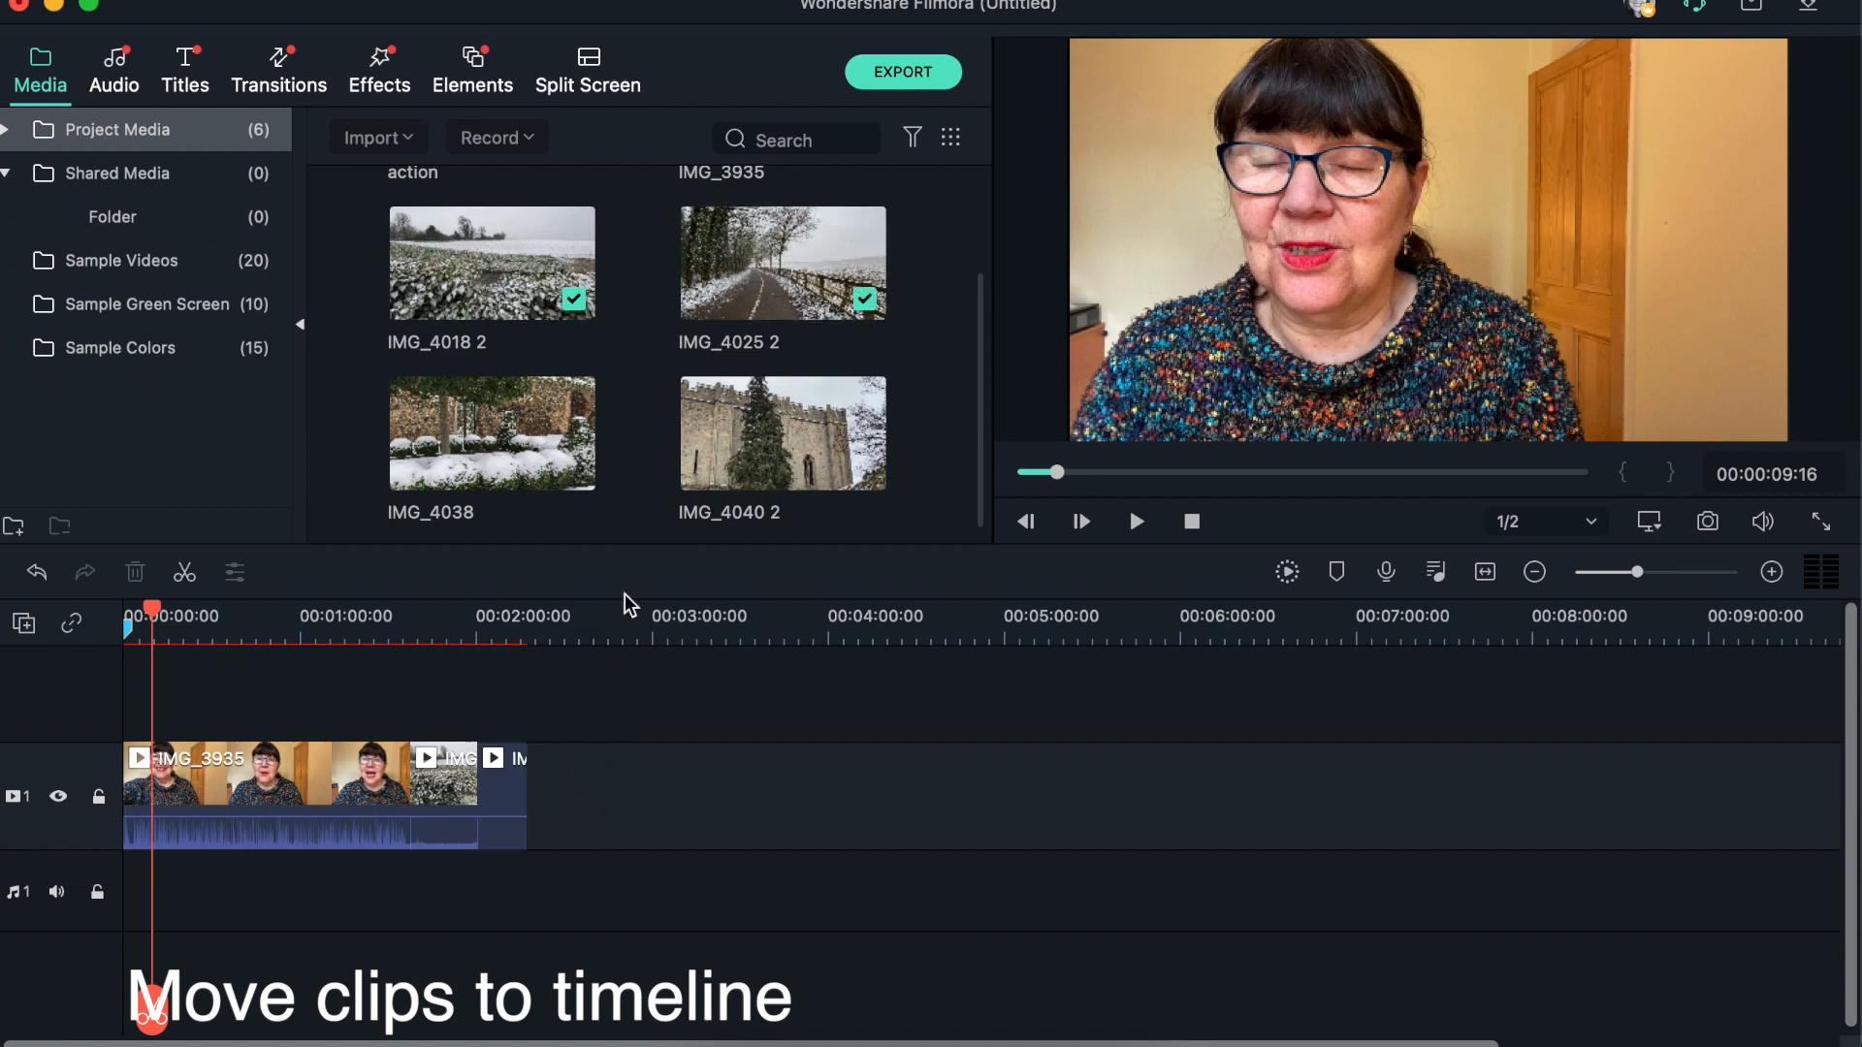
Drag the remaining snow clips onto the video track after IMG_3935.
drag(491, 433, 556, 789)
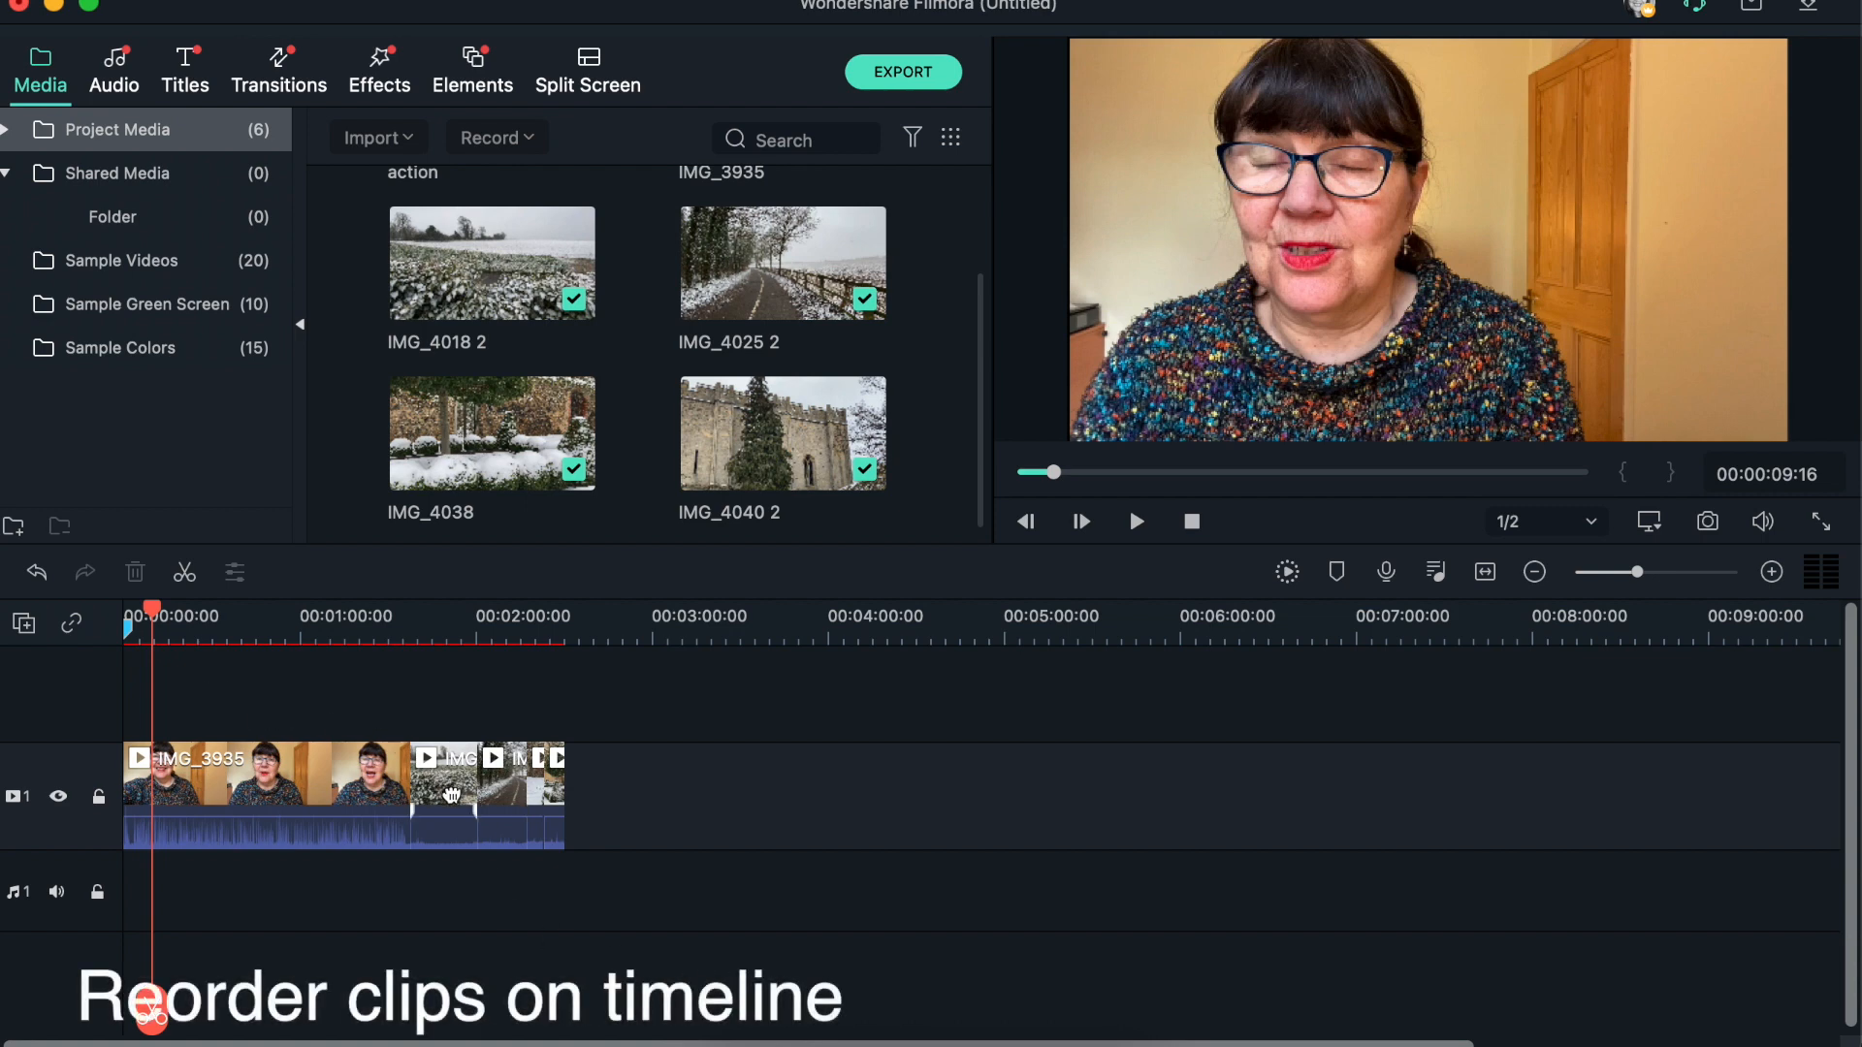
click(448, 795)
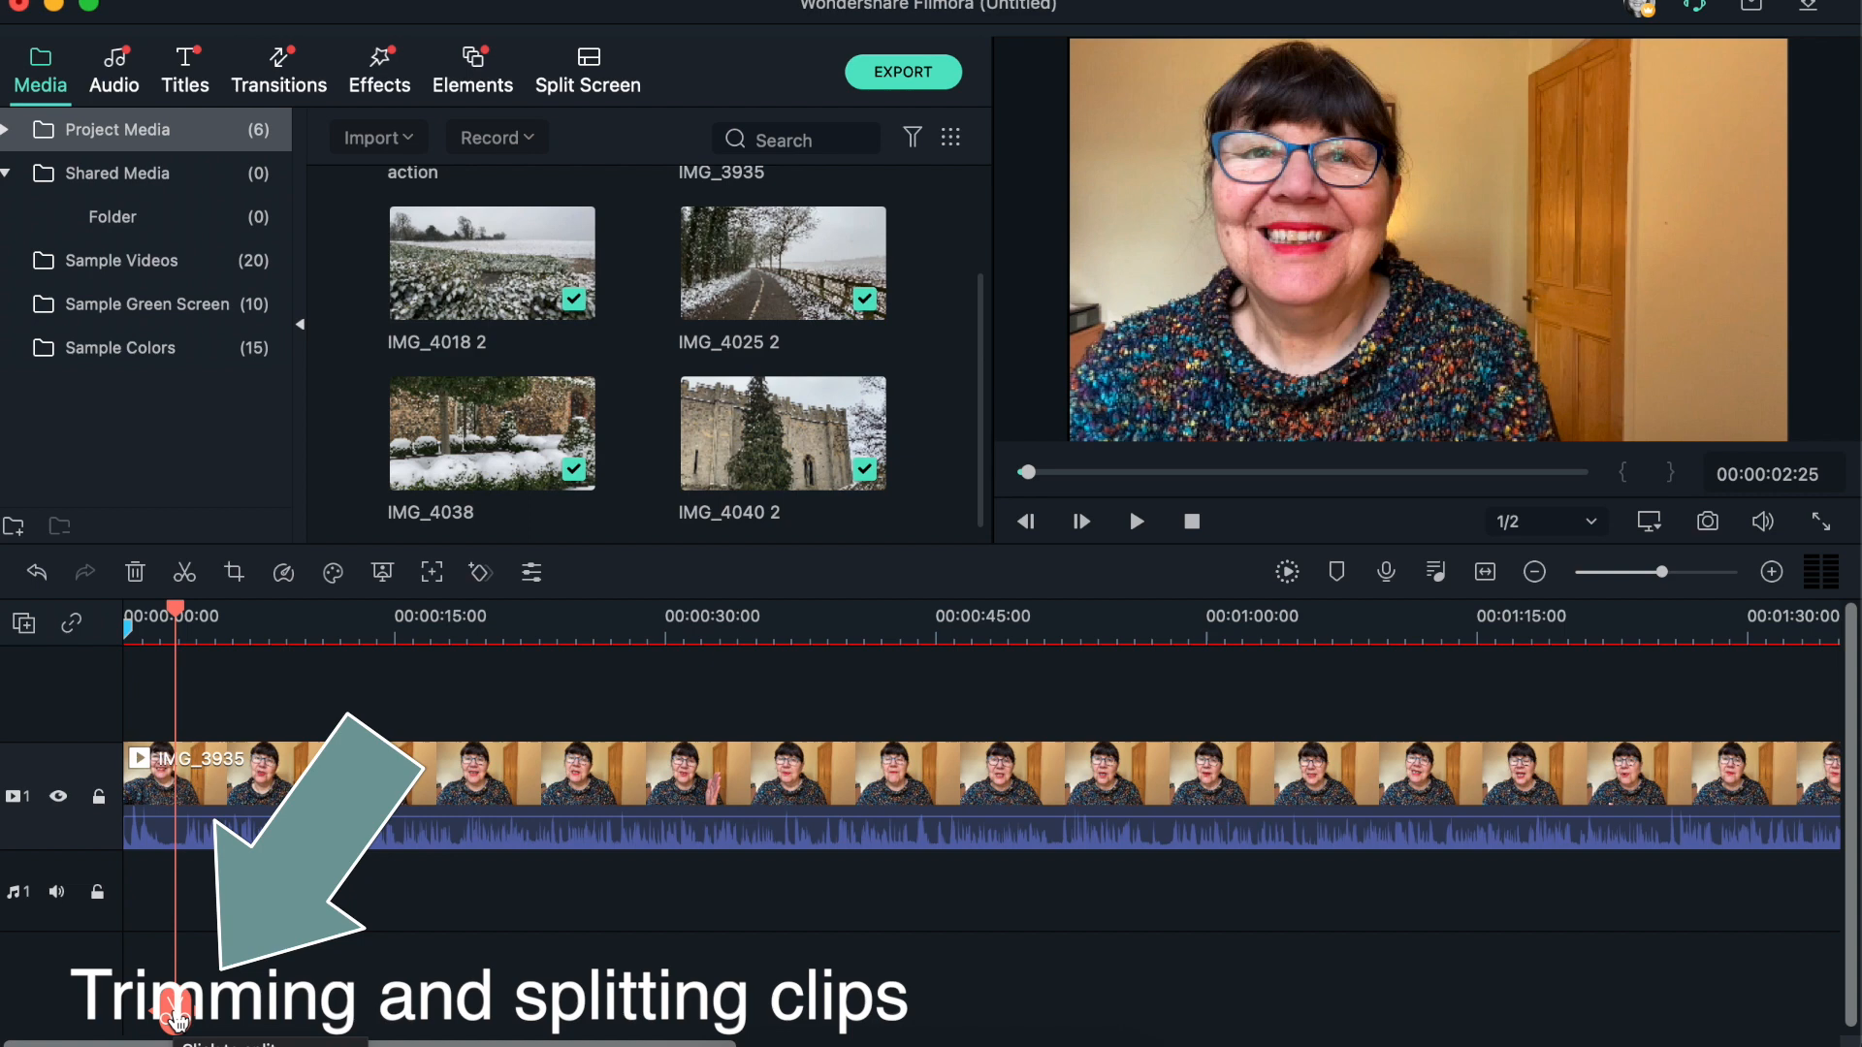
mouse_move(233, 572)
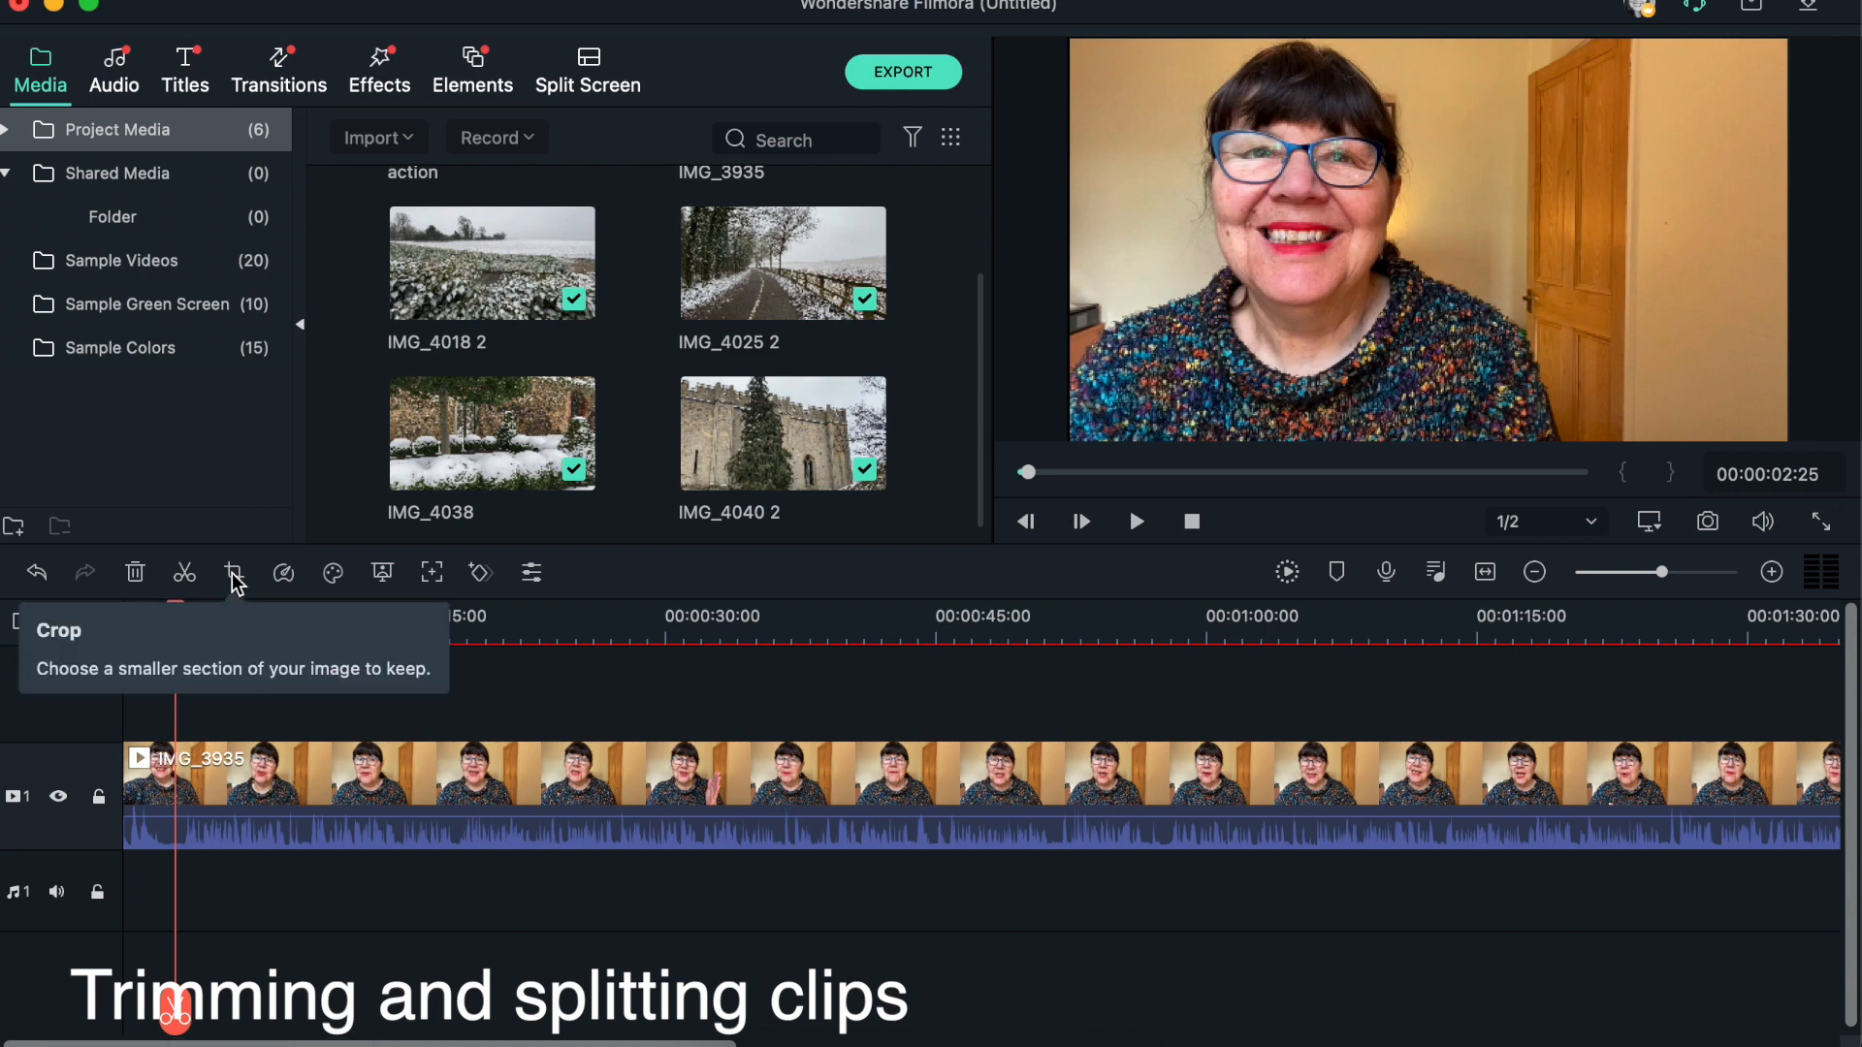
Split IMG_3935 near 2 seconds and select its short opening piece.
click(184, 572)
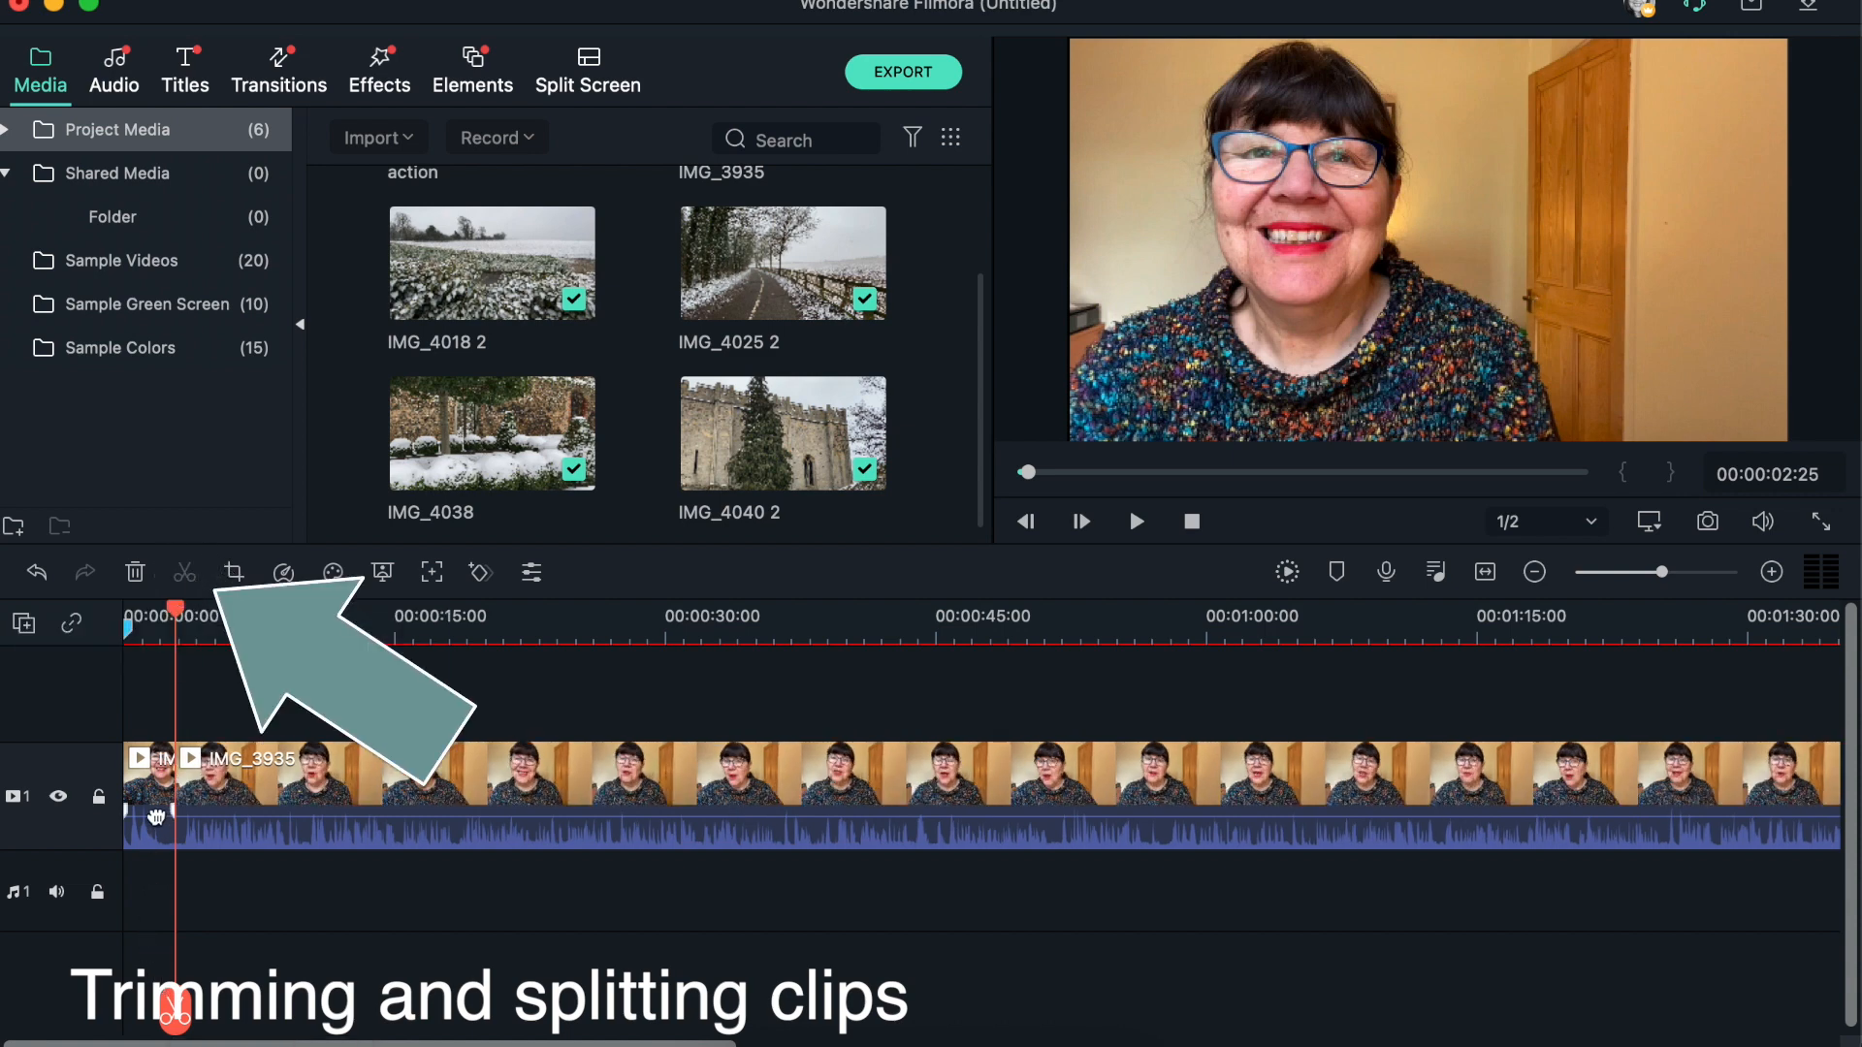
click(146, 811)
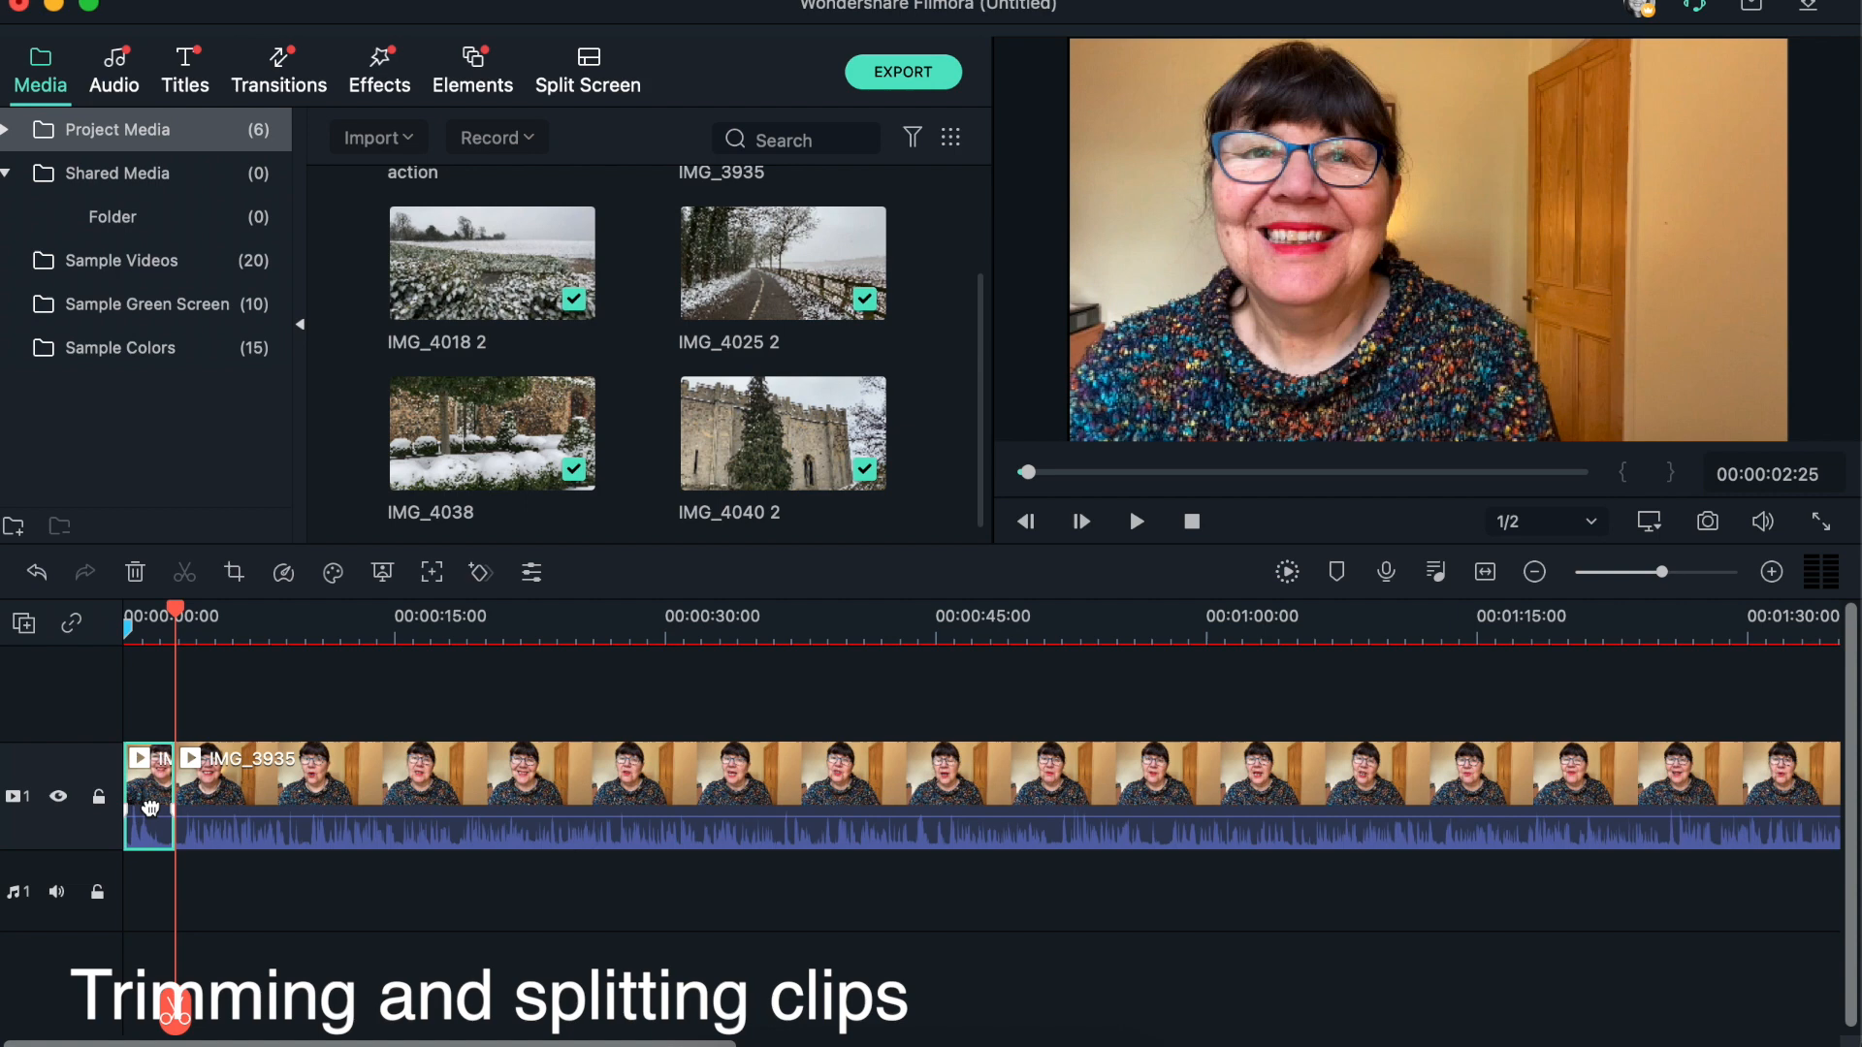
drag(1627, 570, 1662, 570)
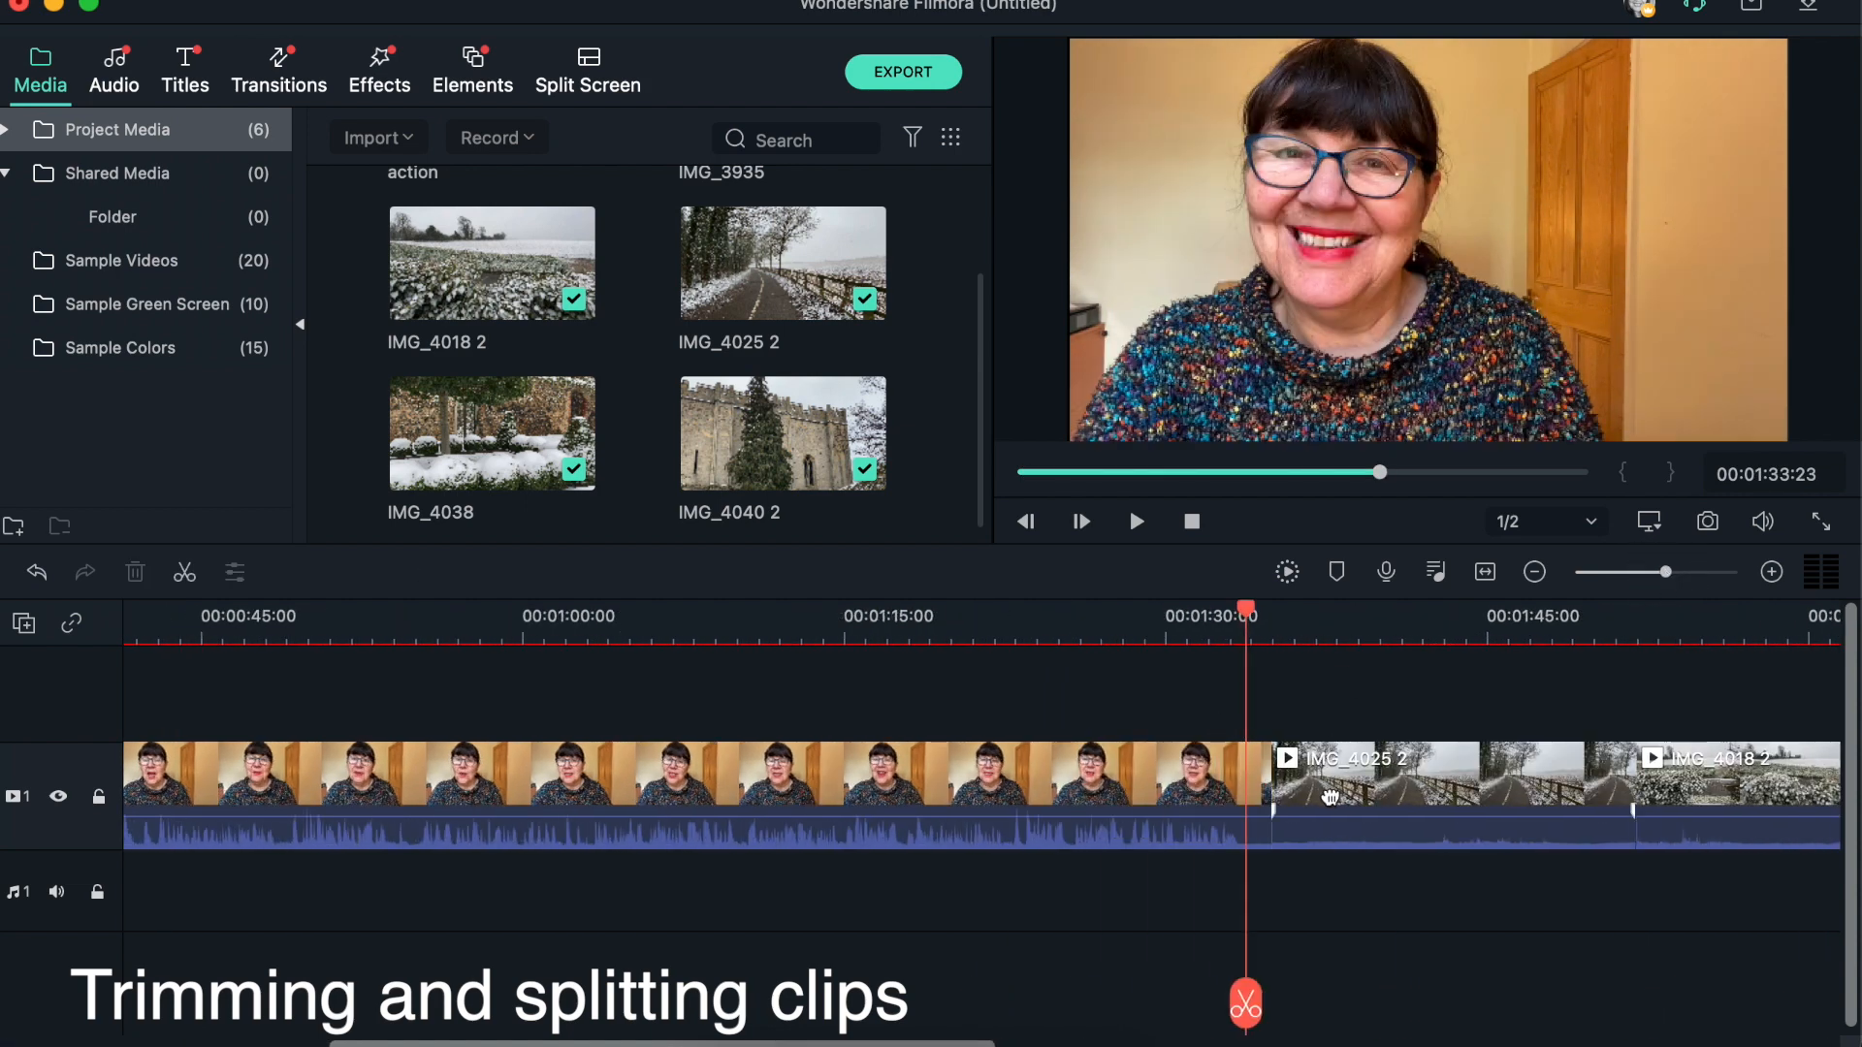
With the playhead at about 1:33:12, drag IMG_3935's right edge back to end at 1:33.
drag(1627, 572, 1674, 572)
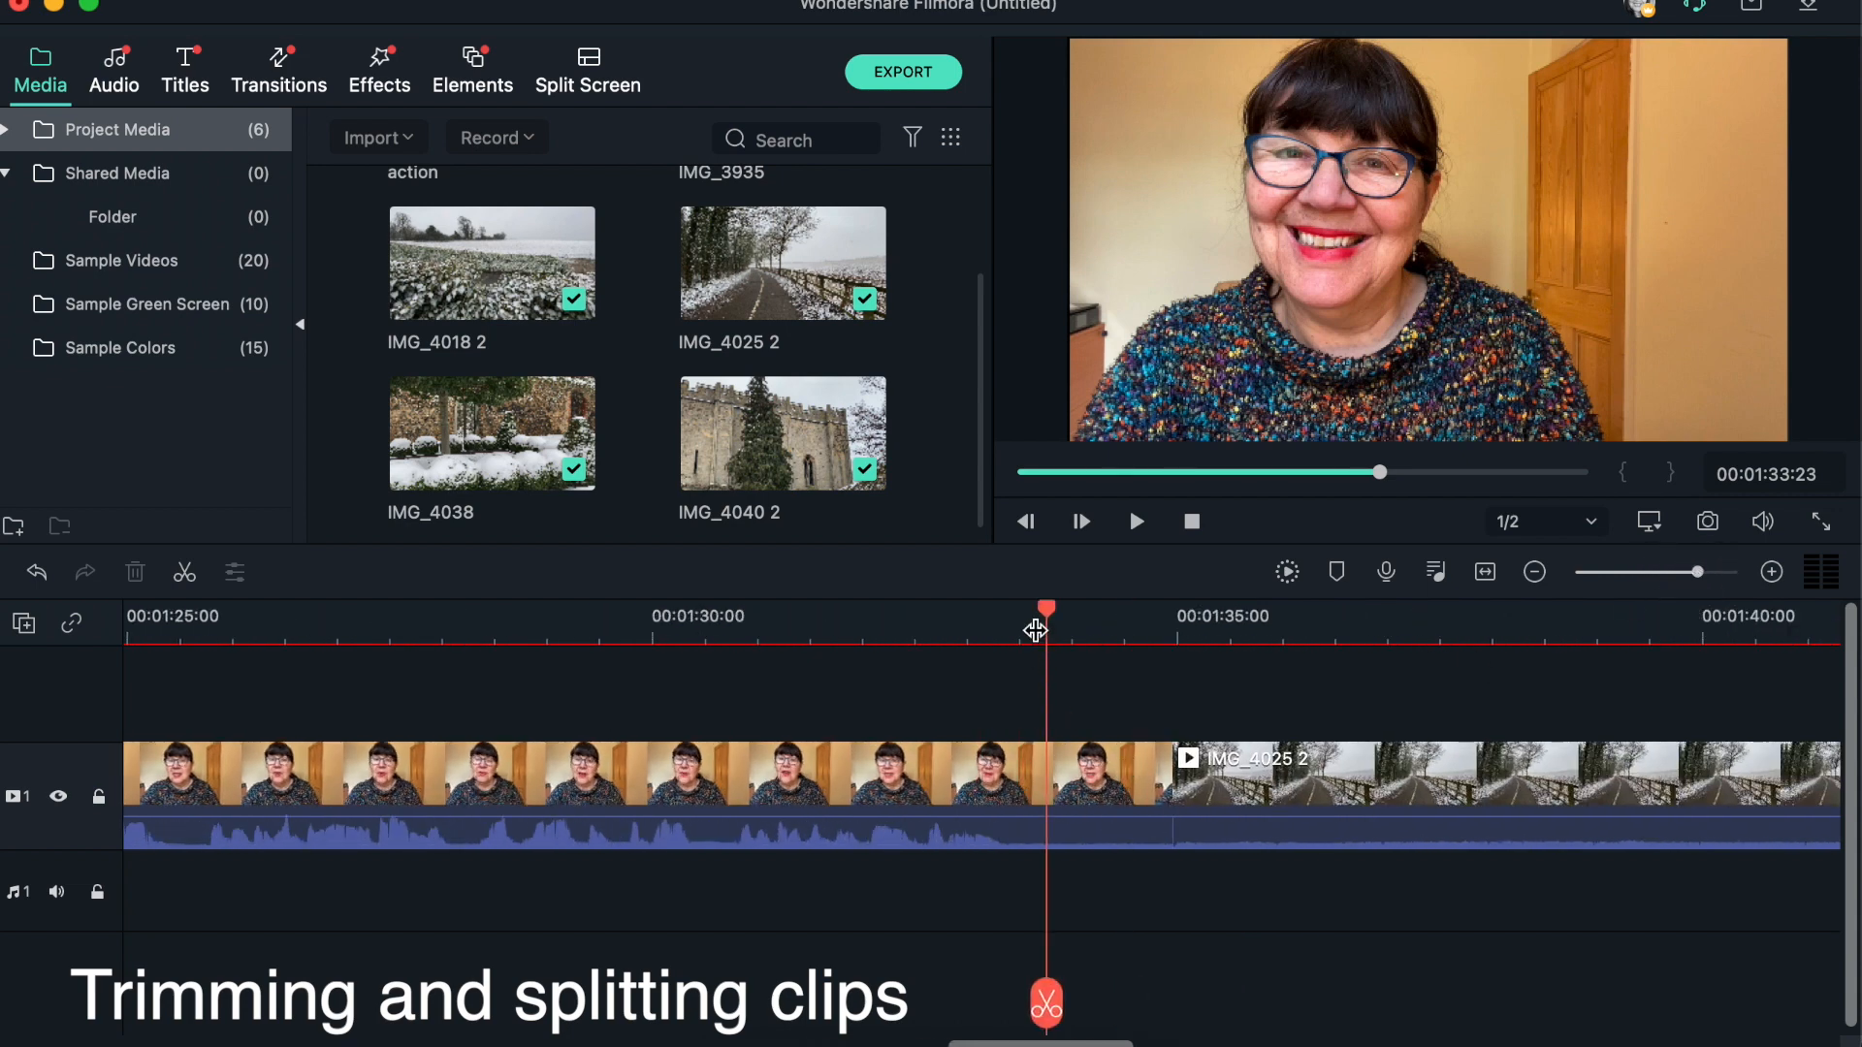
drag(1044, 628, 1008, 628)
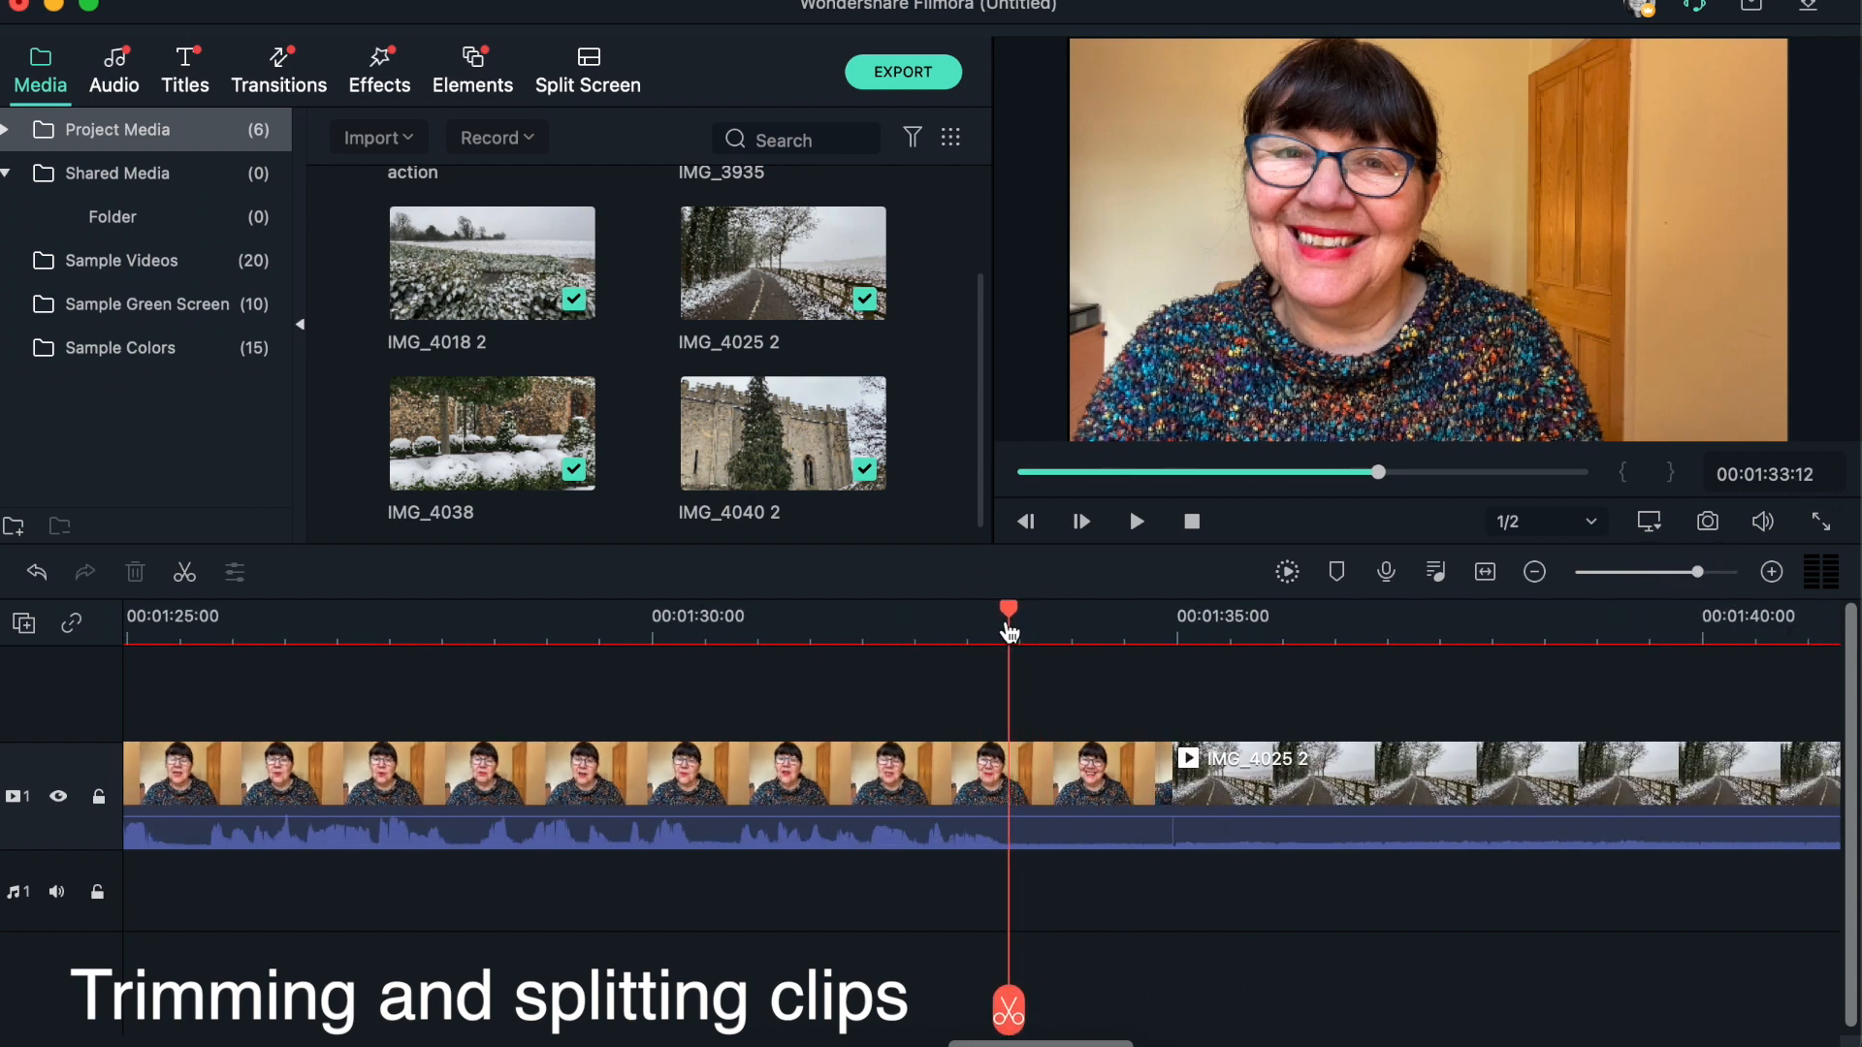
click(636, 799)
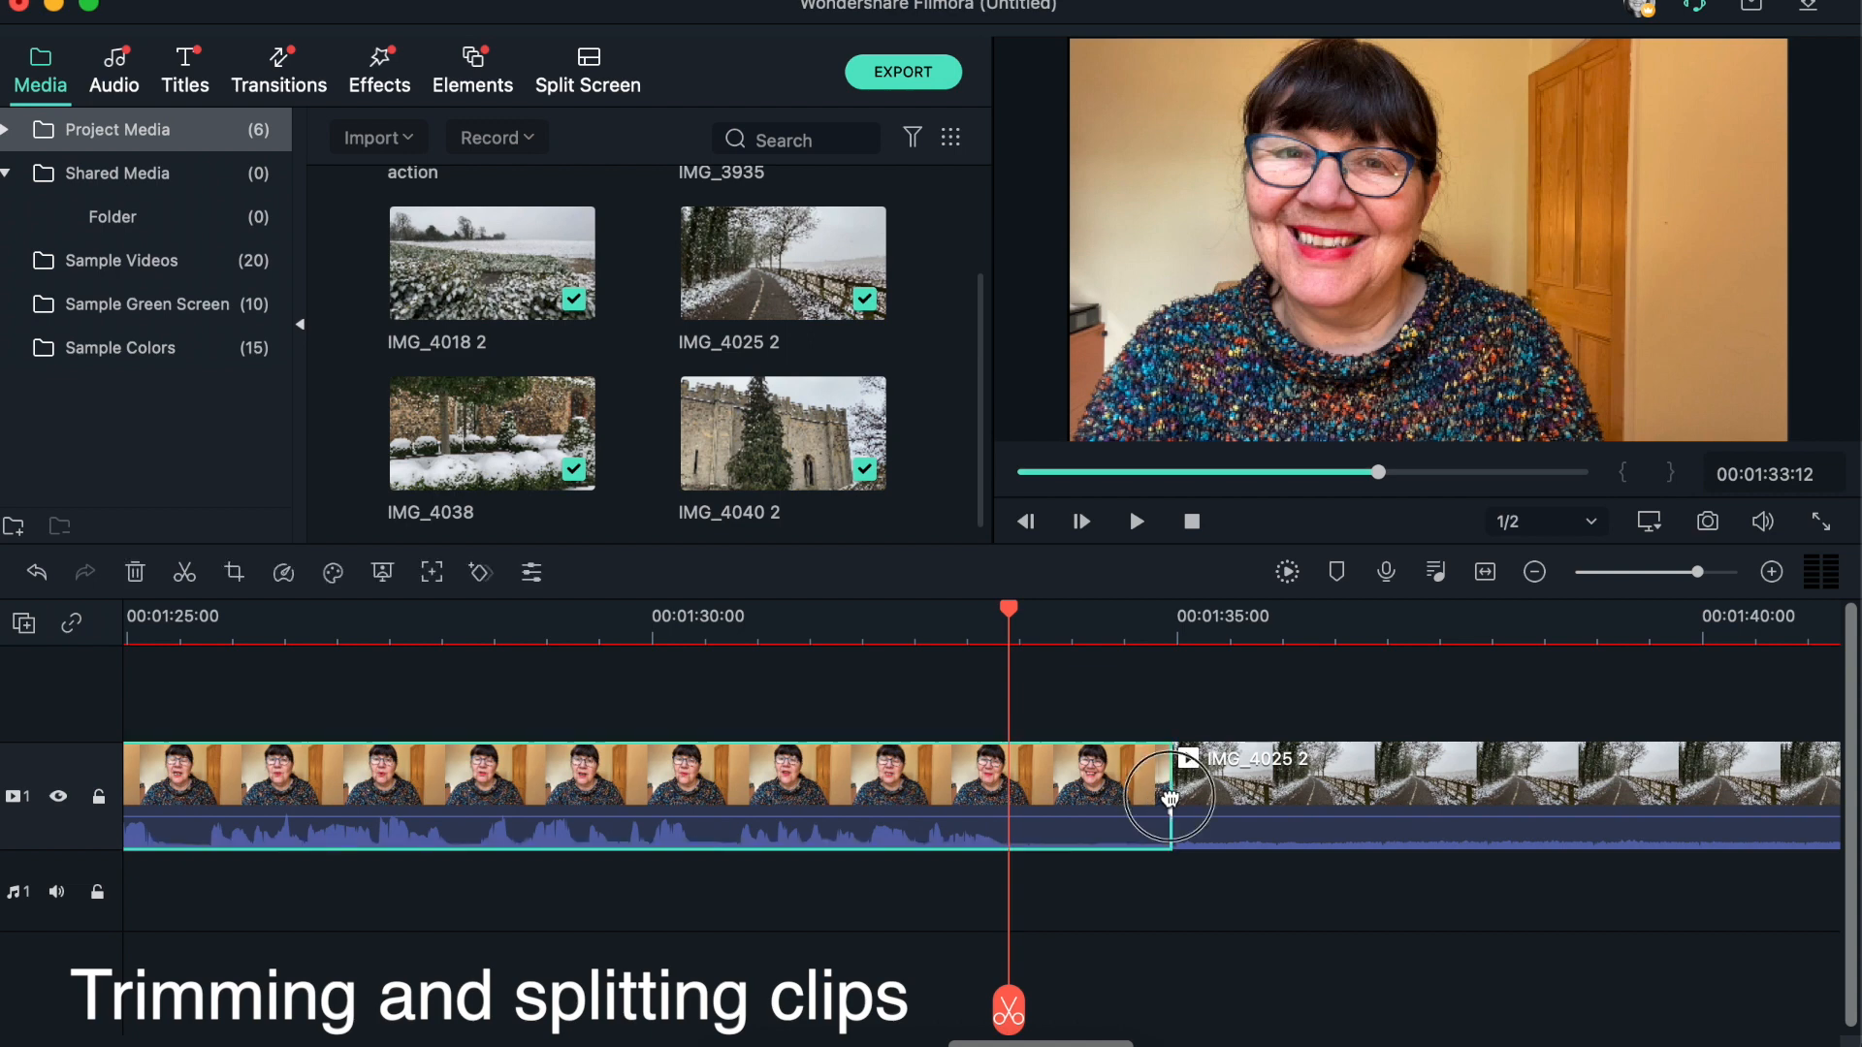
drag(1170, 797, 1068, 807)
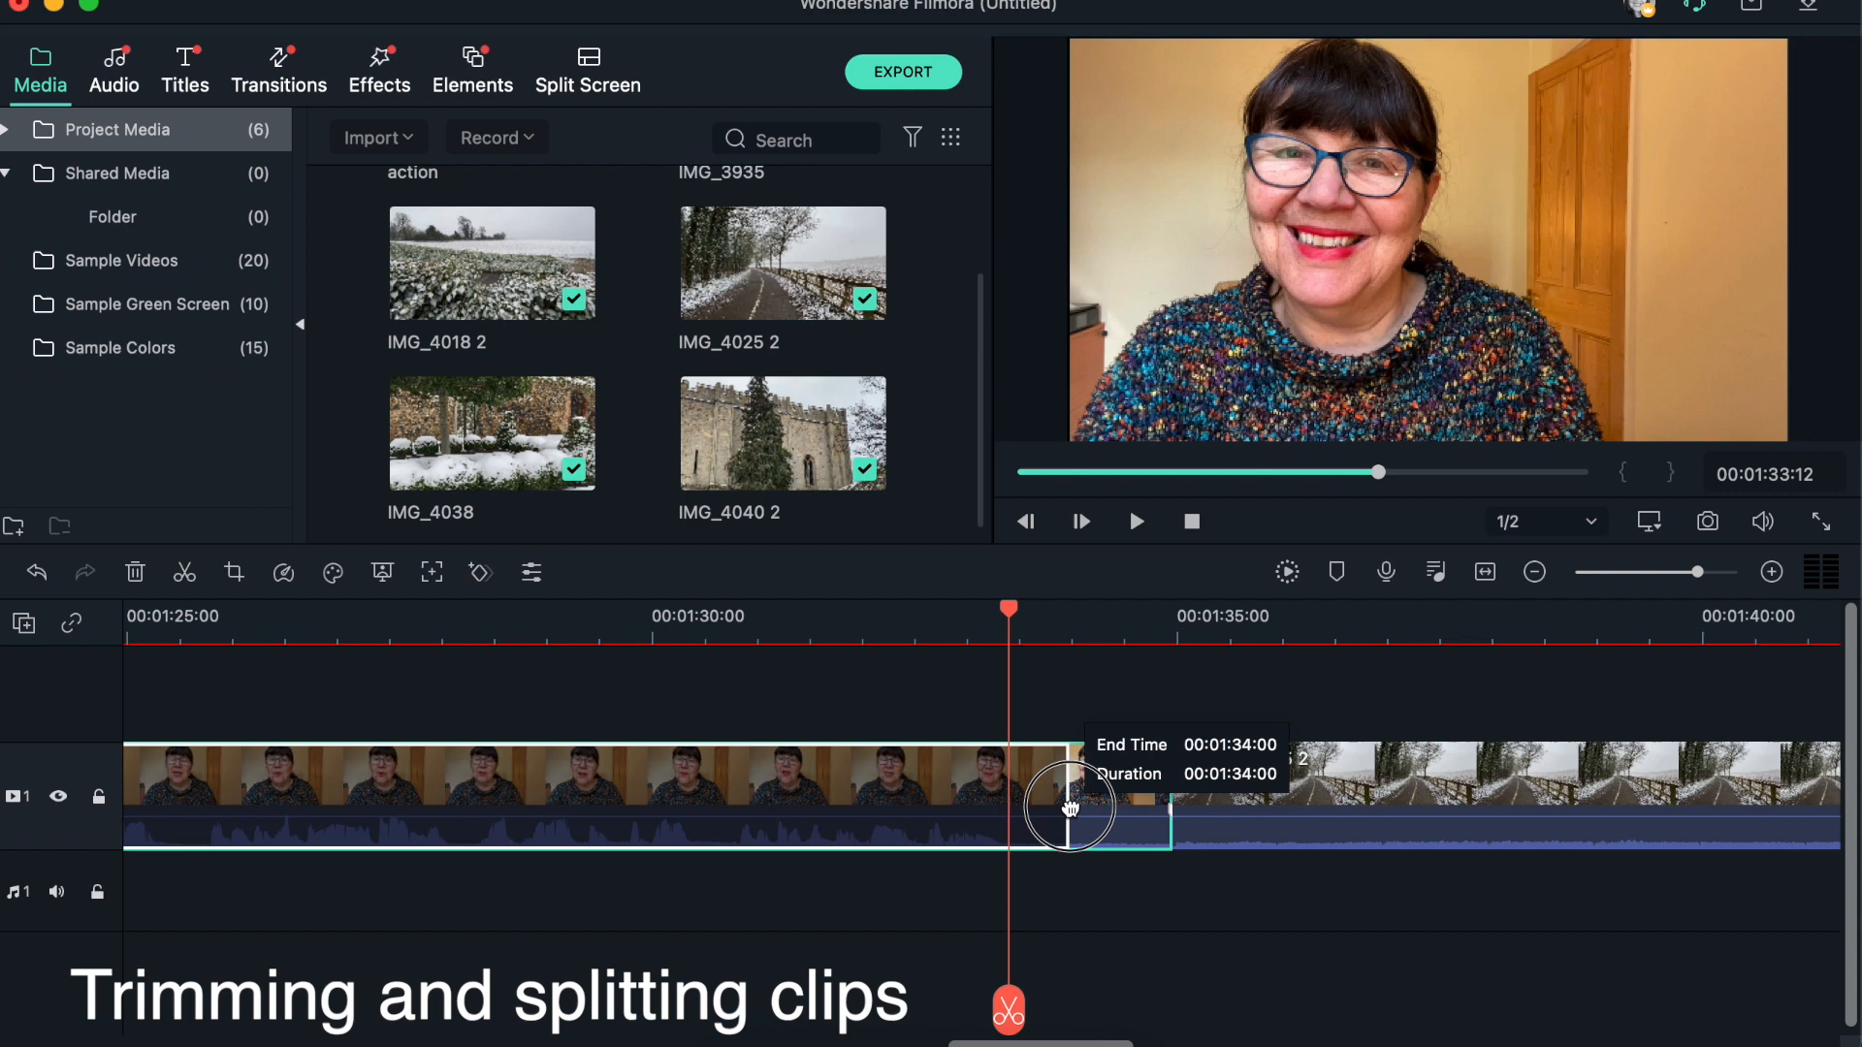
drag(1069, 805, 1018, 813)
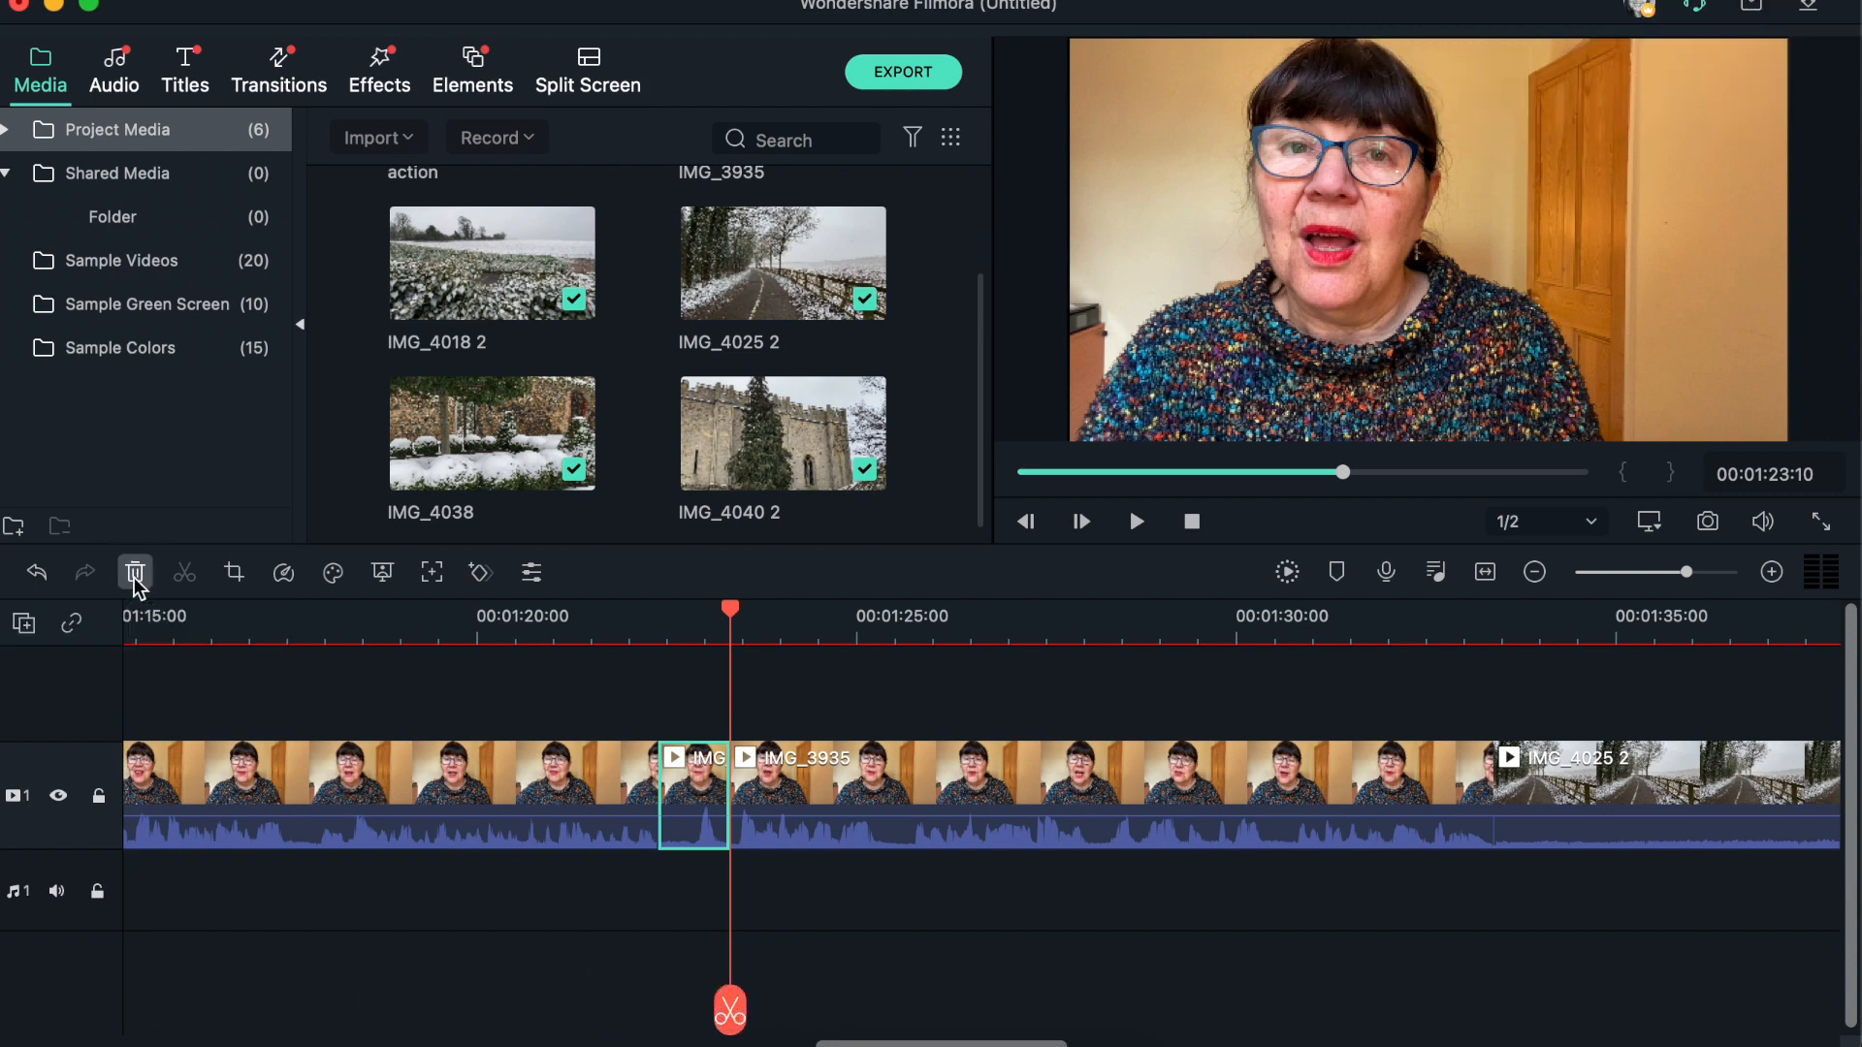
Undo the last split so IMG_3935 is one continuous piece again.
click(136, 572)
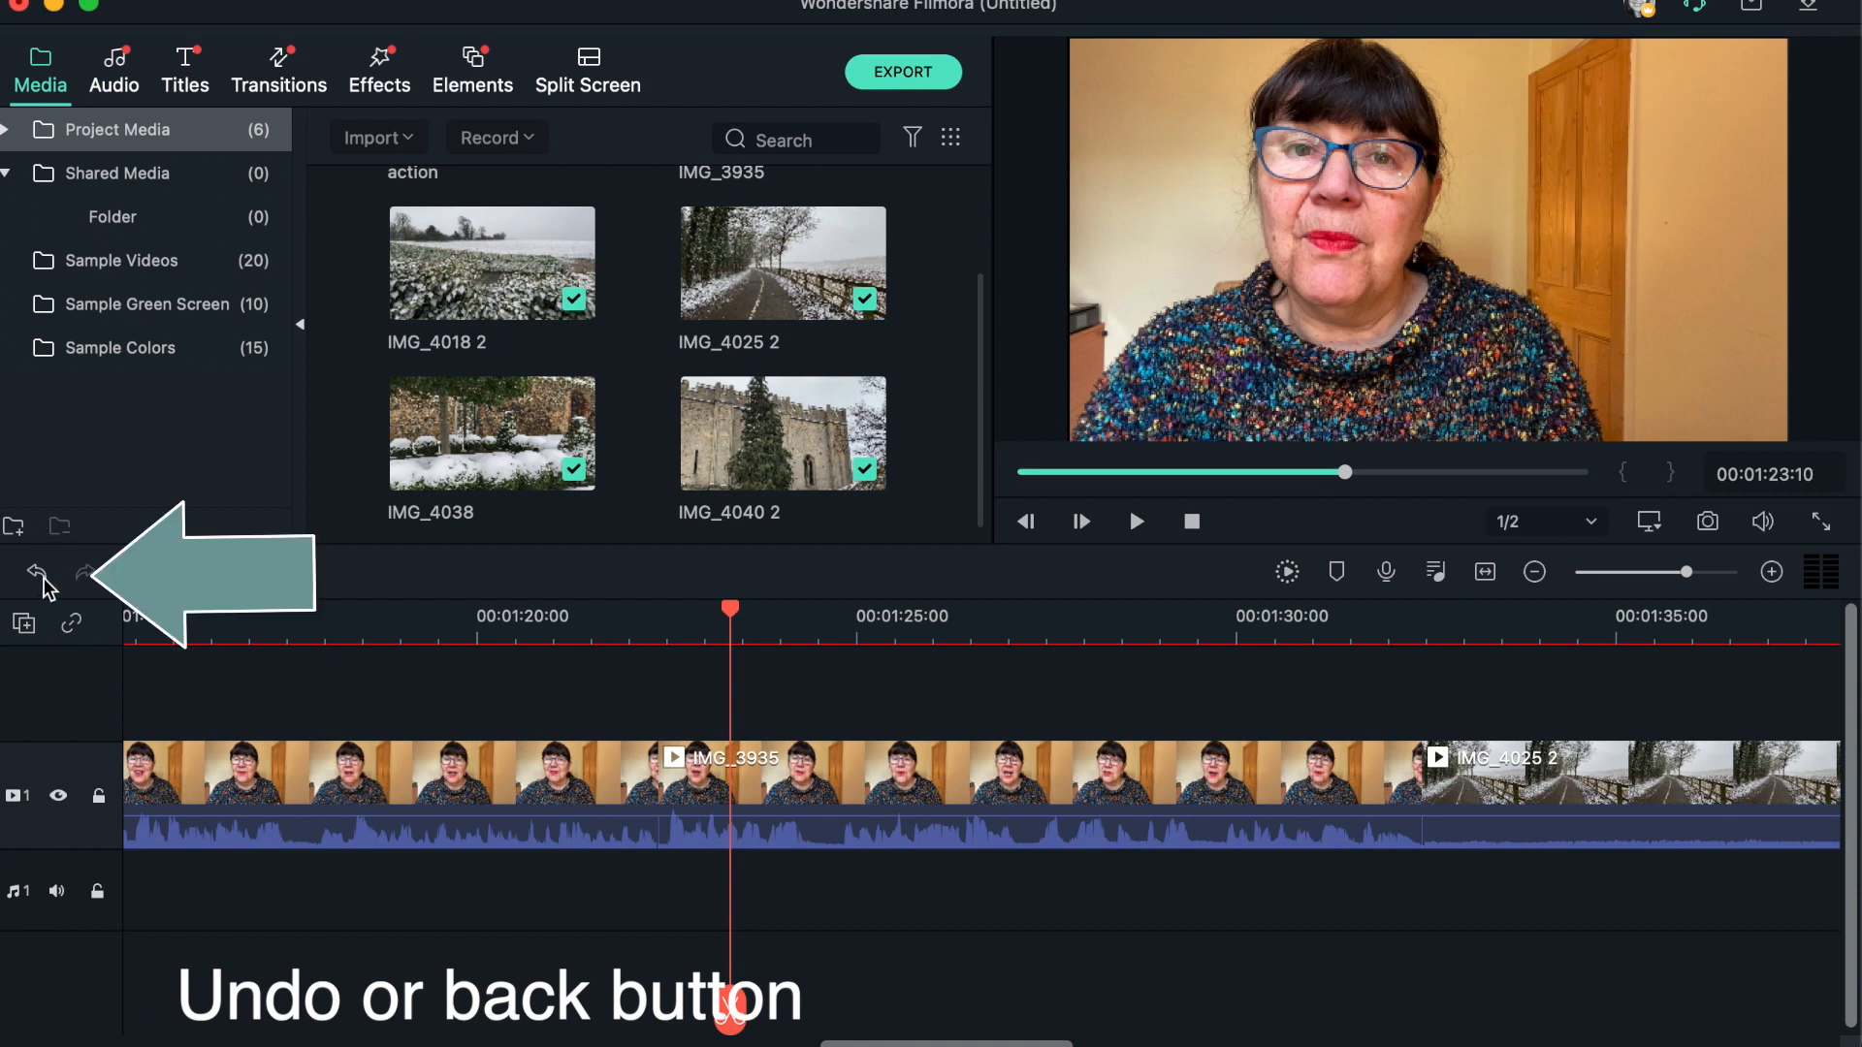
mouse_move(35, 572)
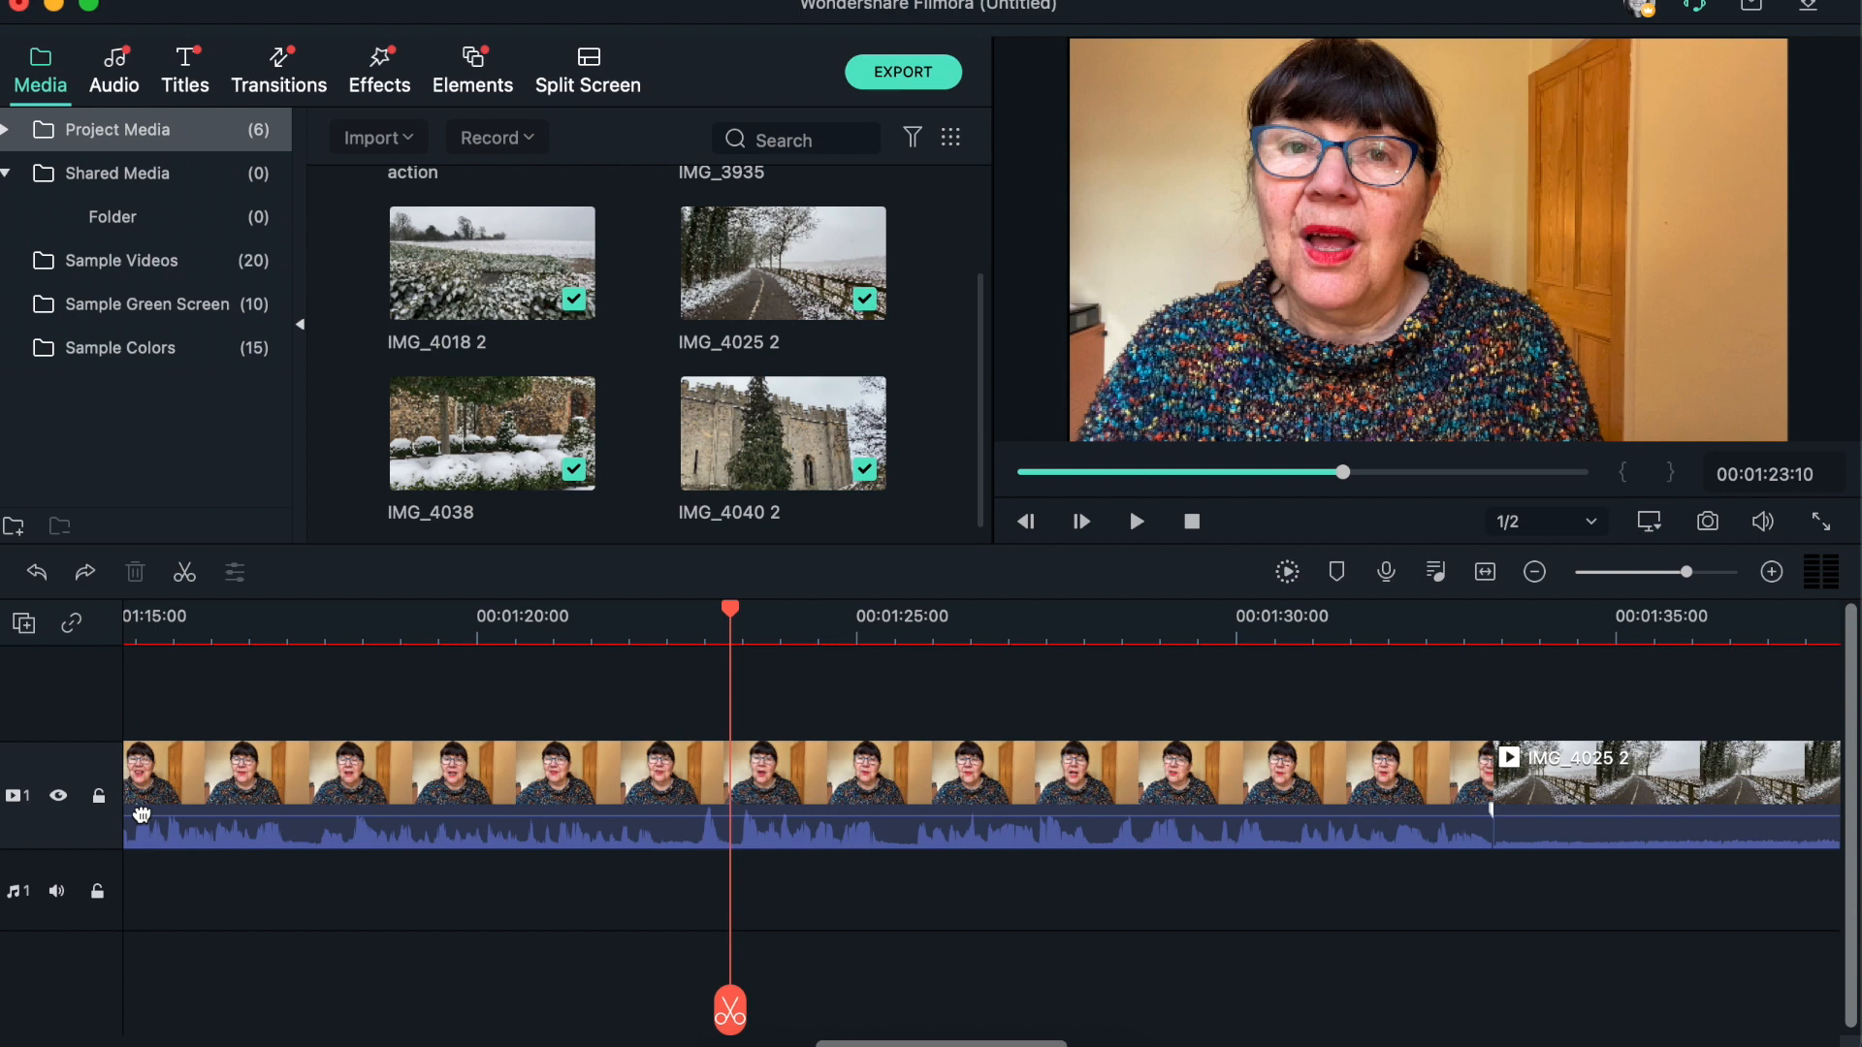
mouse_move(767, 849)
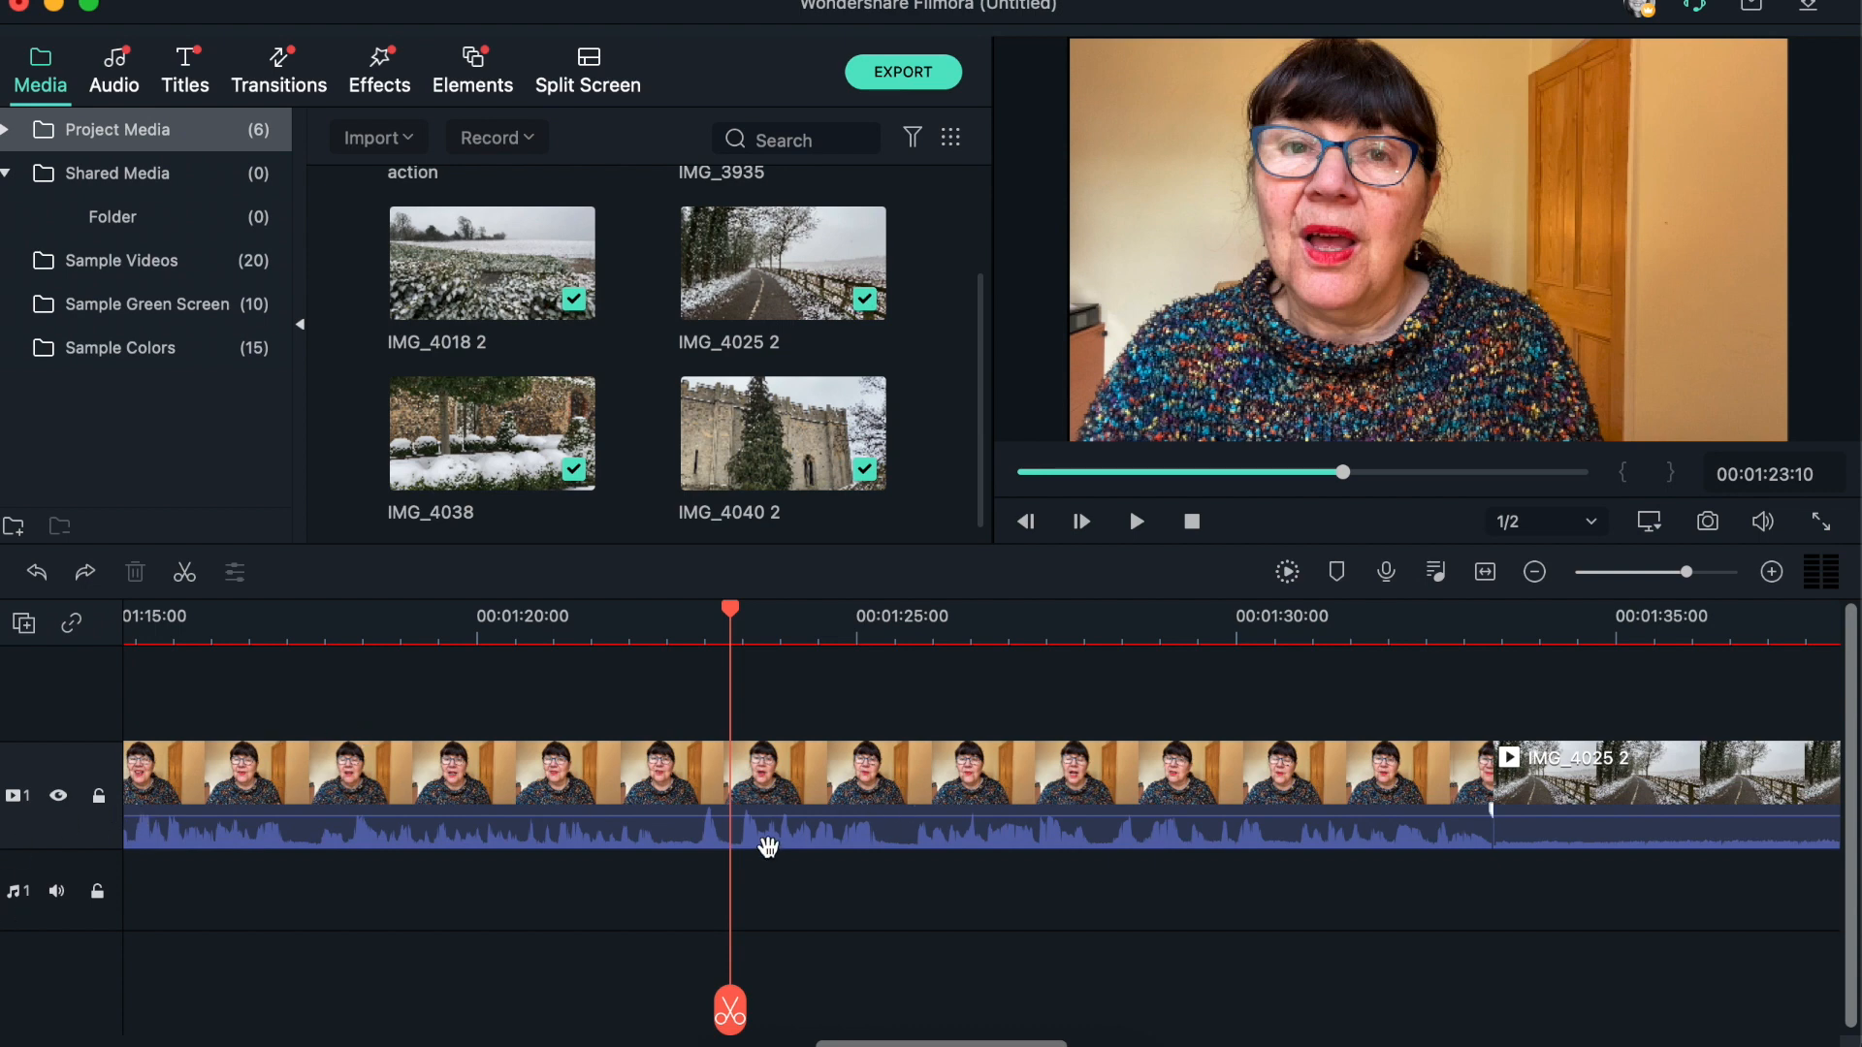
mouse_move(822, 755)
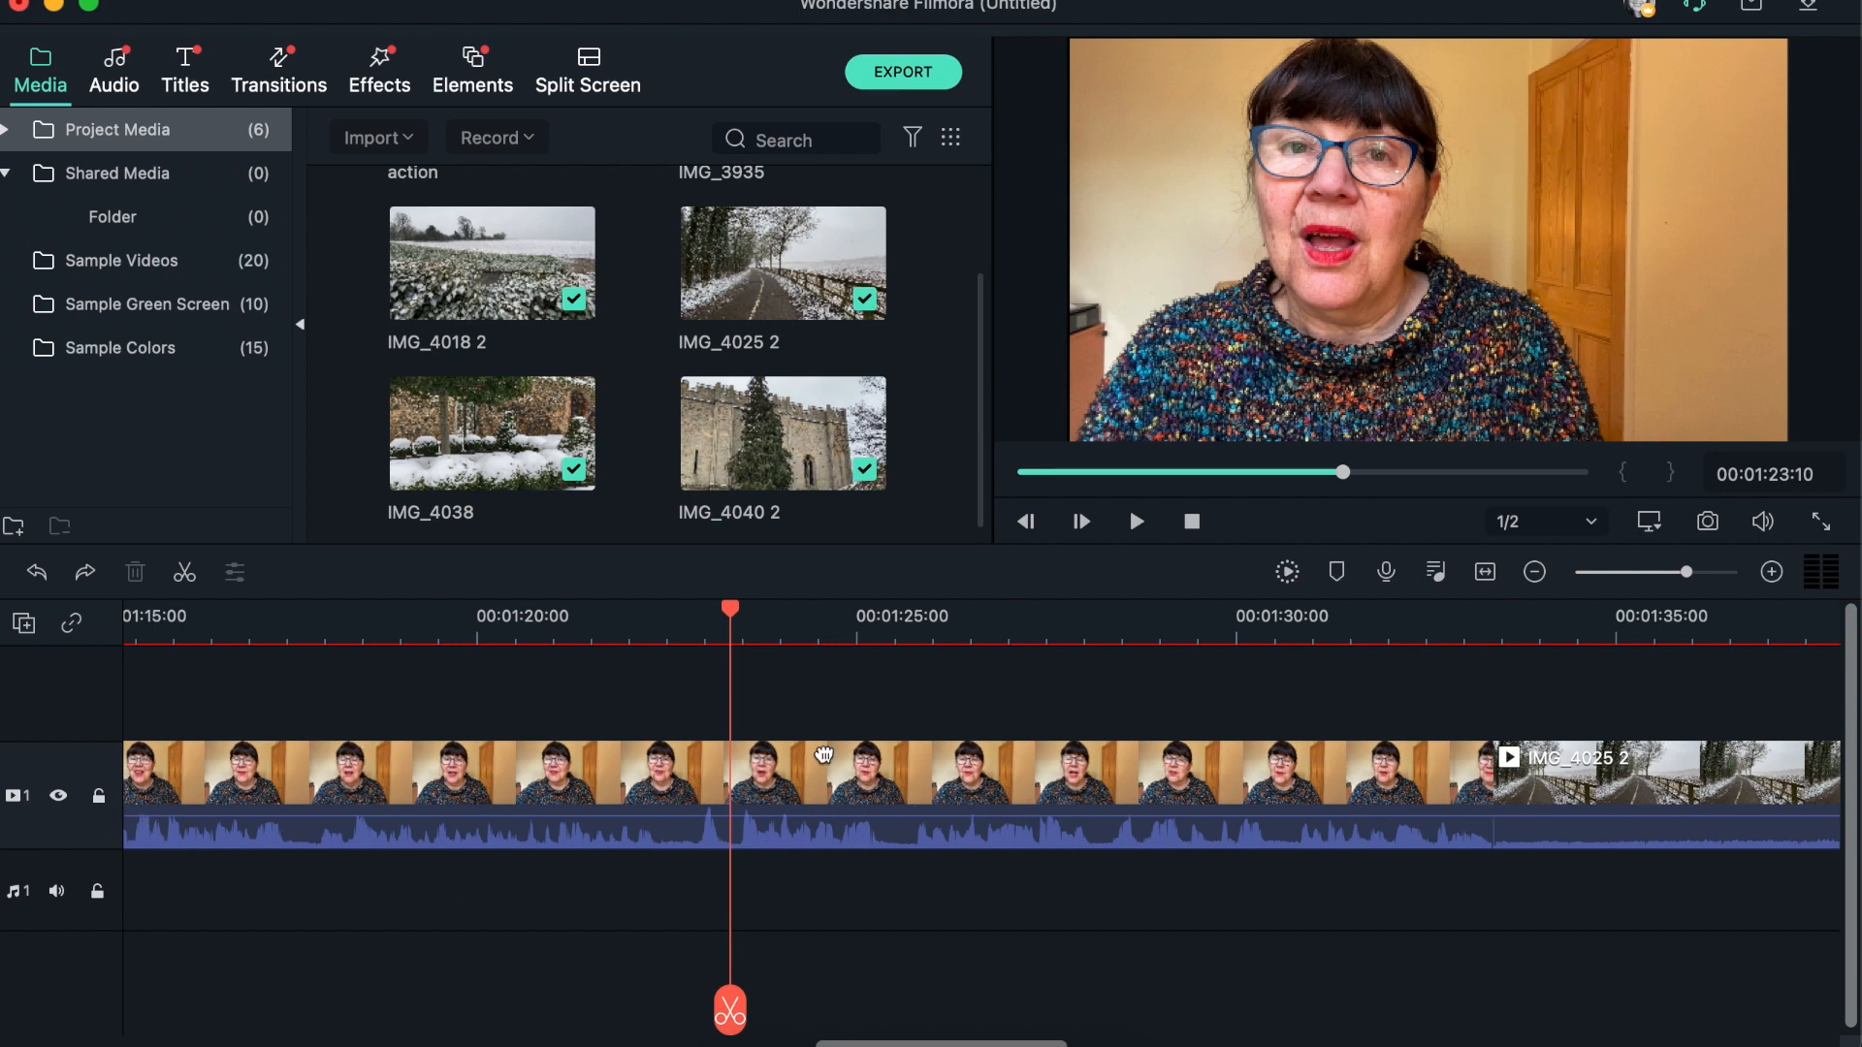
mouse_move(801, 776)
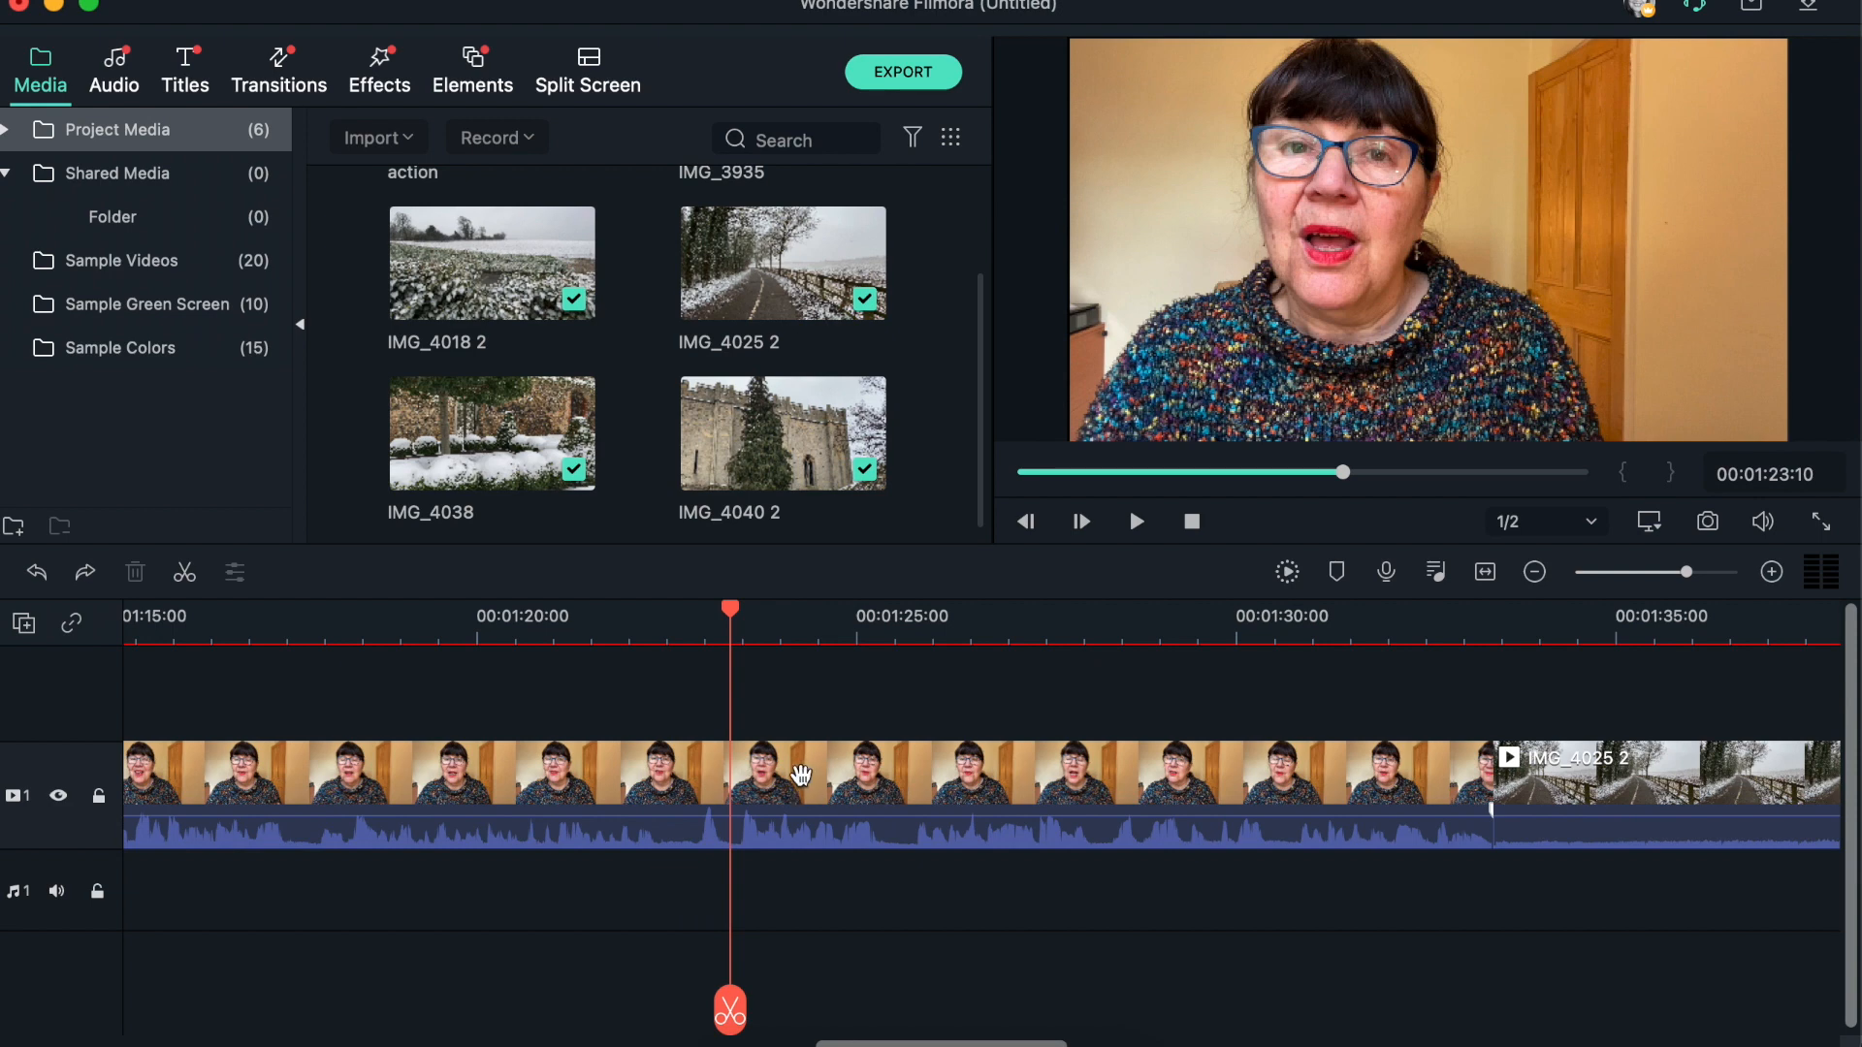
mouse_move(733, 780)
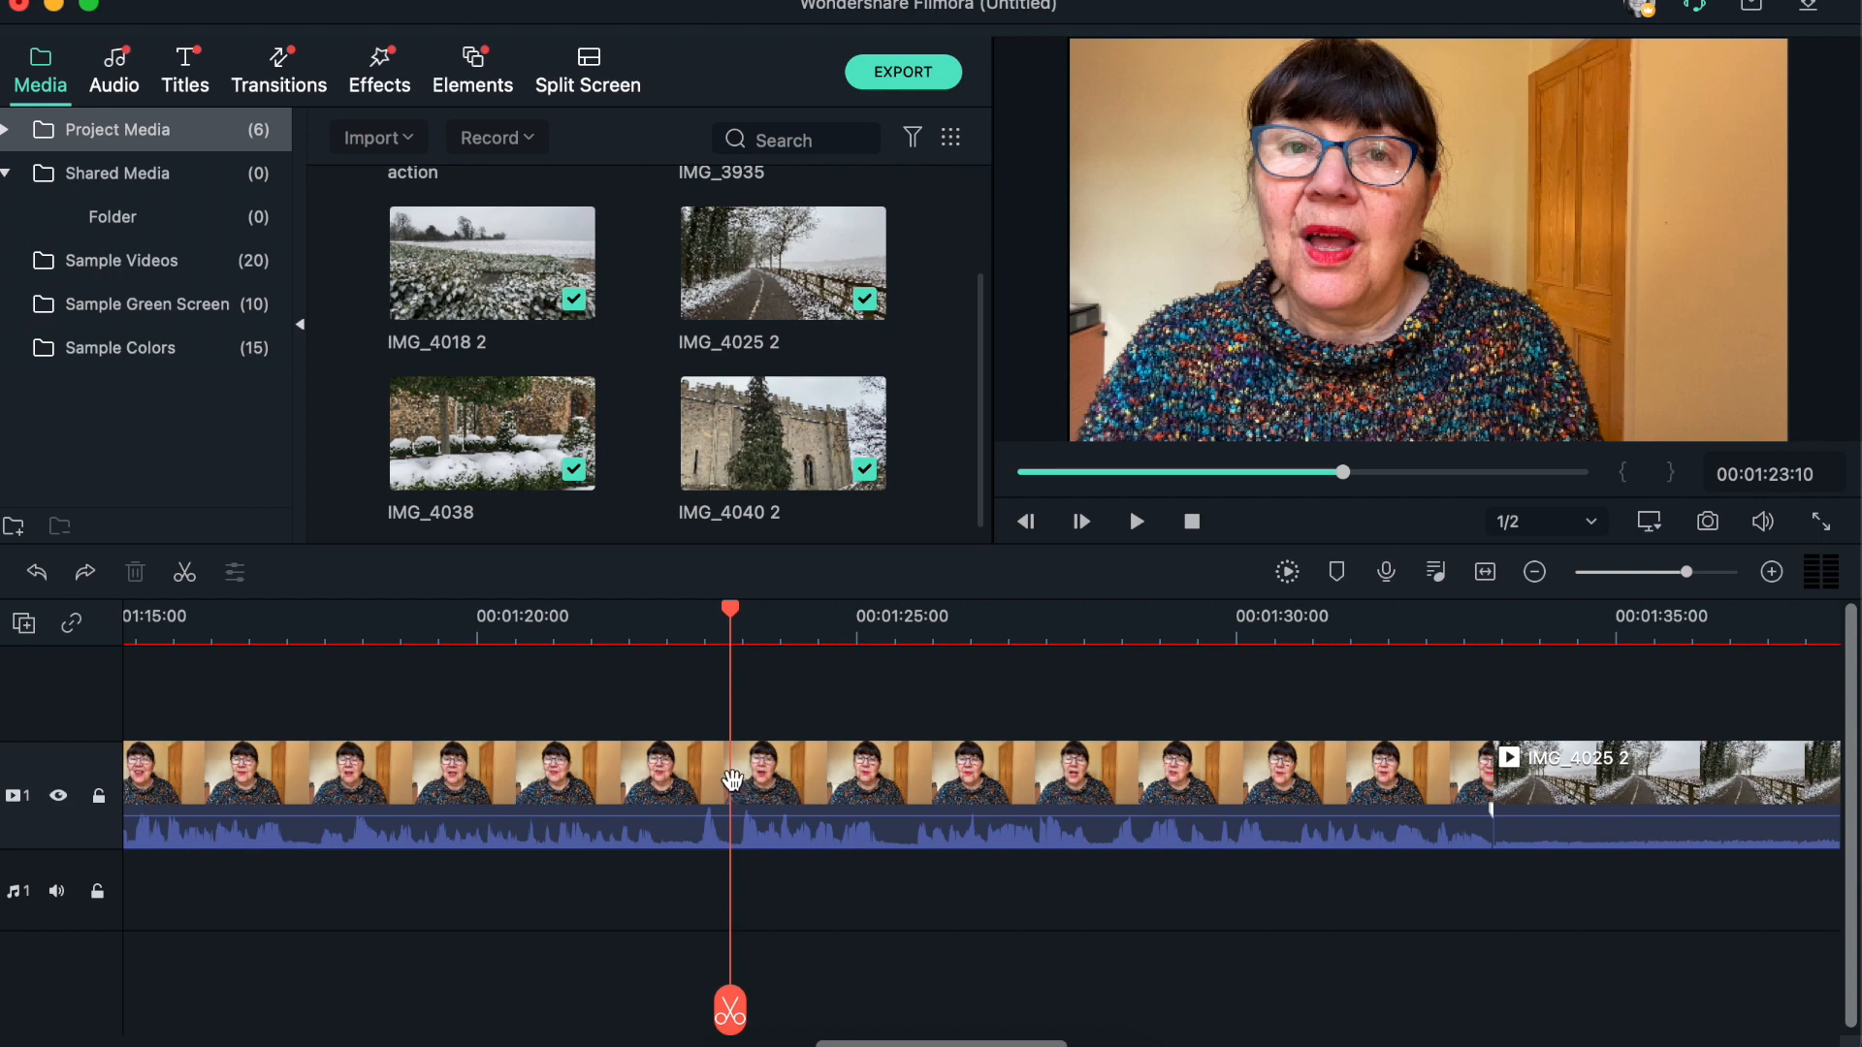
Detach IMG_3935's audio onto its own track via the clip's context menu.
right_click(727, 786)
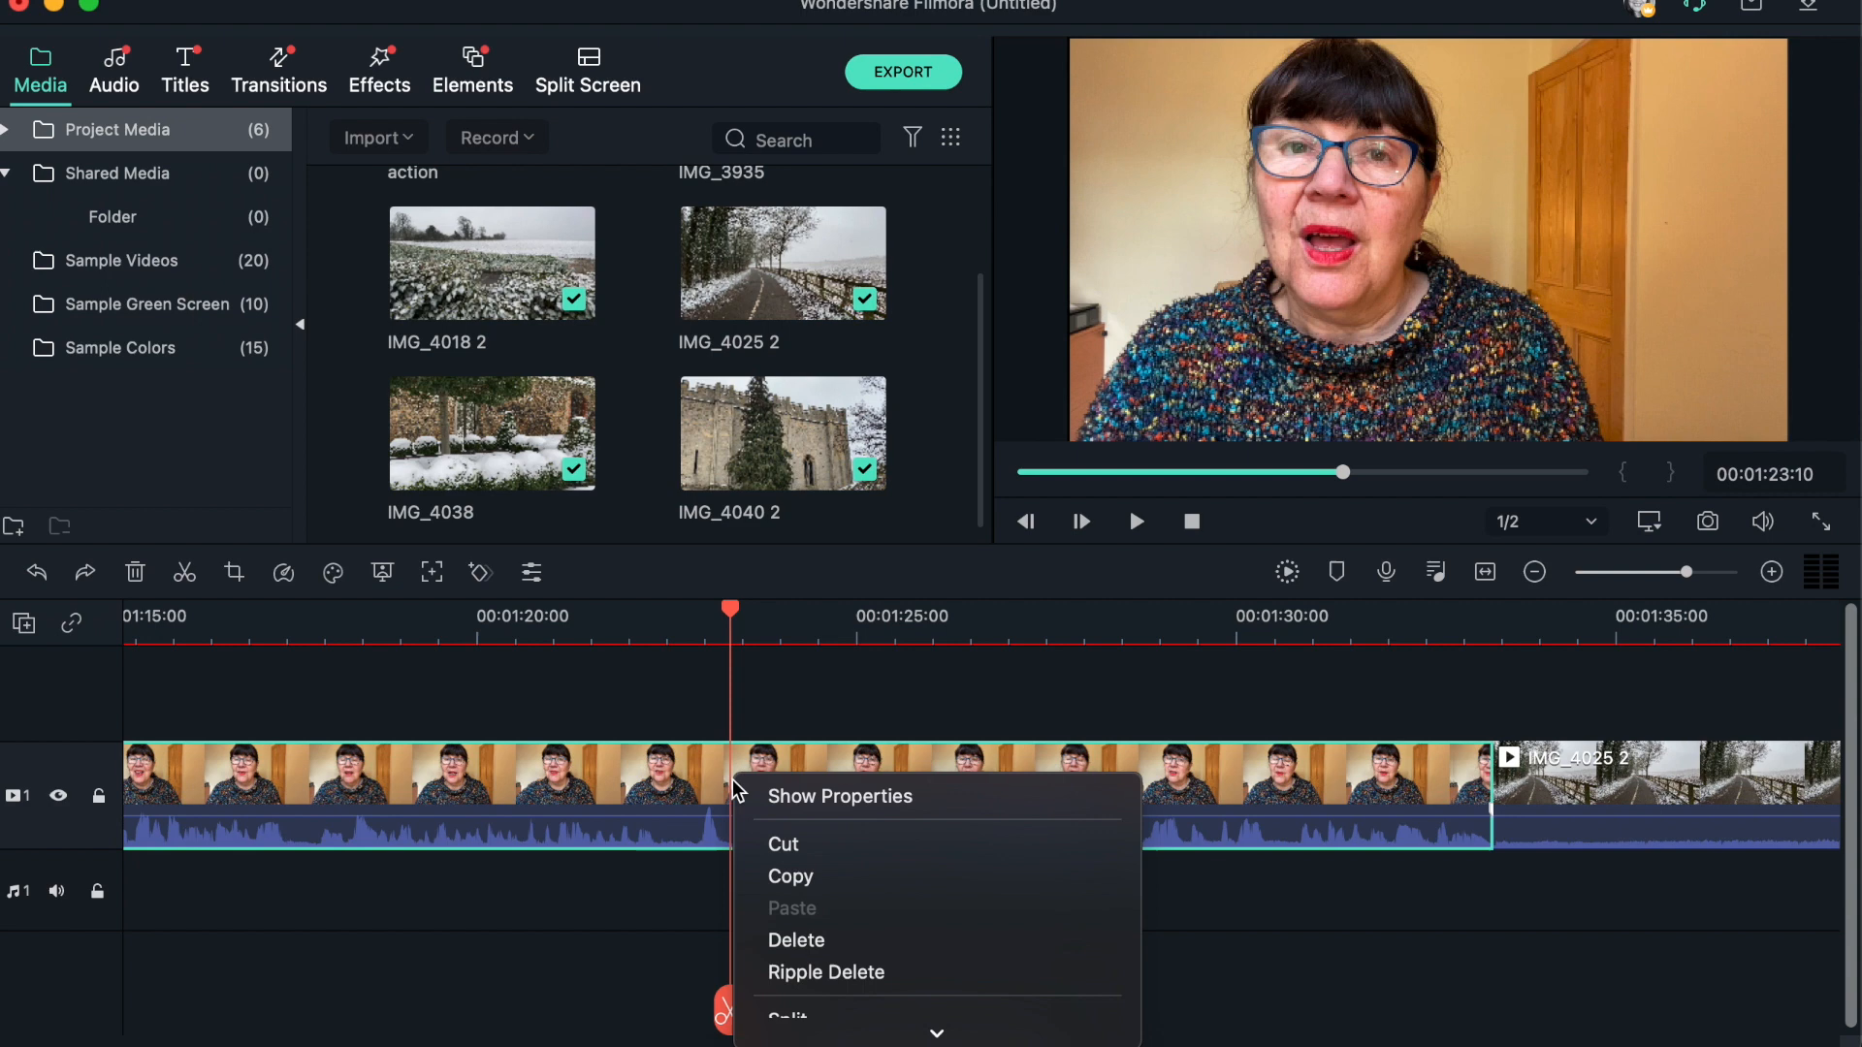
mouse_move(853, 834)
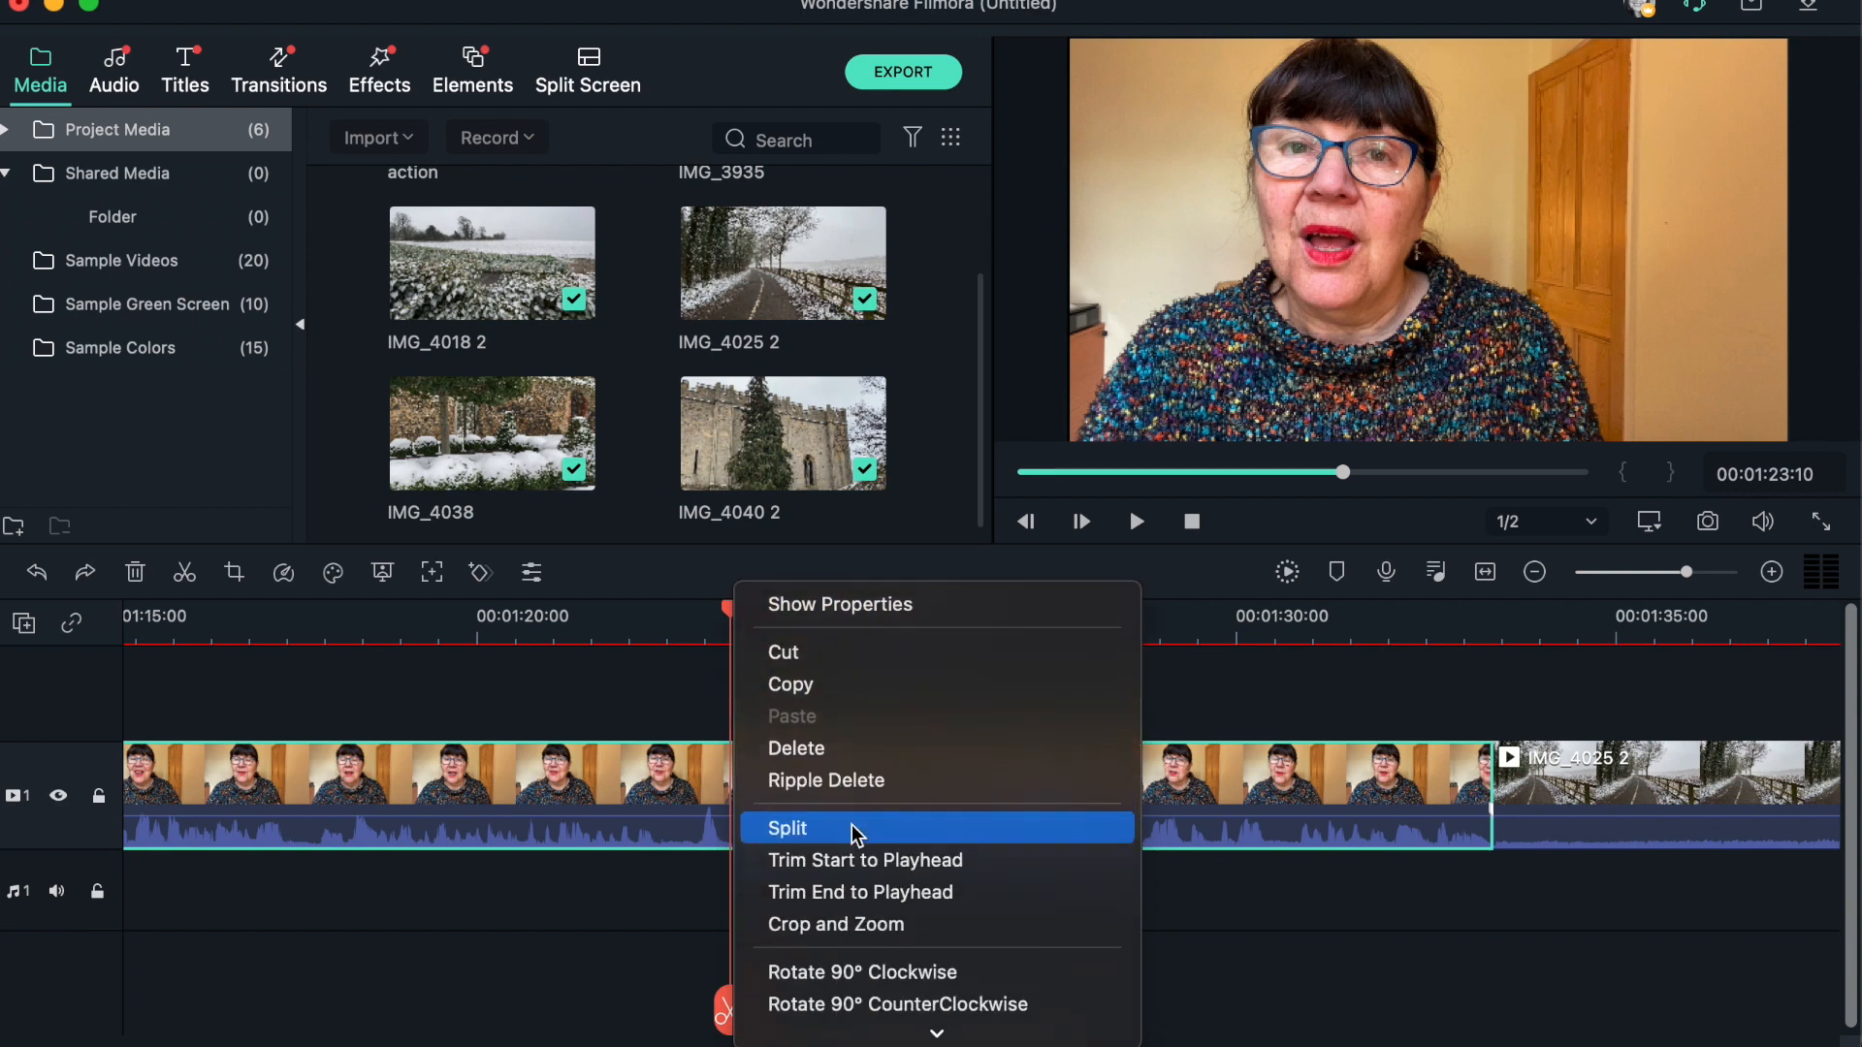
mouse_move(880, 861)
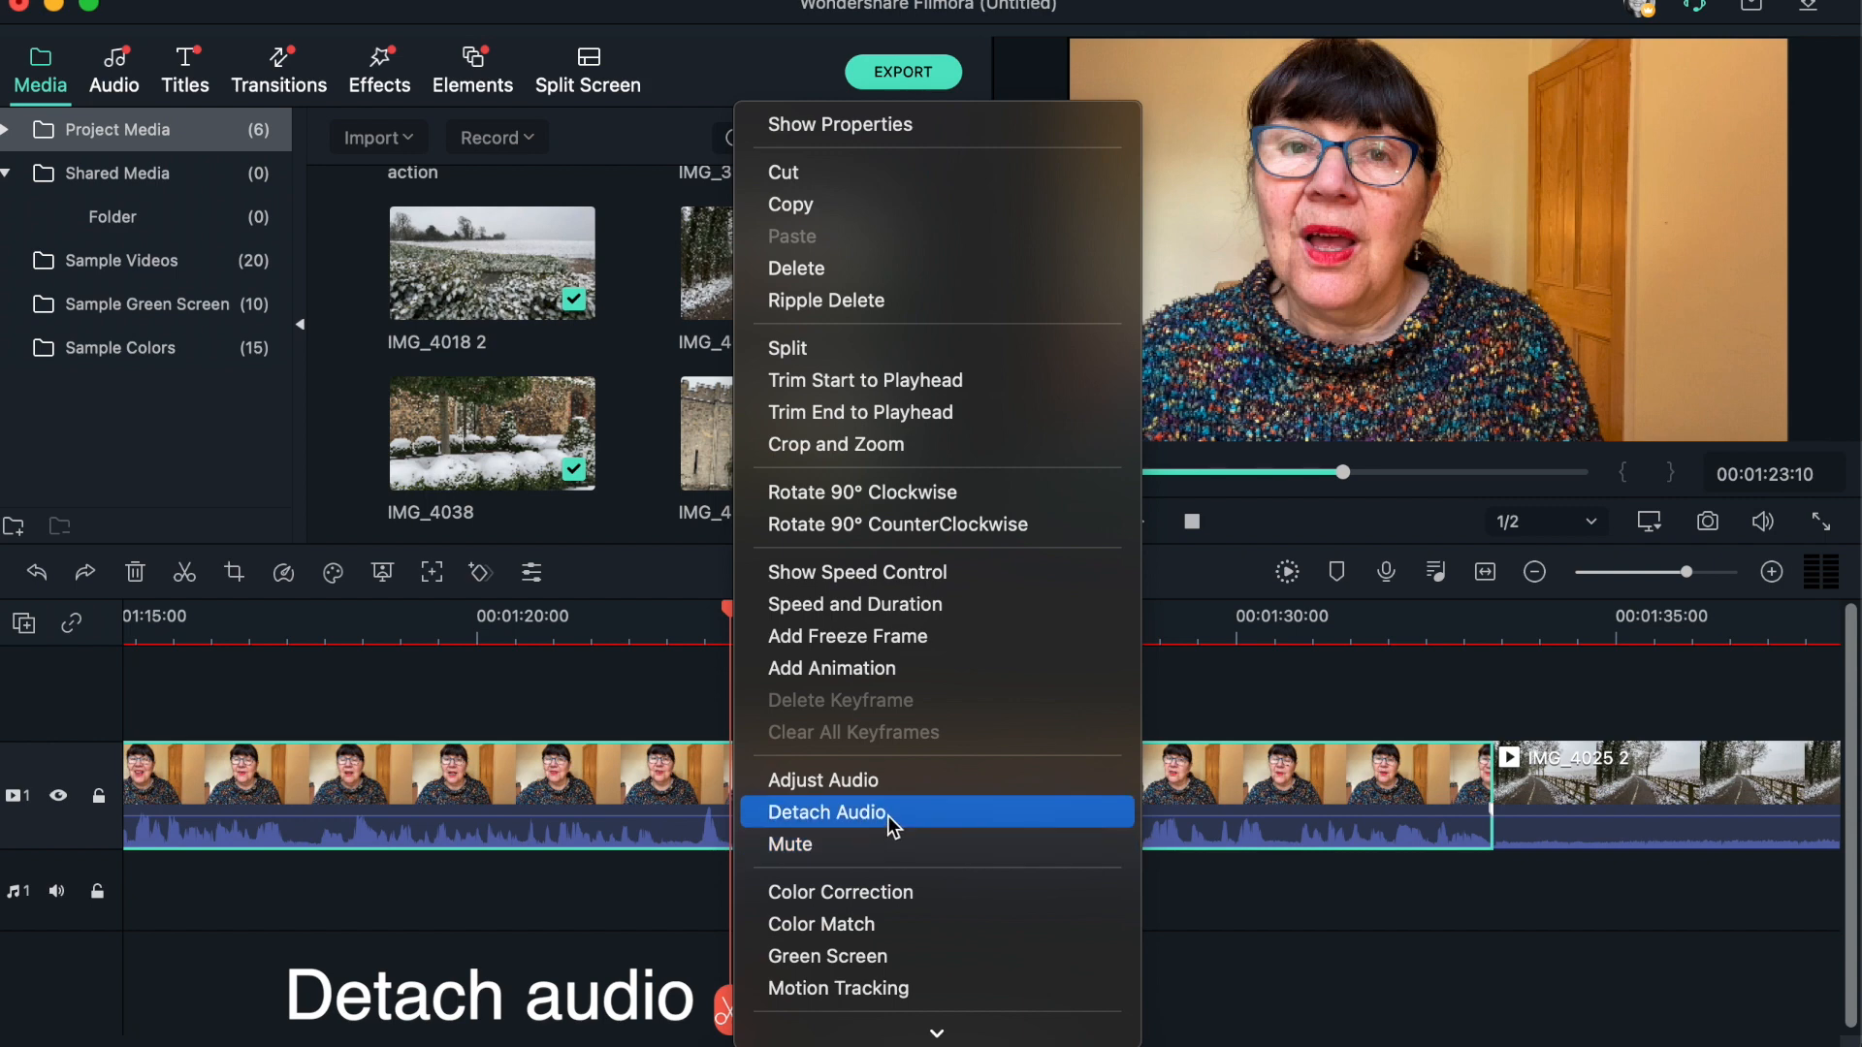
click(826, 811)
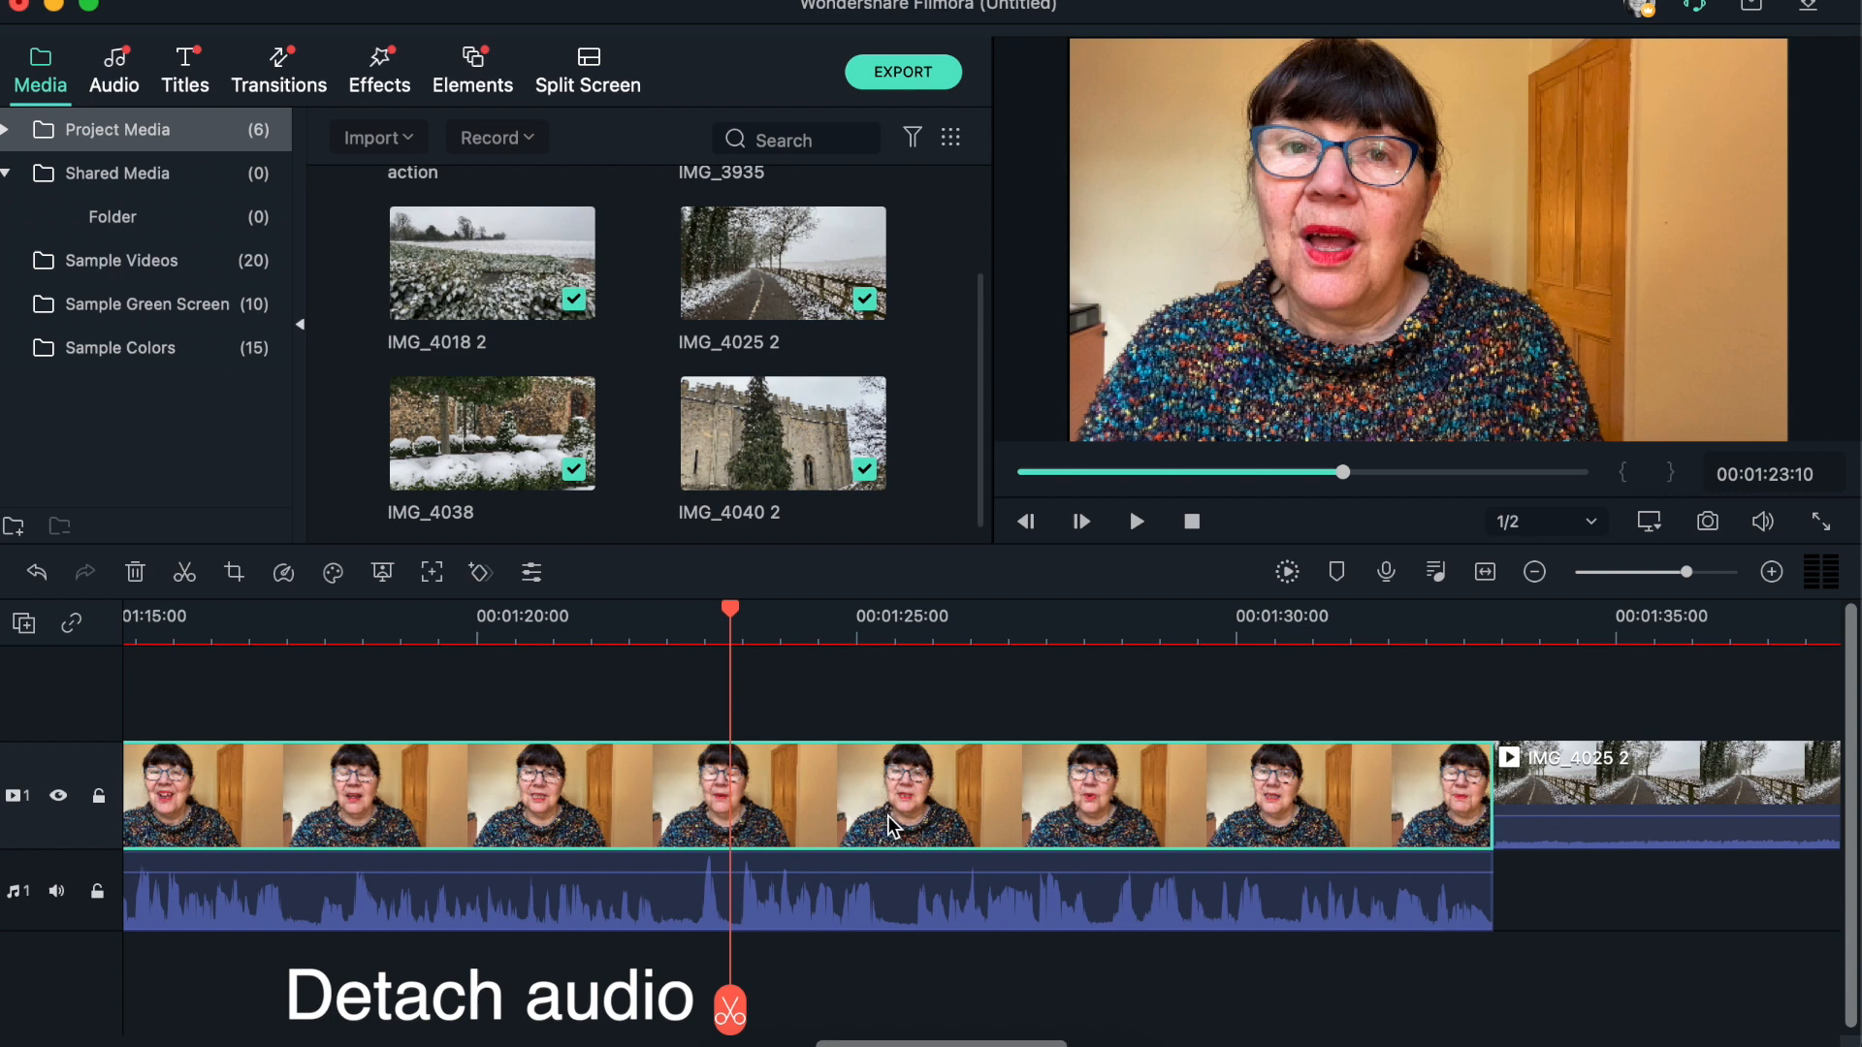
mouse_move(1028, 861)
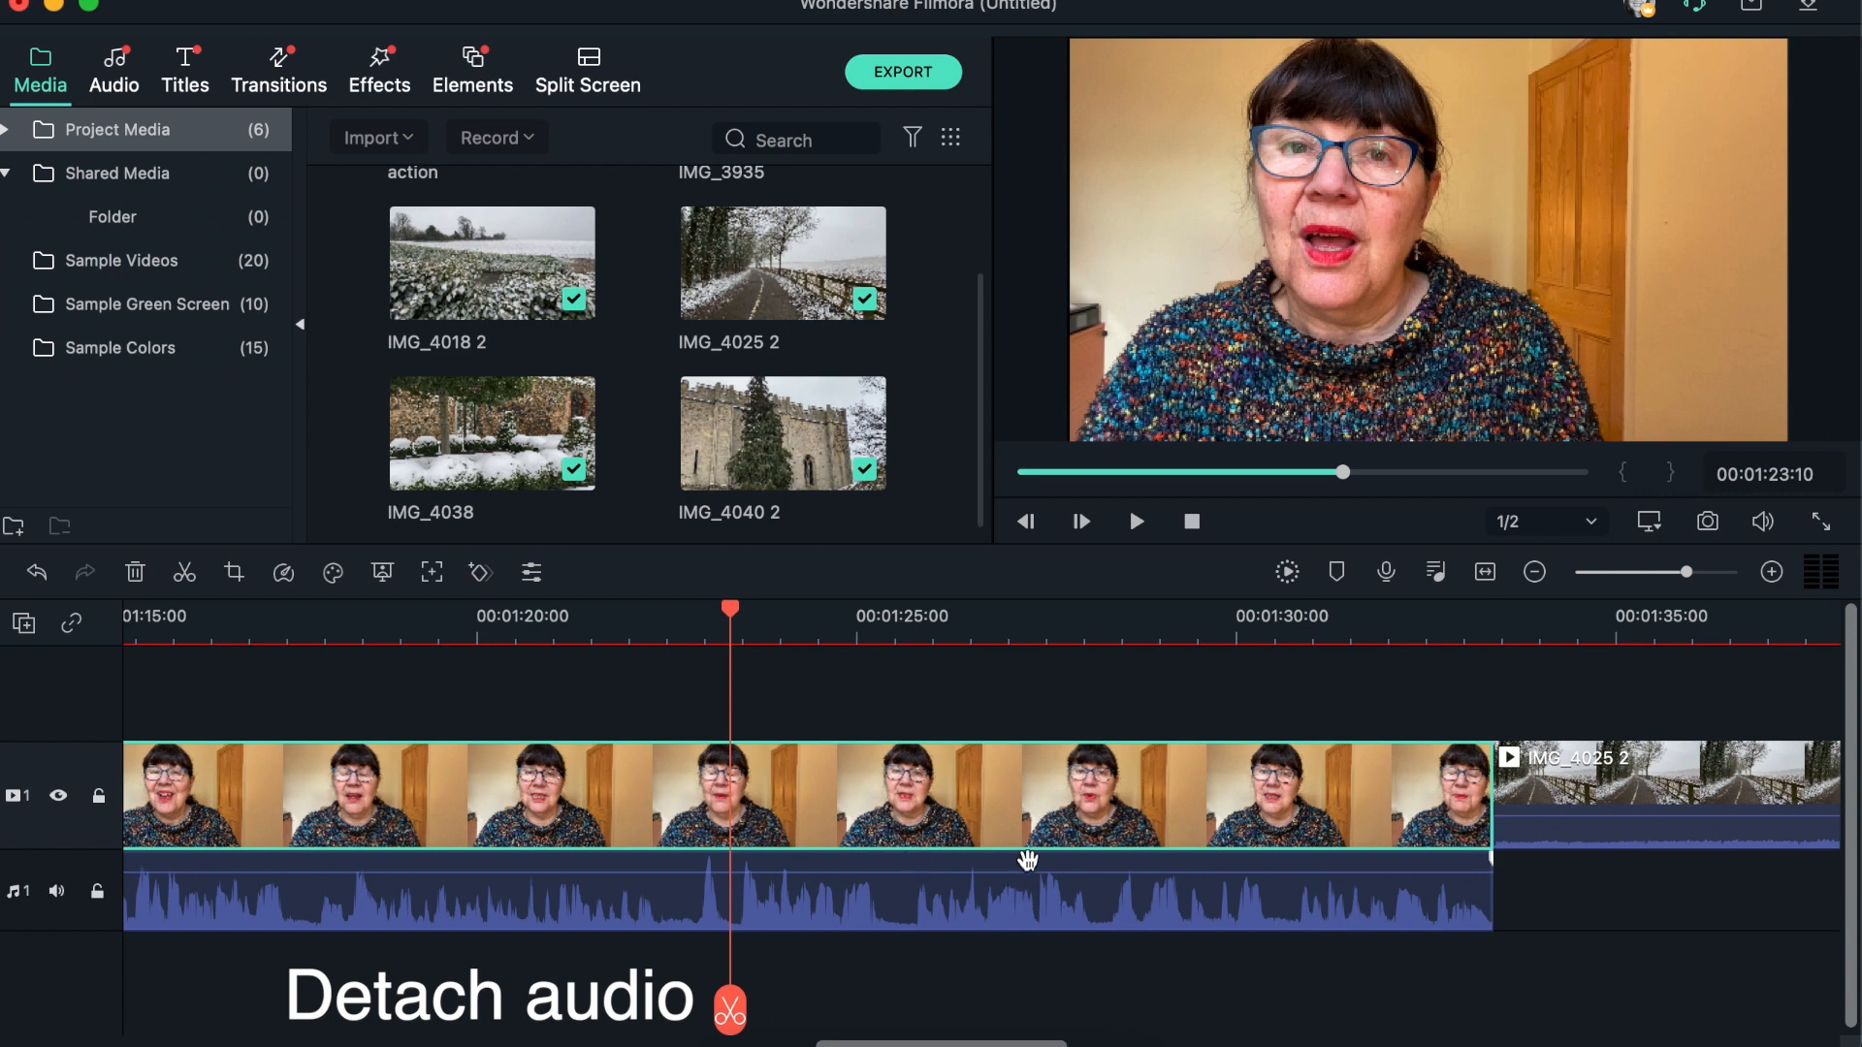
mouse_move(876, 941)
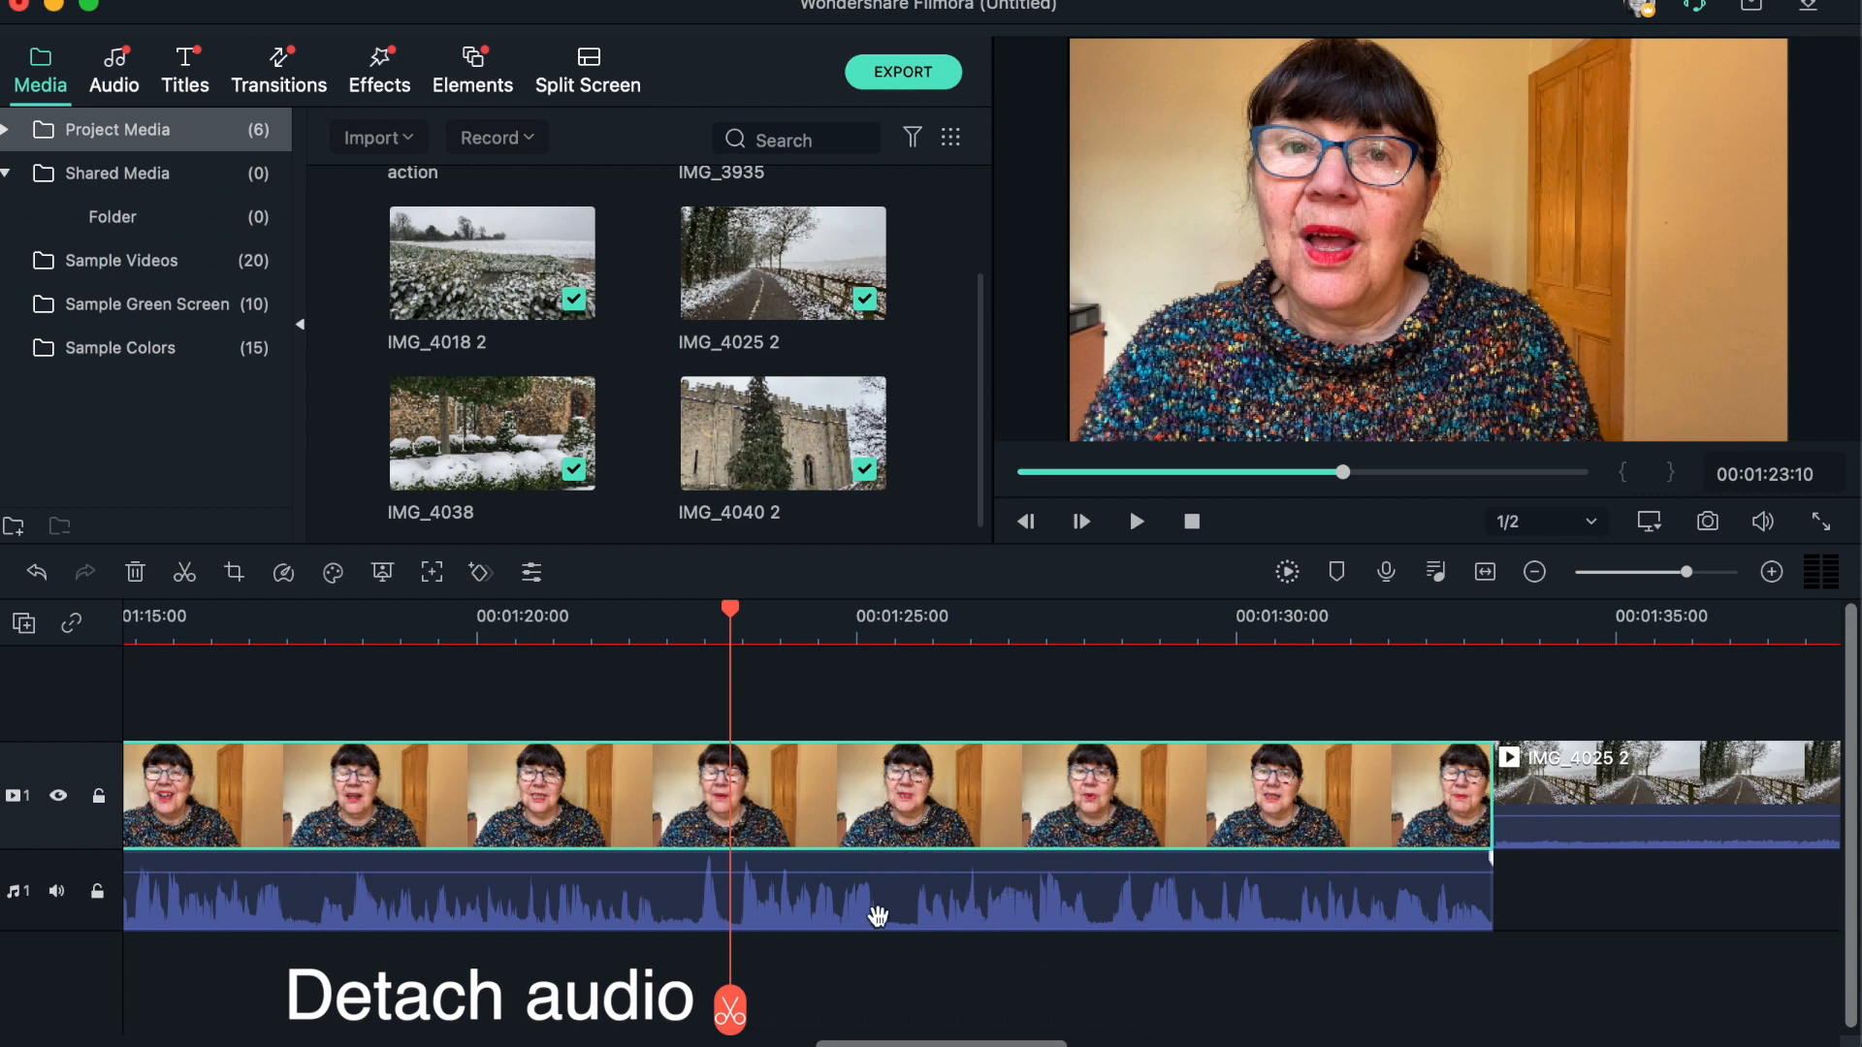
mouse_move(1150, 888)
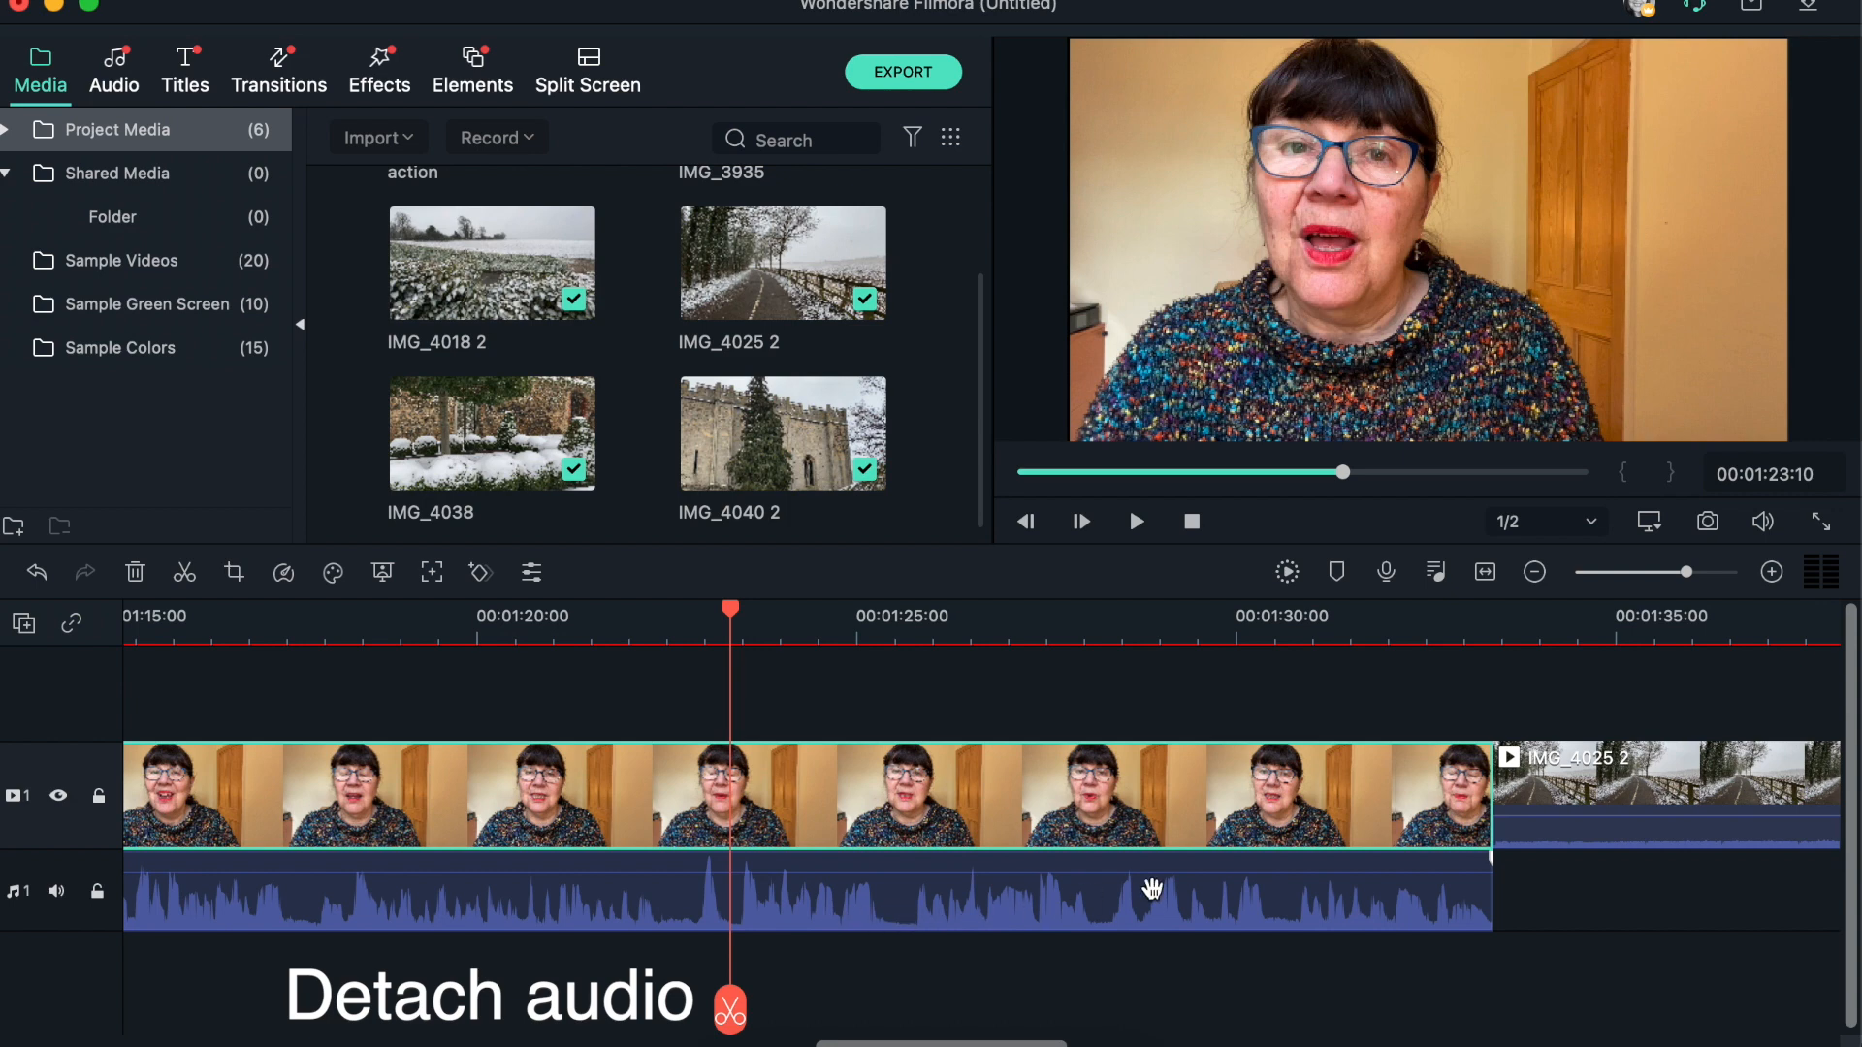
mouse_move(1470, 894)
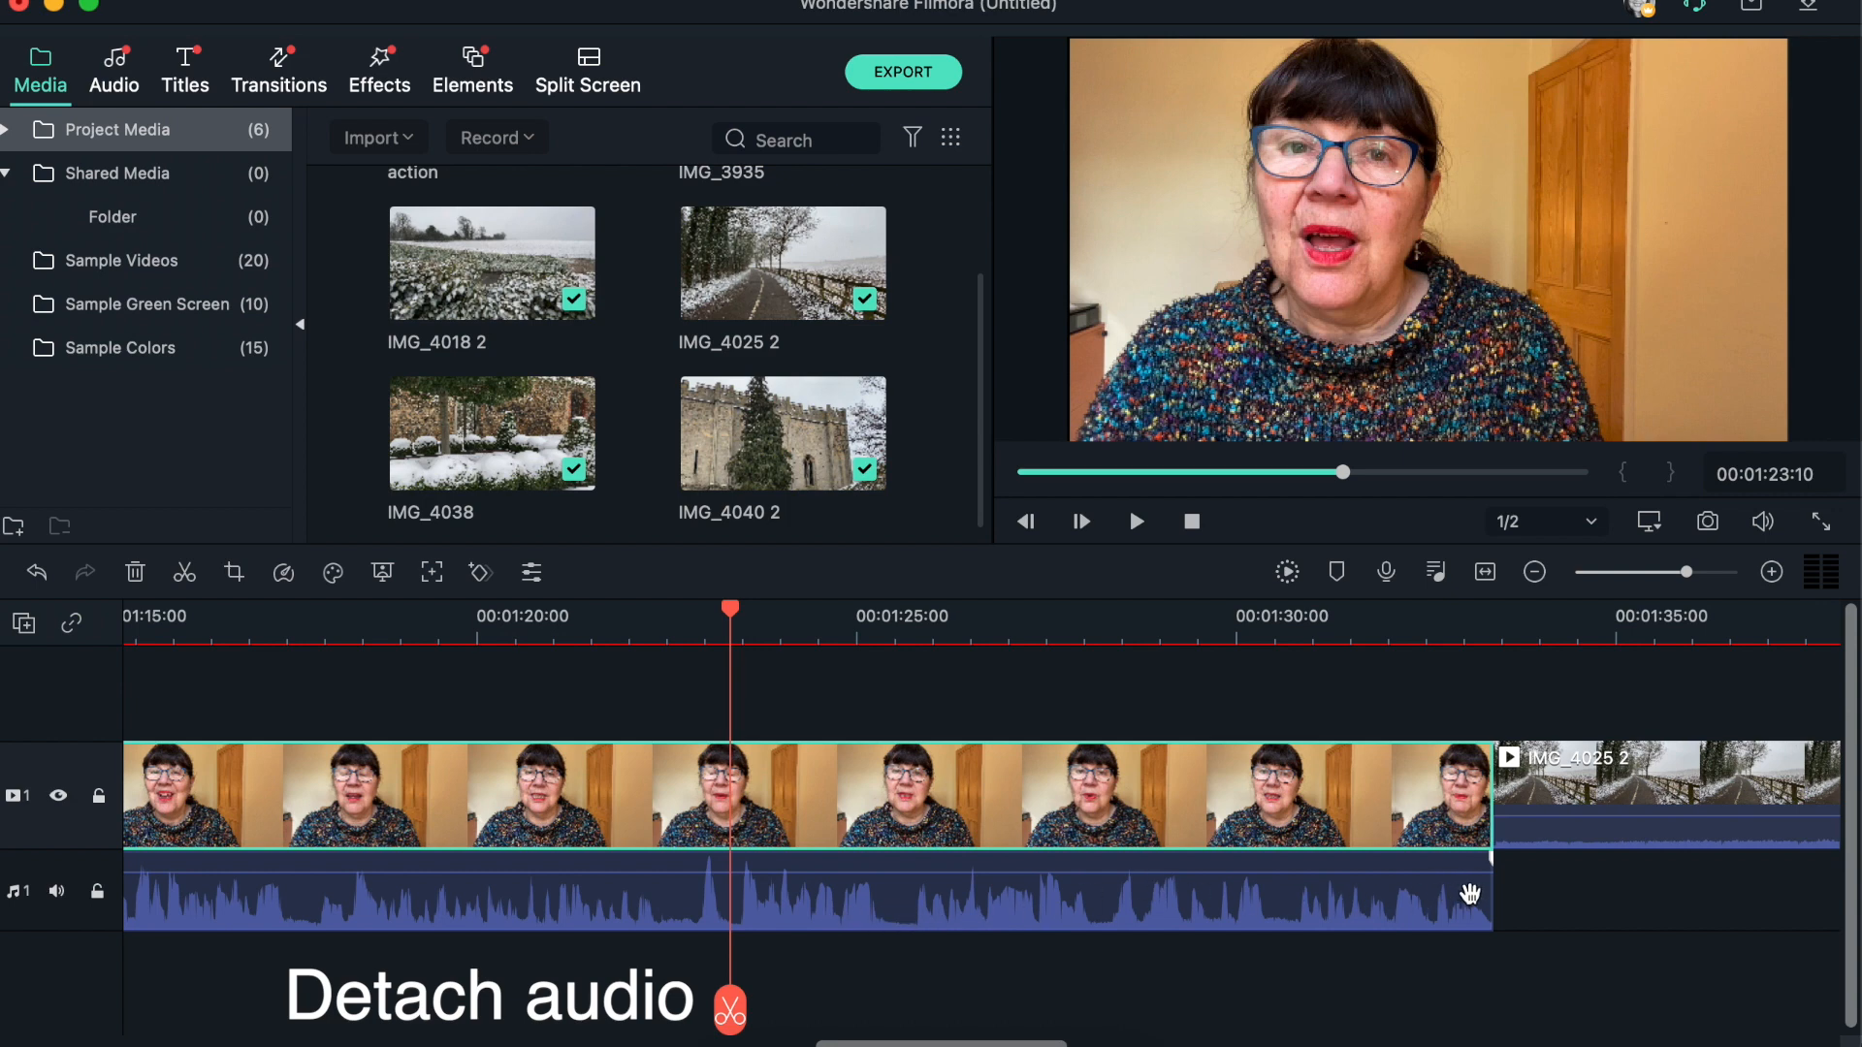
mouse_move(1280, 885)
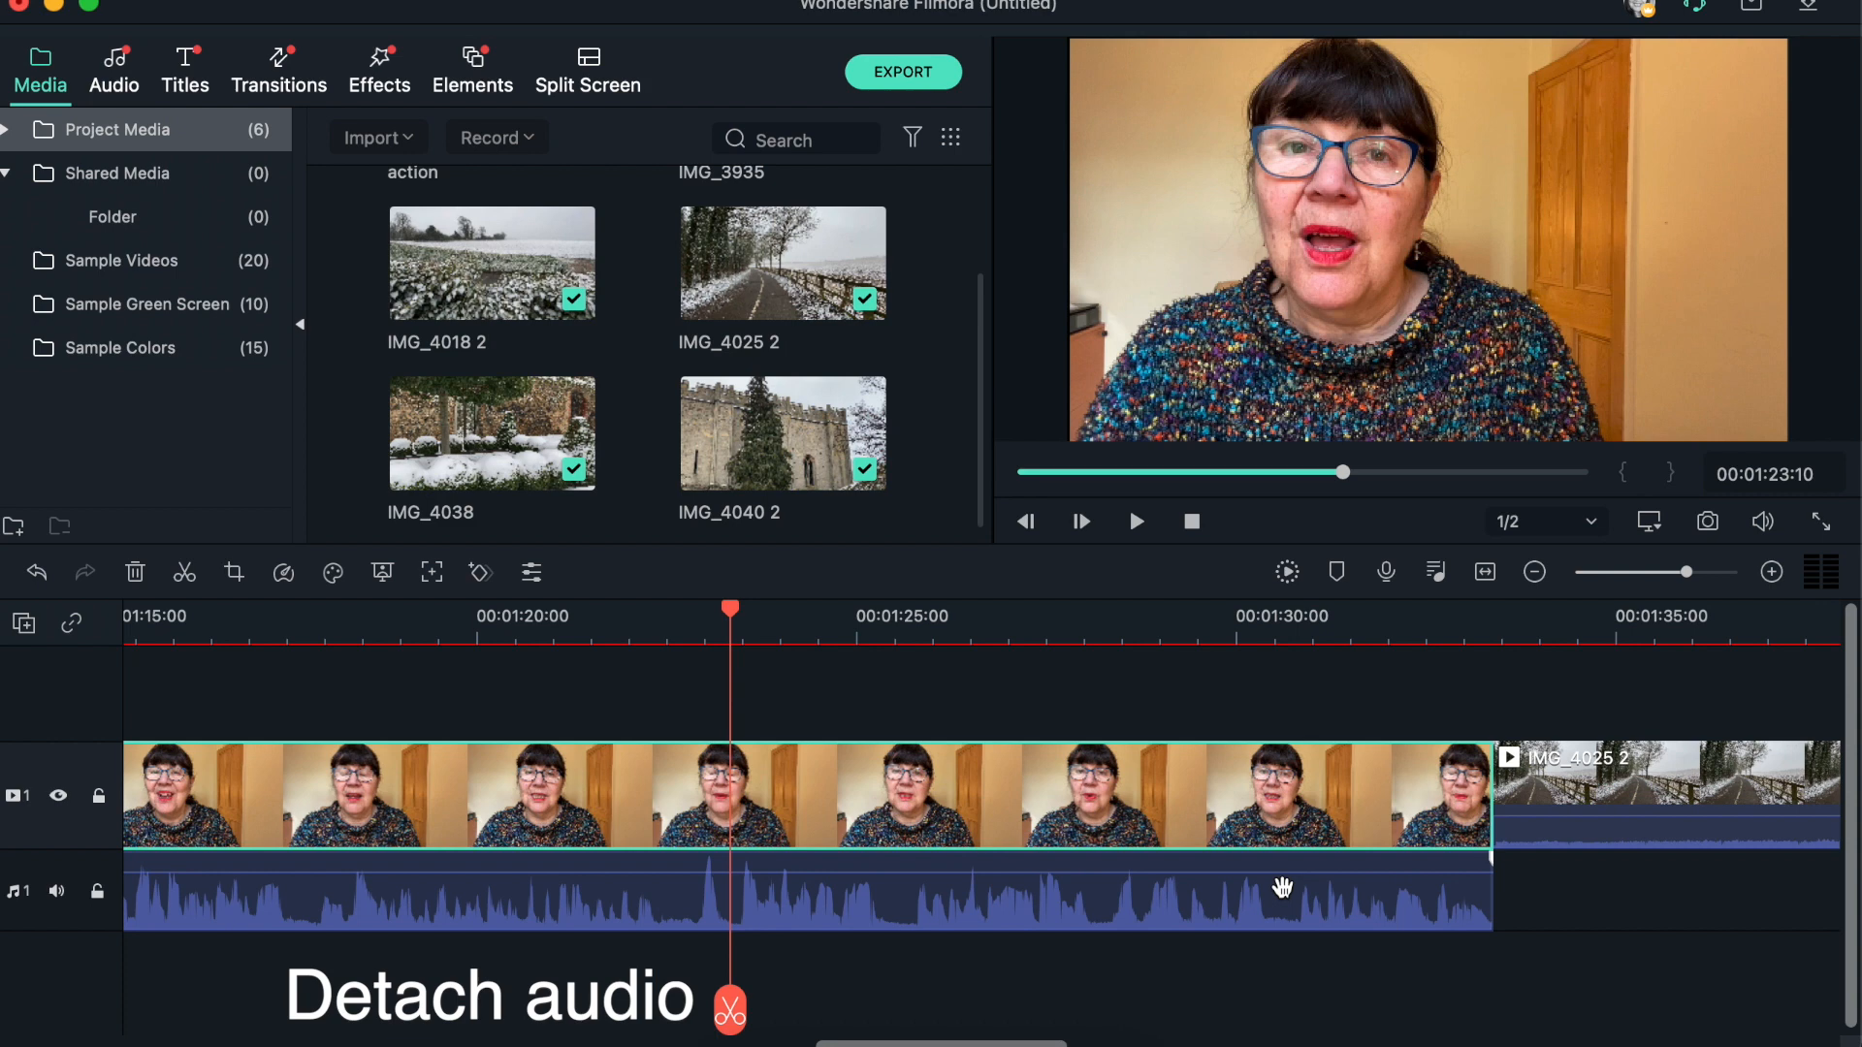
mouse_move(801, 912)
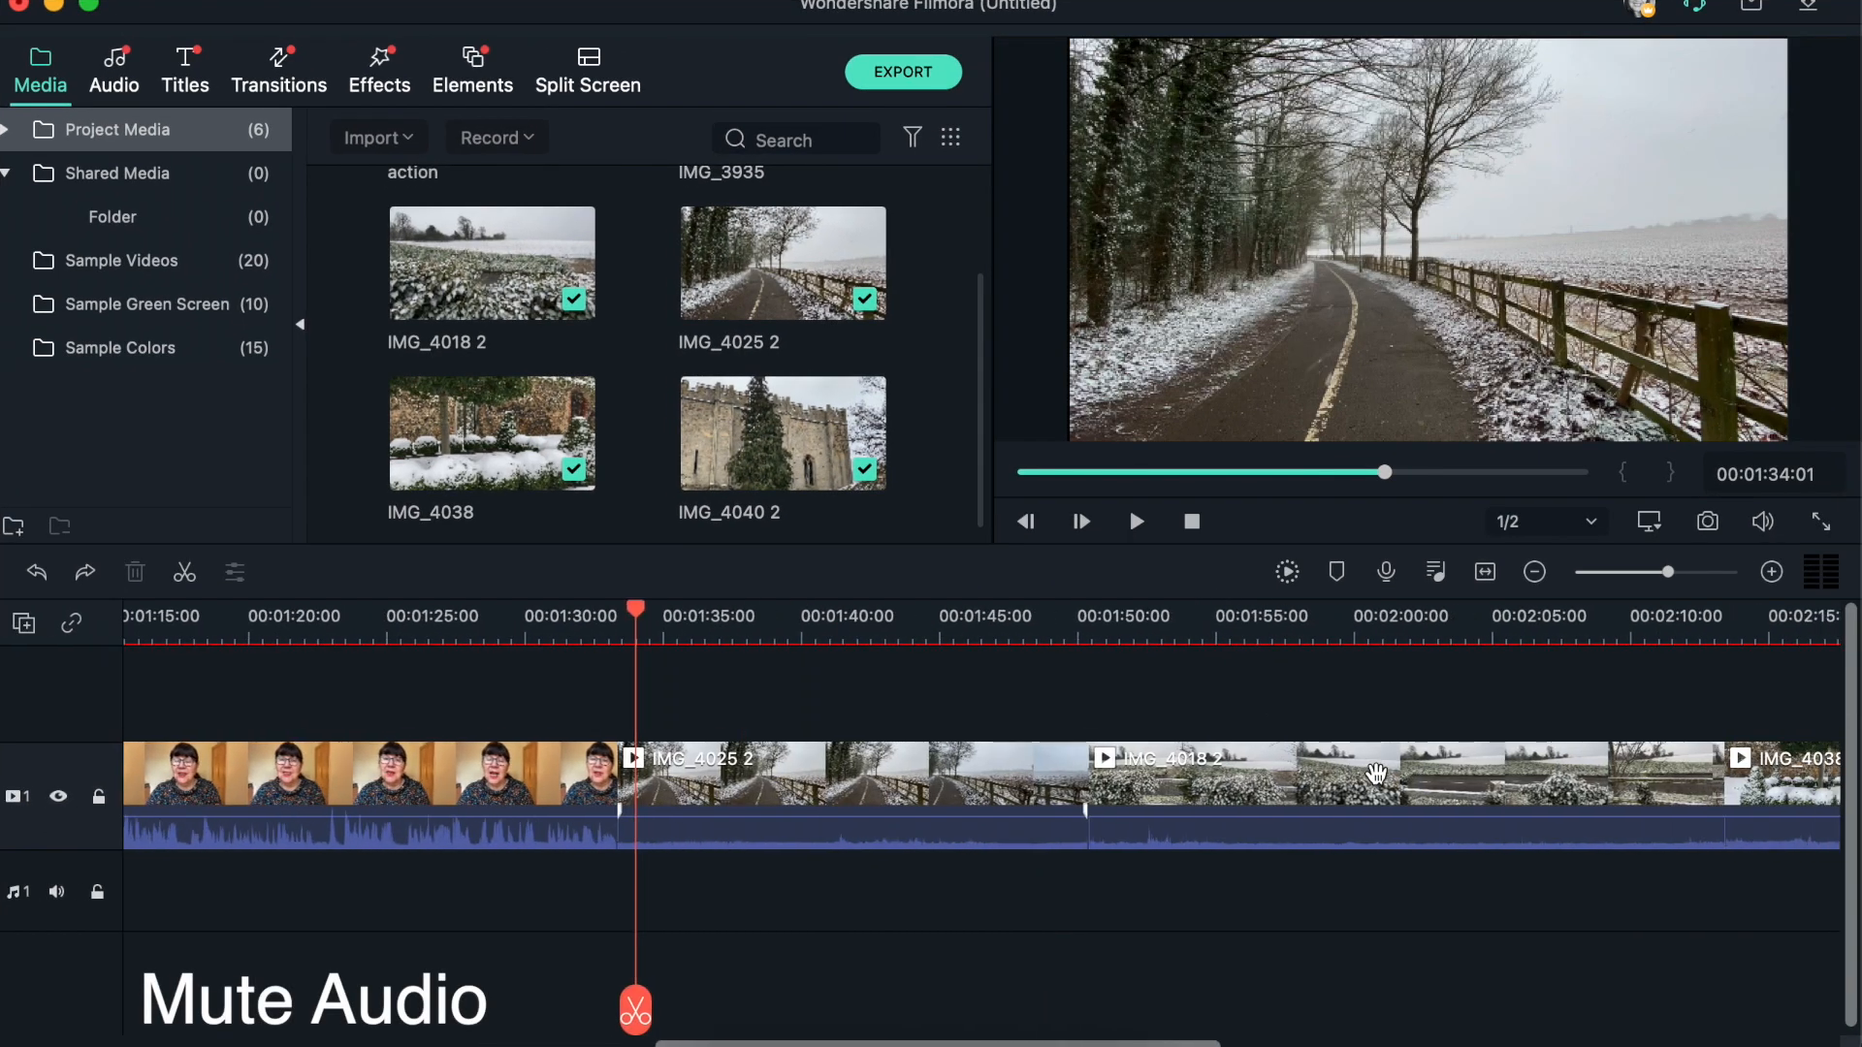
Pull the volume lines of IMG_4025 2 and IMG_4018 2 down to -60 dB to mute them.
click(1137, 521)
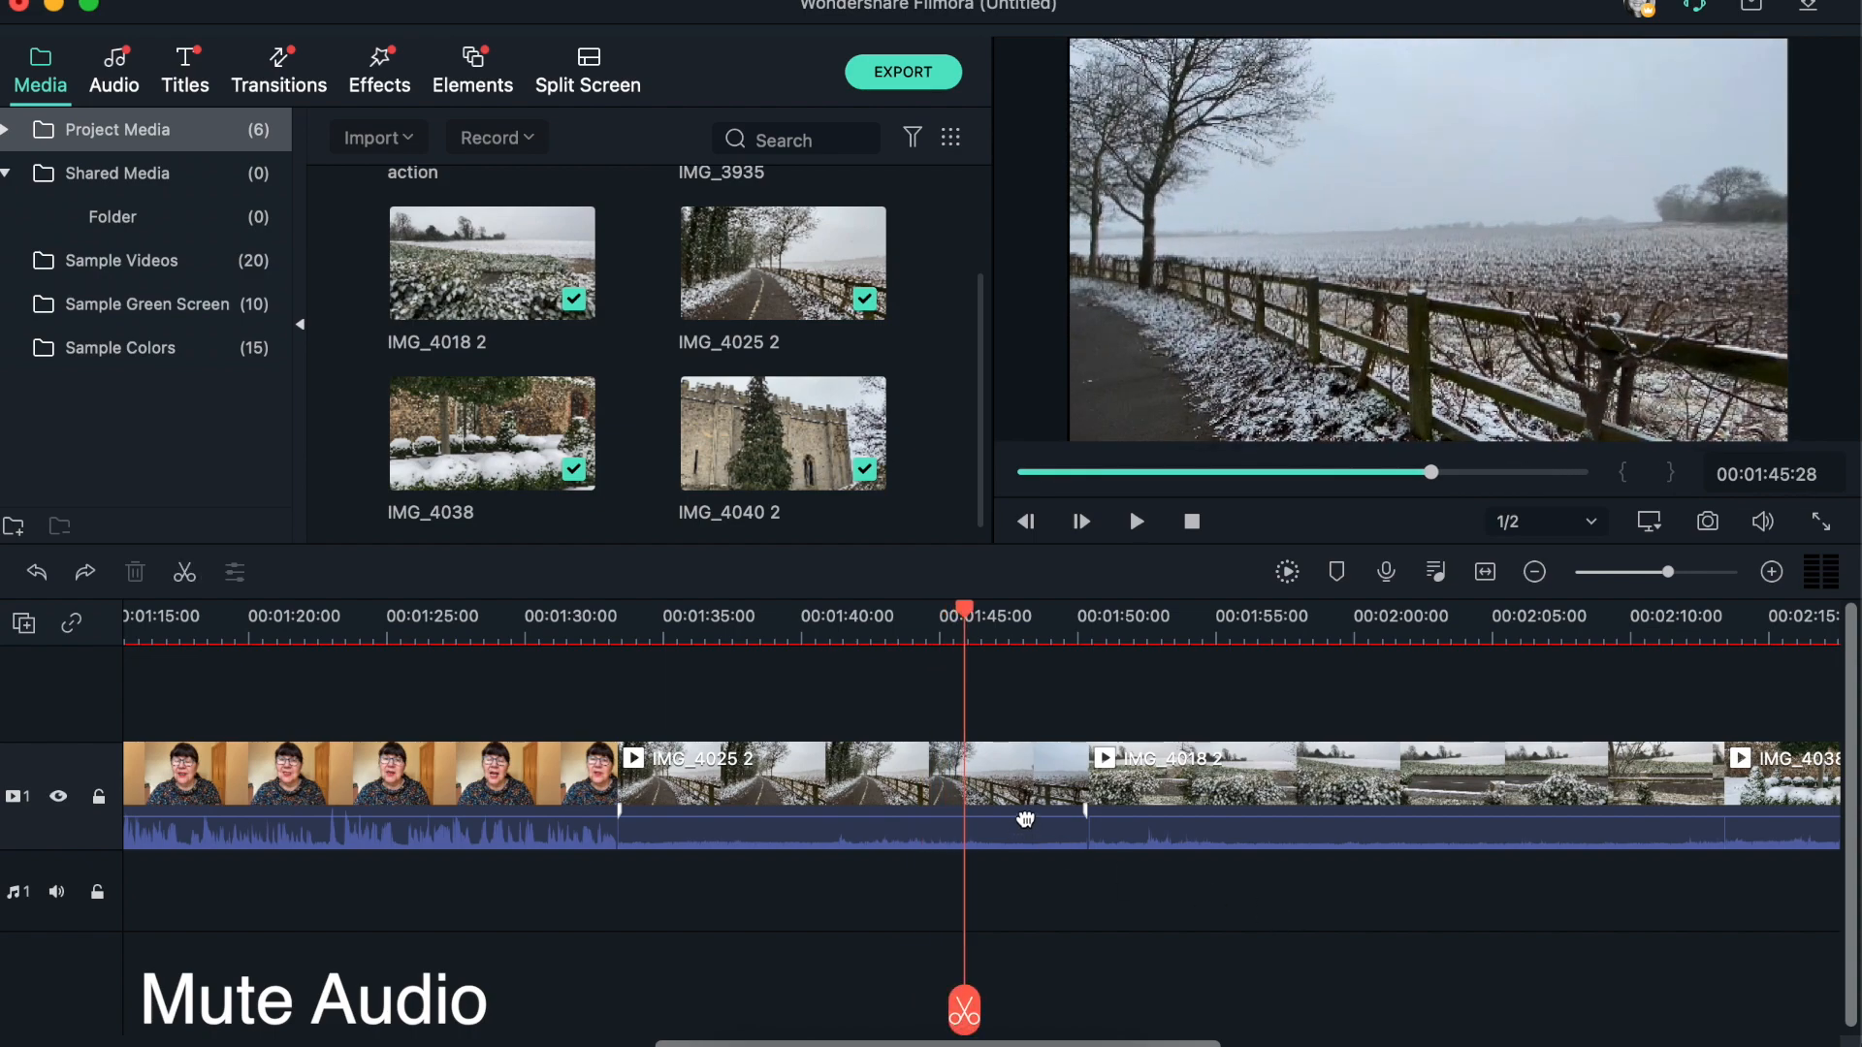
drag(1024, 816, 1024, 828)
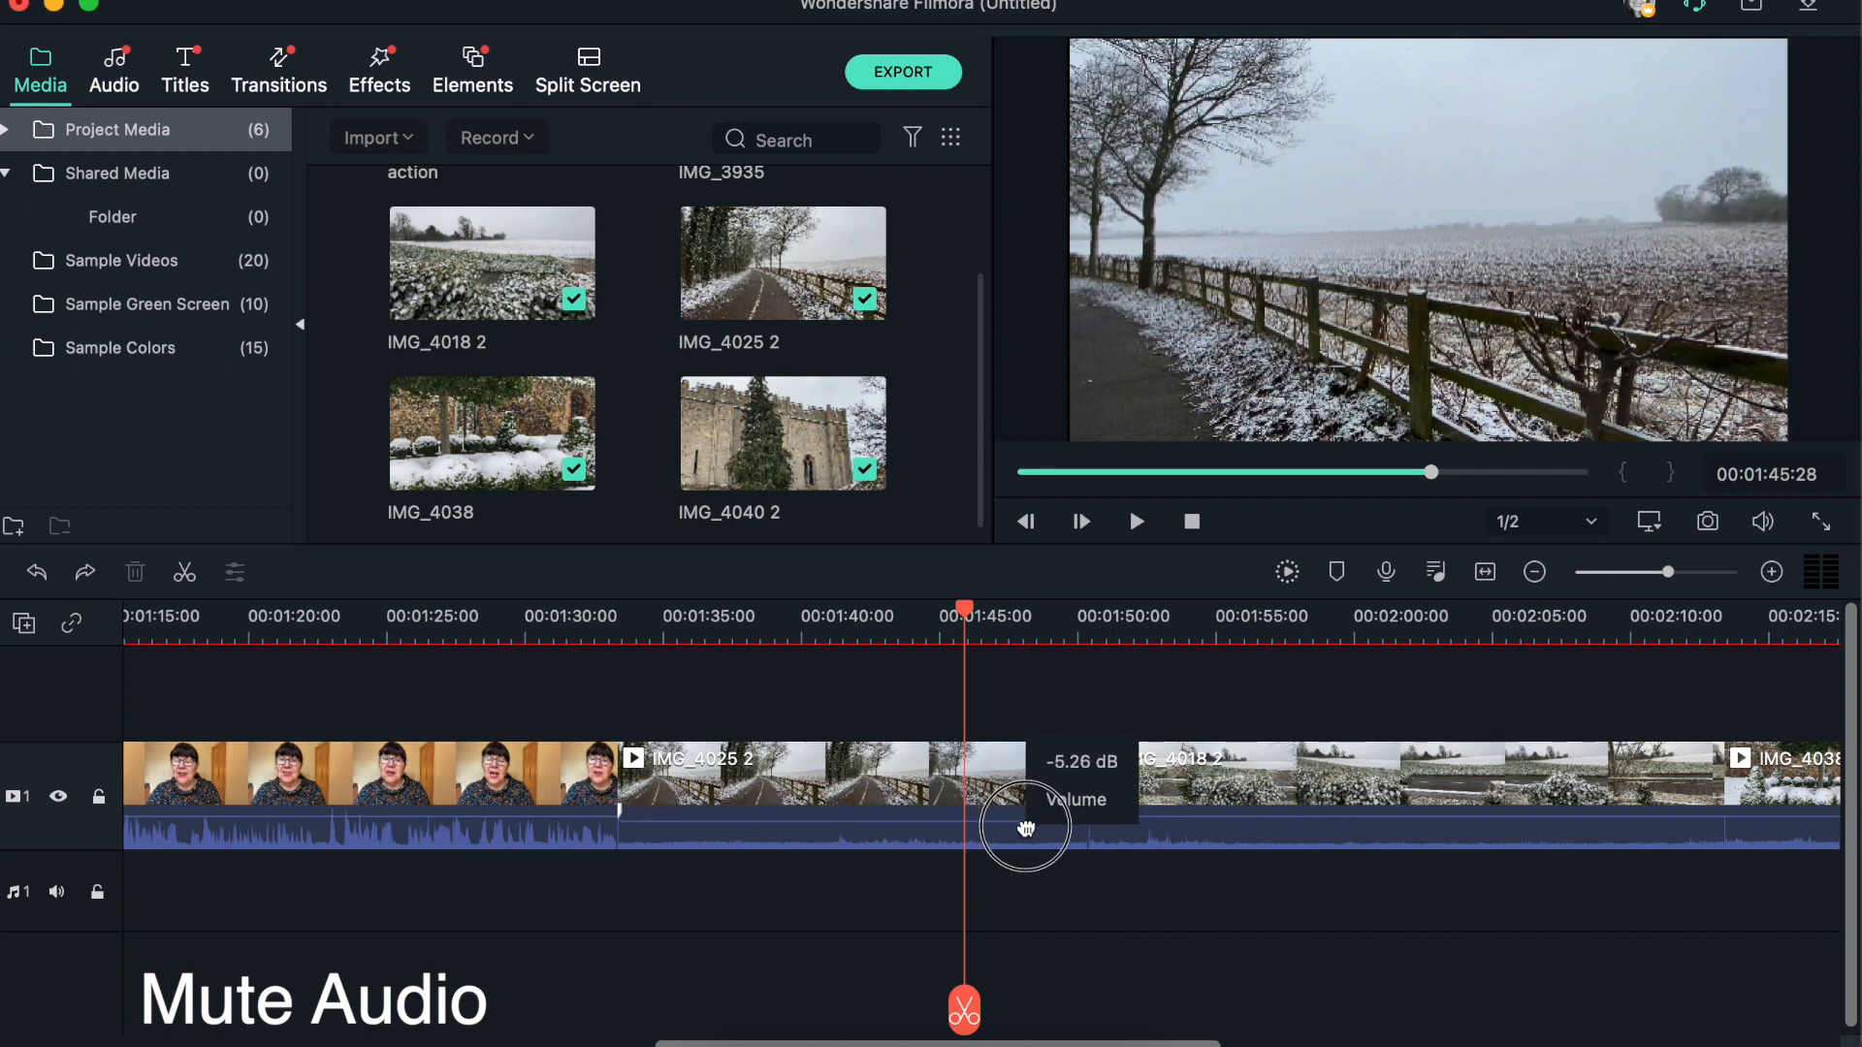
drag(1024, 828, 1028, 869)
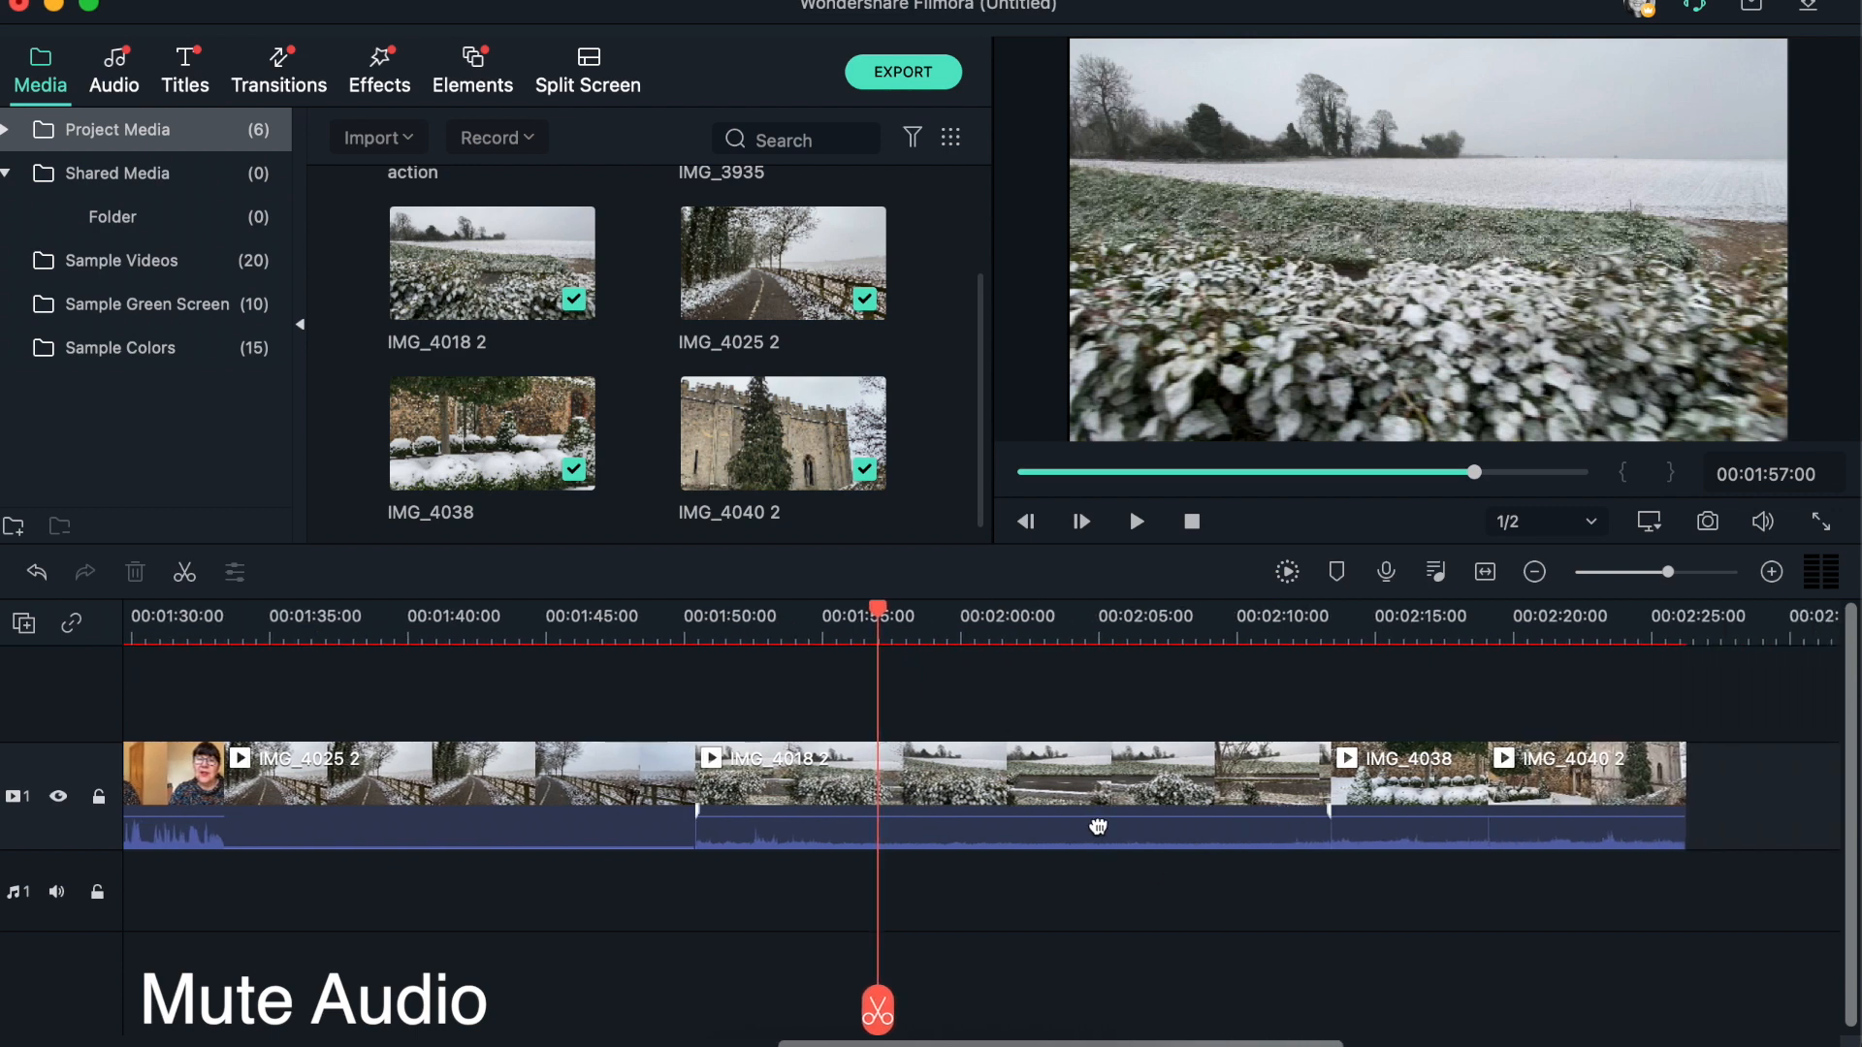
click(1096, 817)
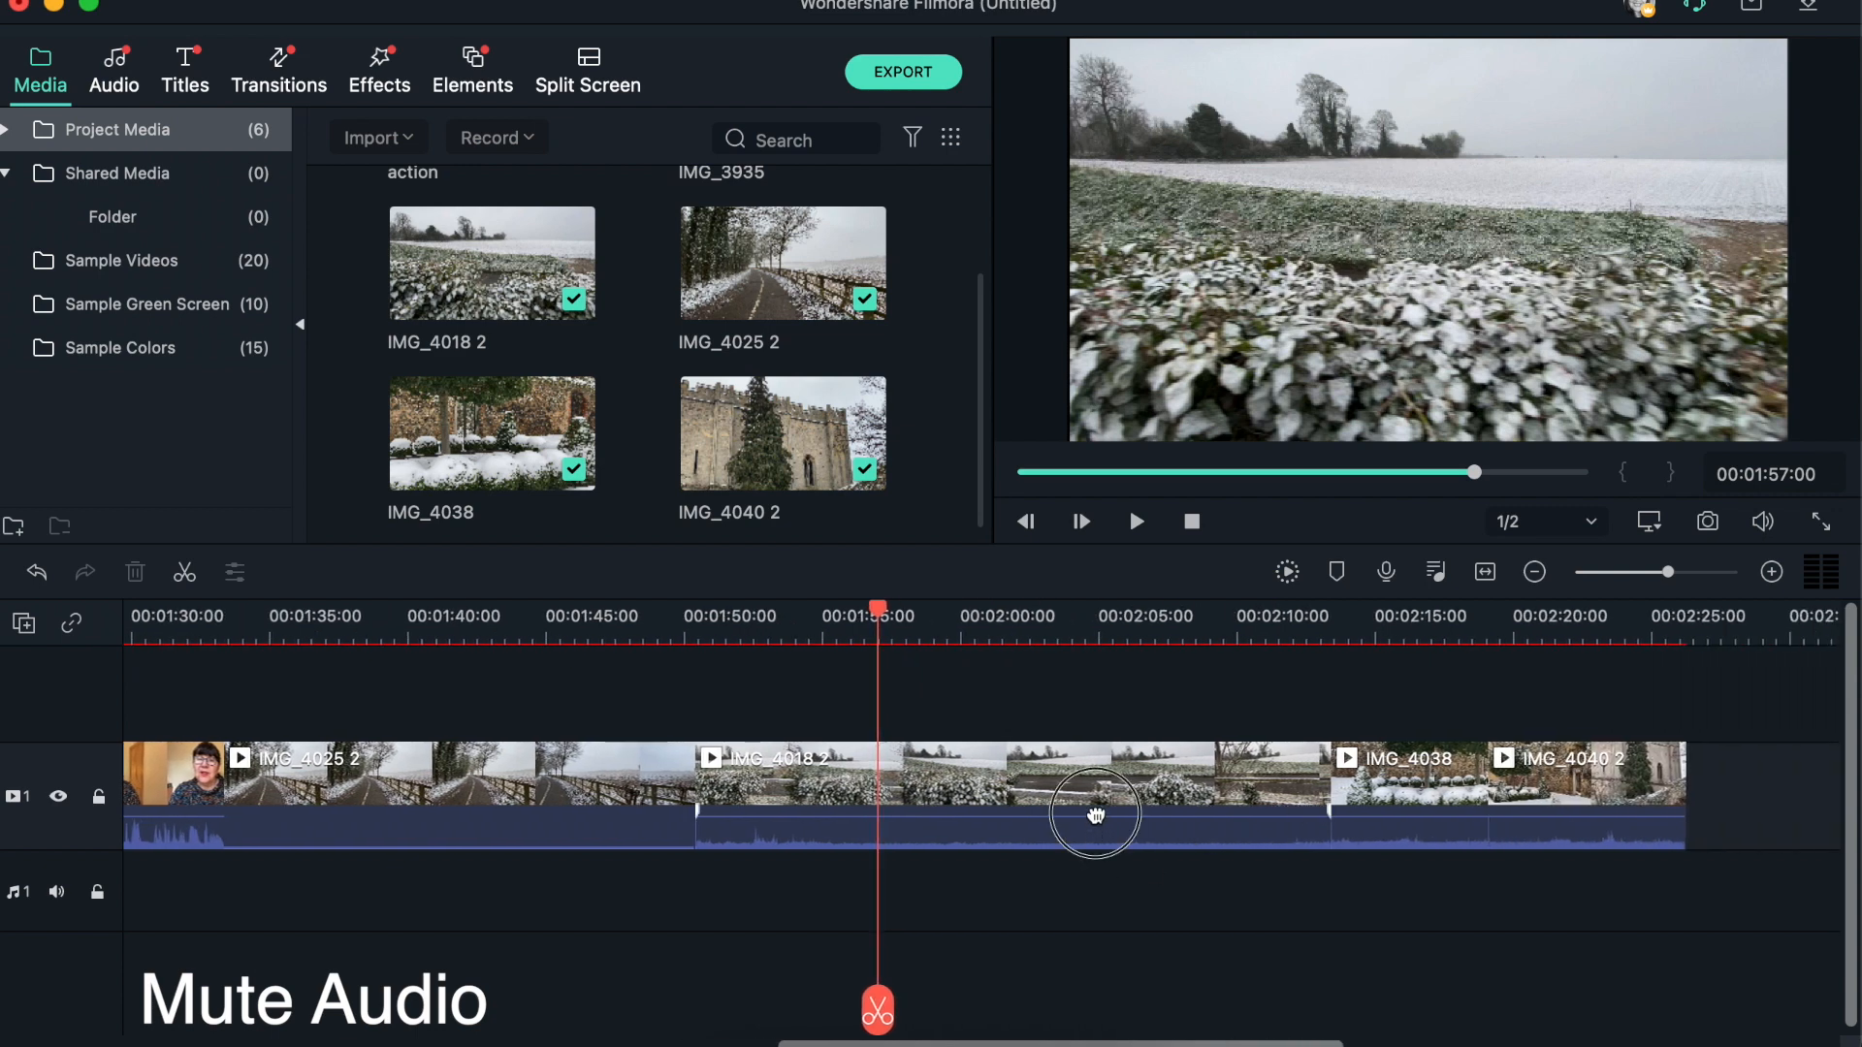
drag(1094, 814, 1101, 871)
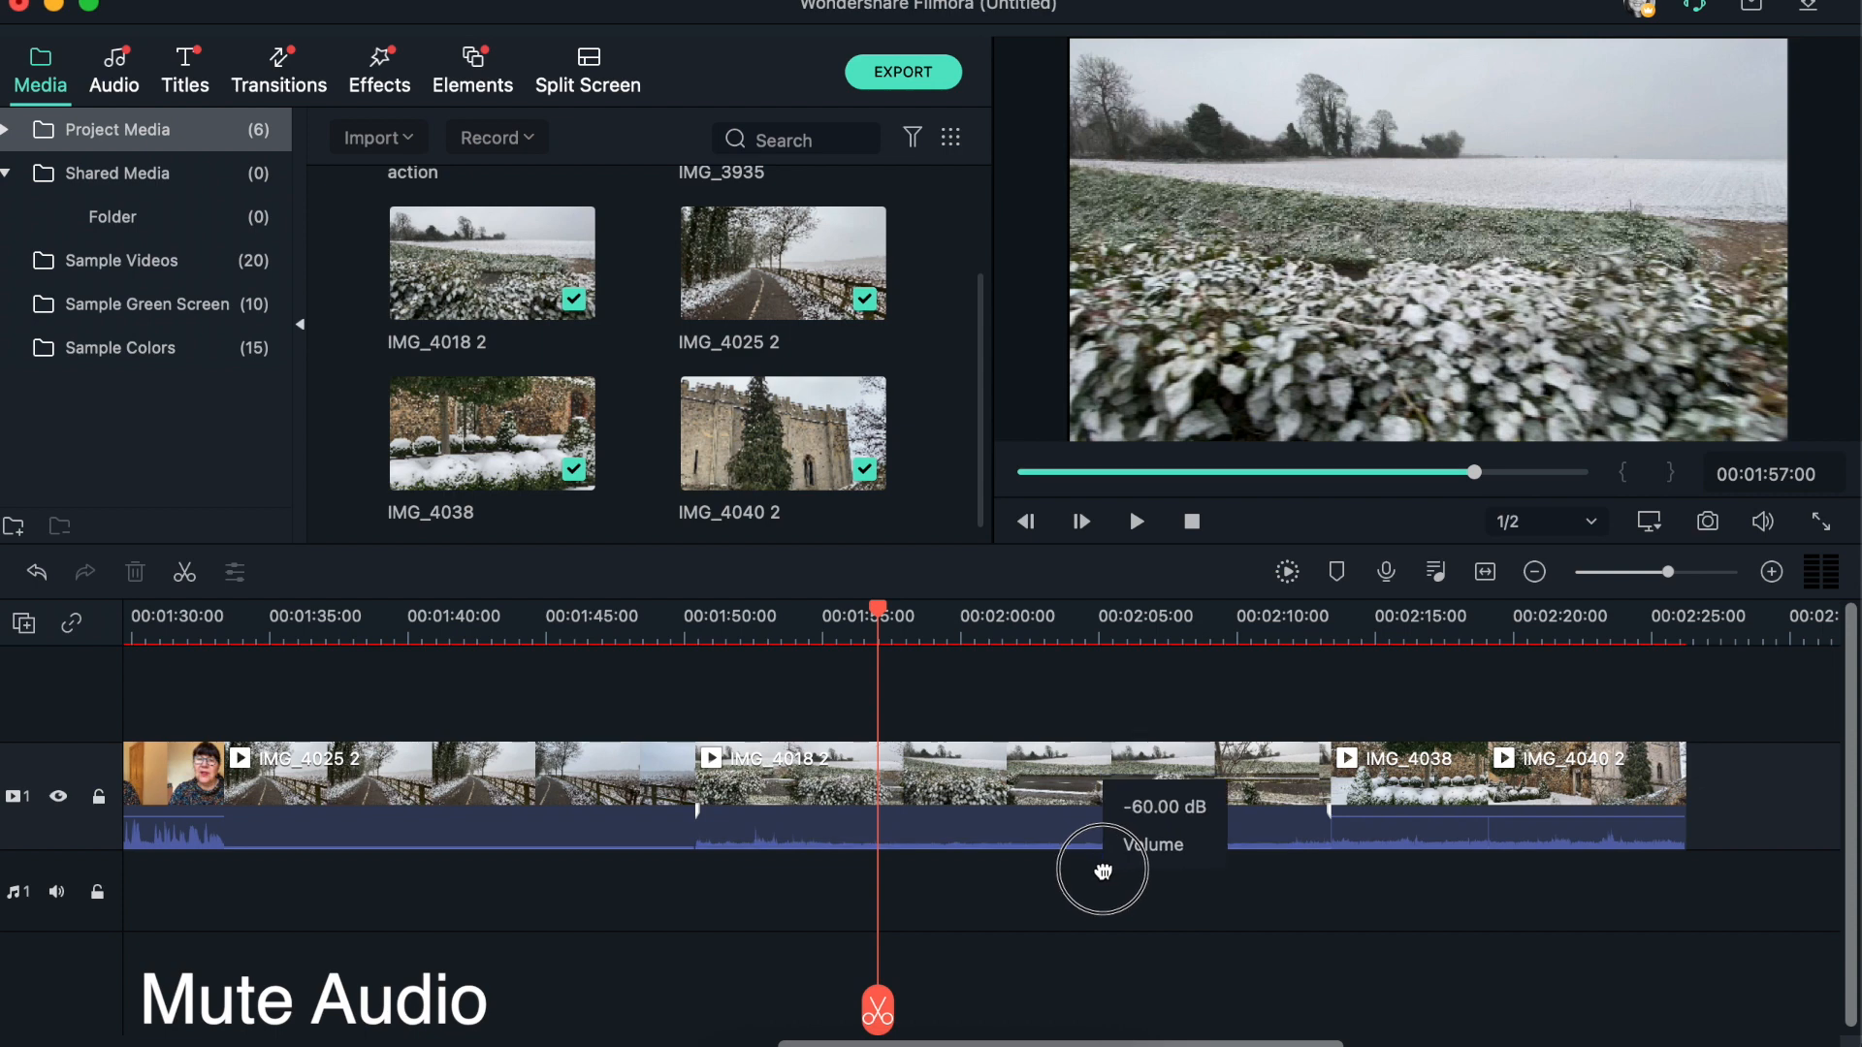
mouse_move(875, 663)
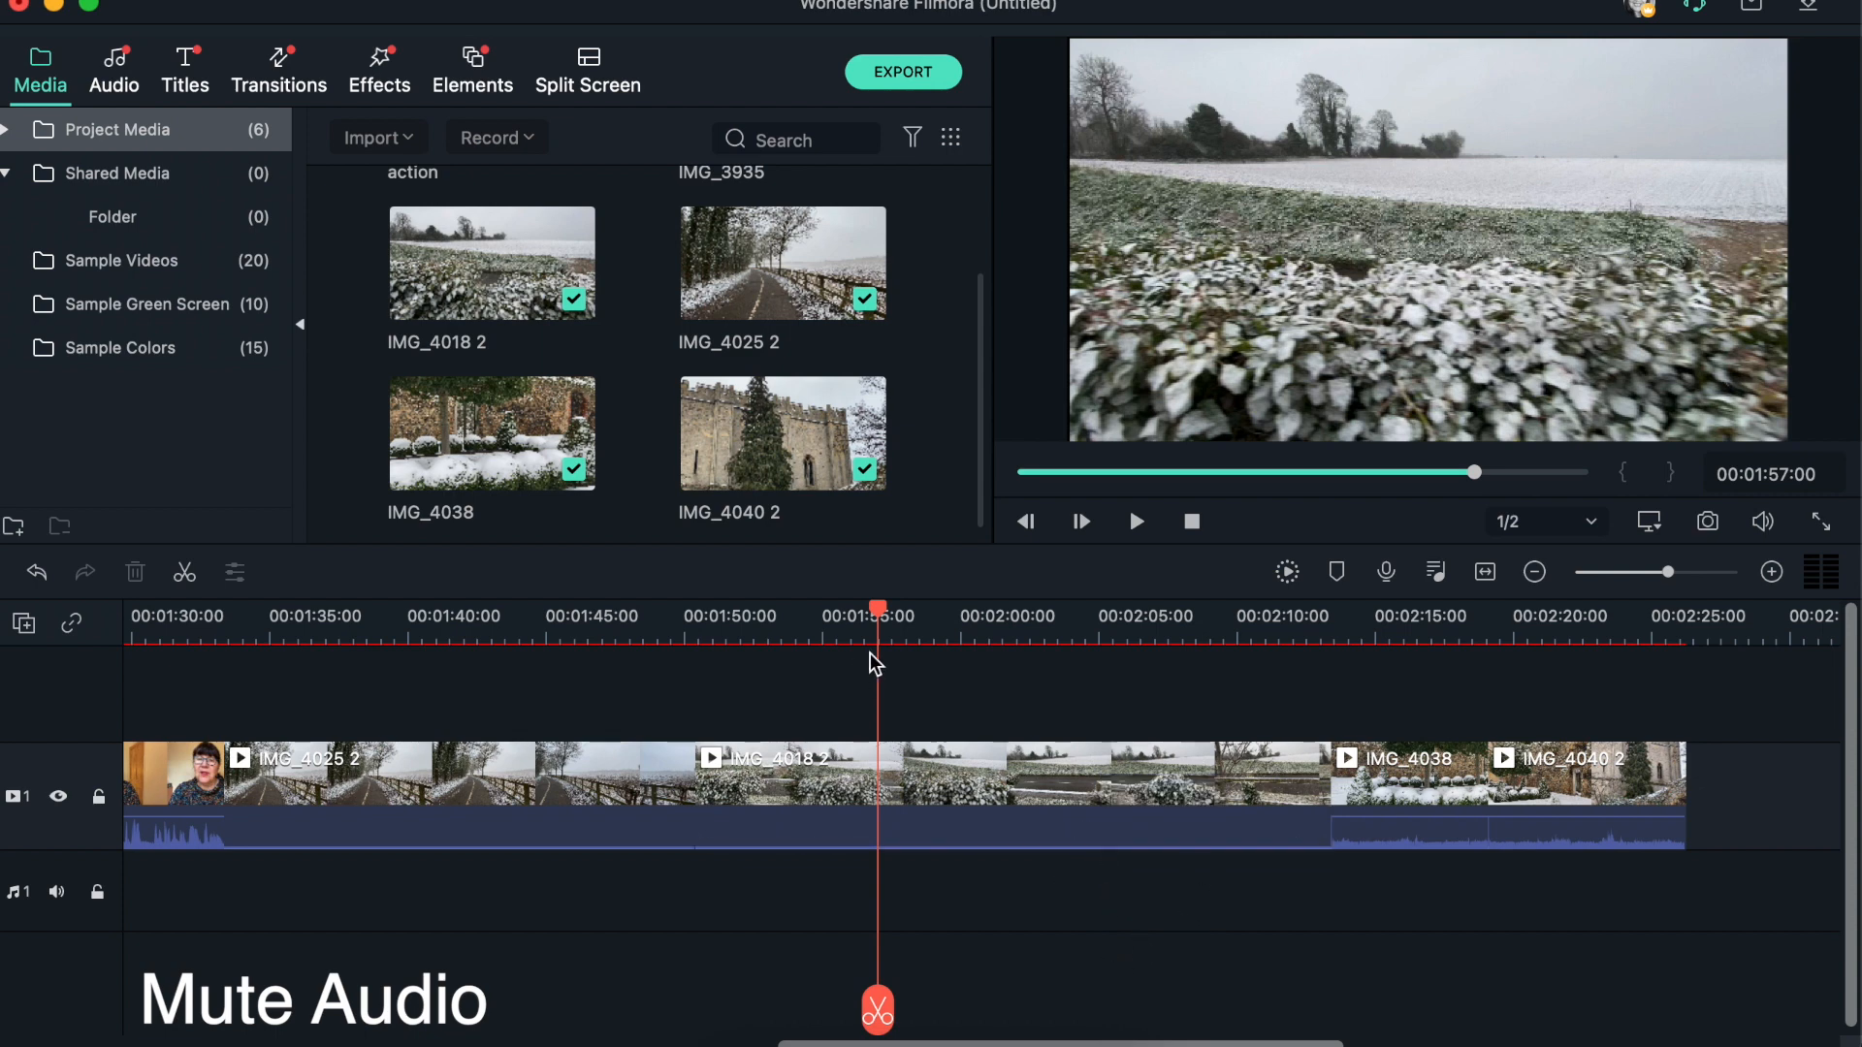